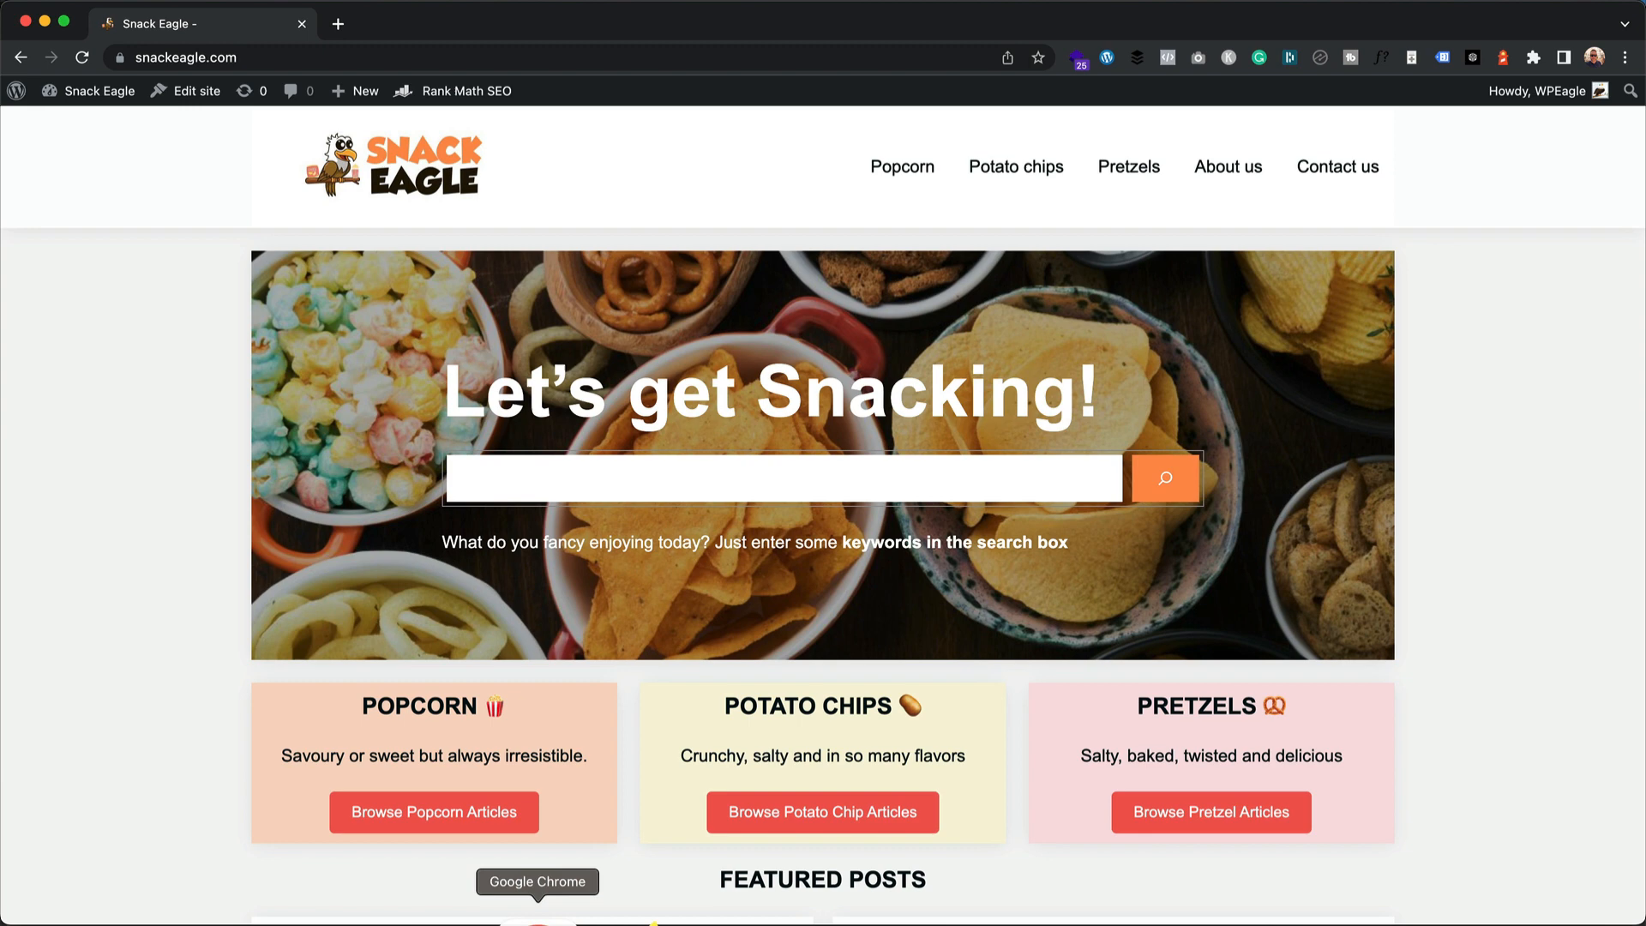
Step: Open the Best Air Popcorn Poppers post from the homepage's Featured Posts and start its editor
{"action": "scroll", "scroll_direction": "down", "scroll_amount": 3}
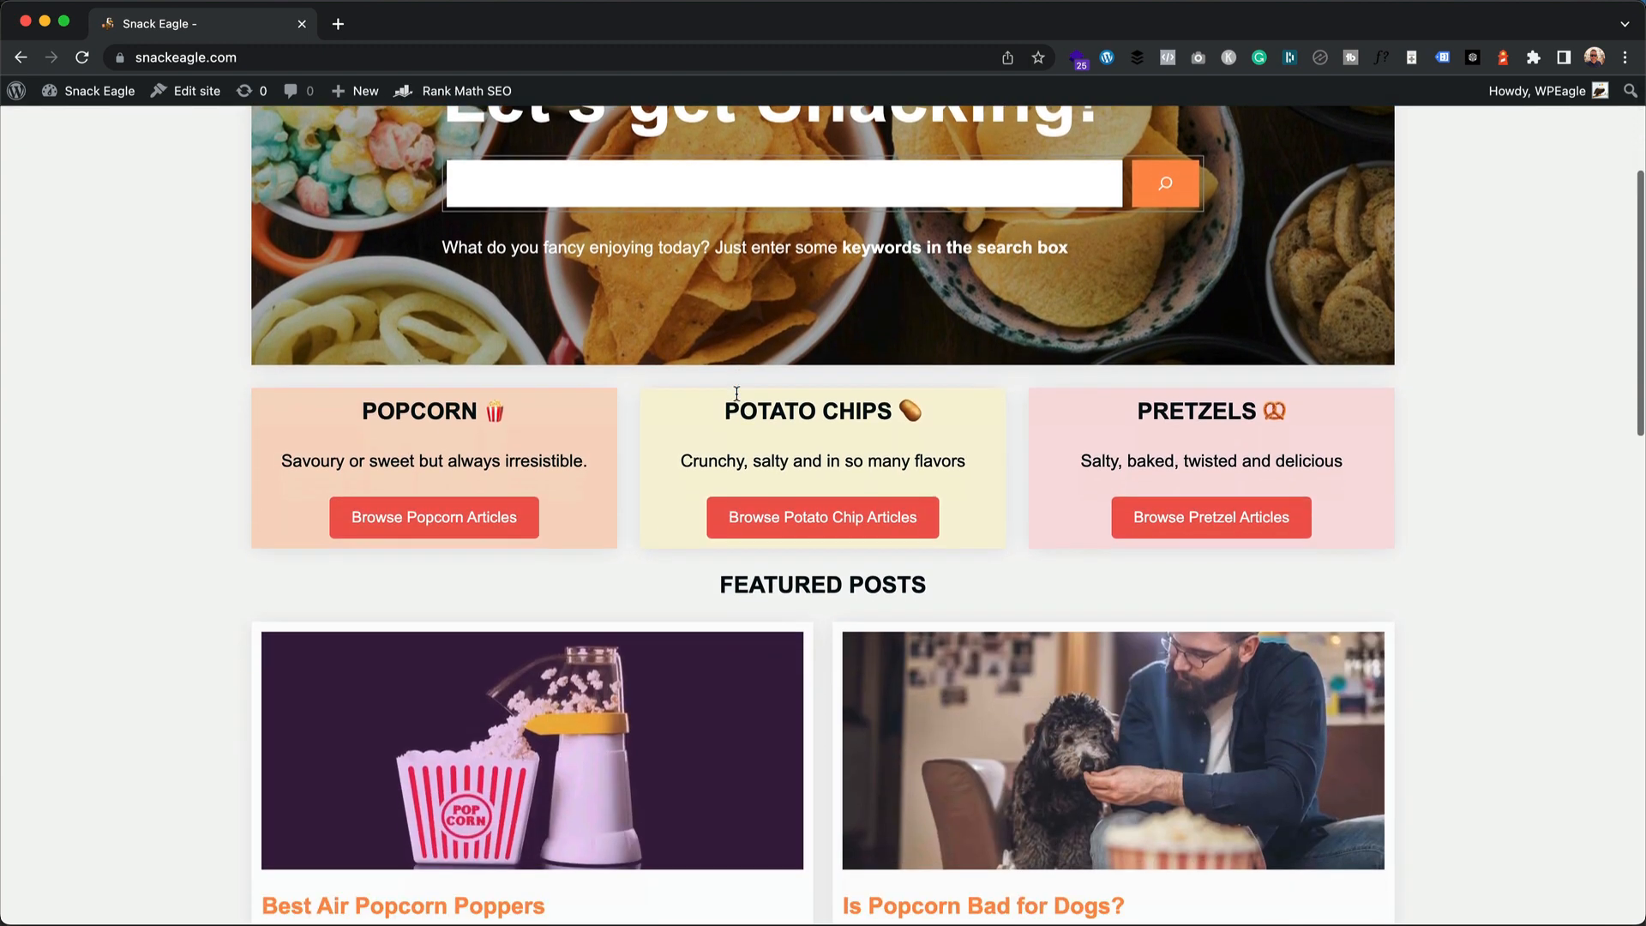
{"action": "left_click", "coordinate": [403, 449]}
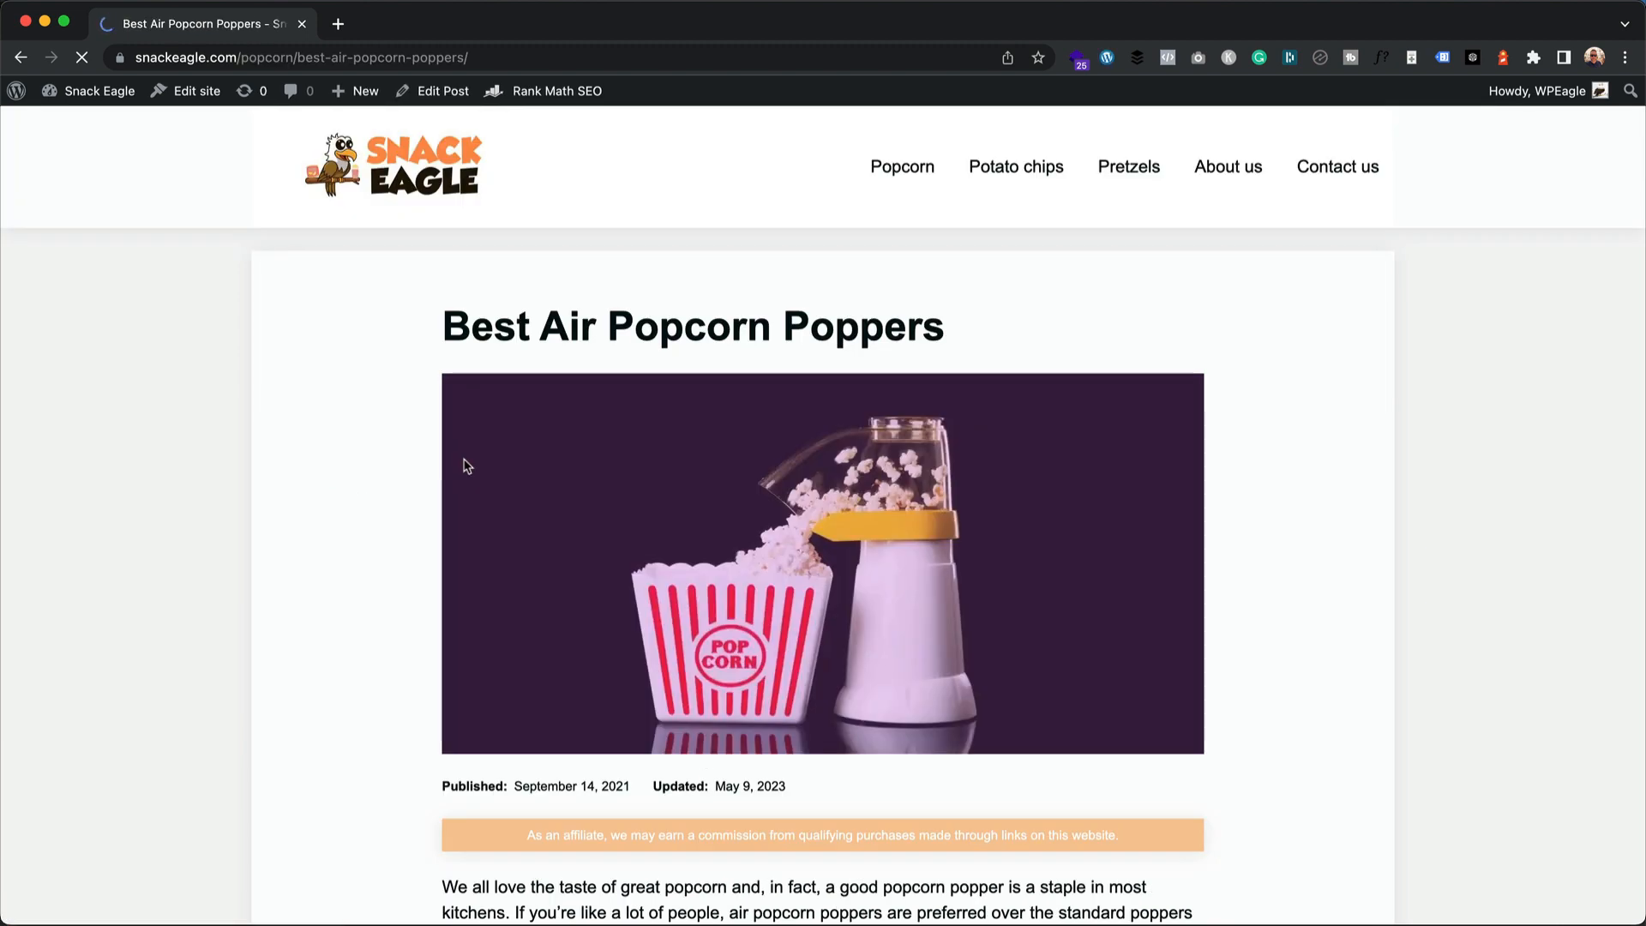
{"action": "scroll", "scroll_direction": "down", "scroll_amount": 3}
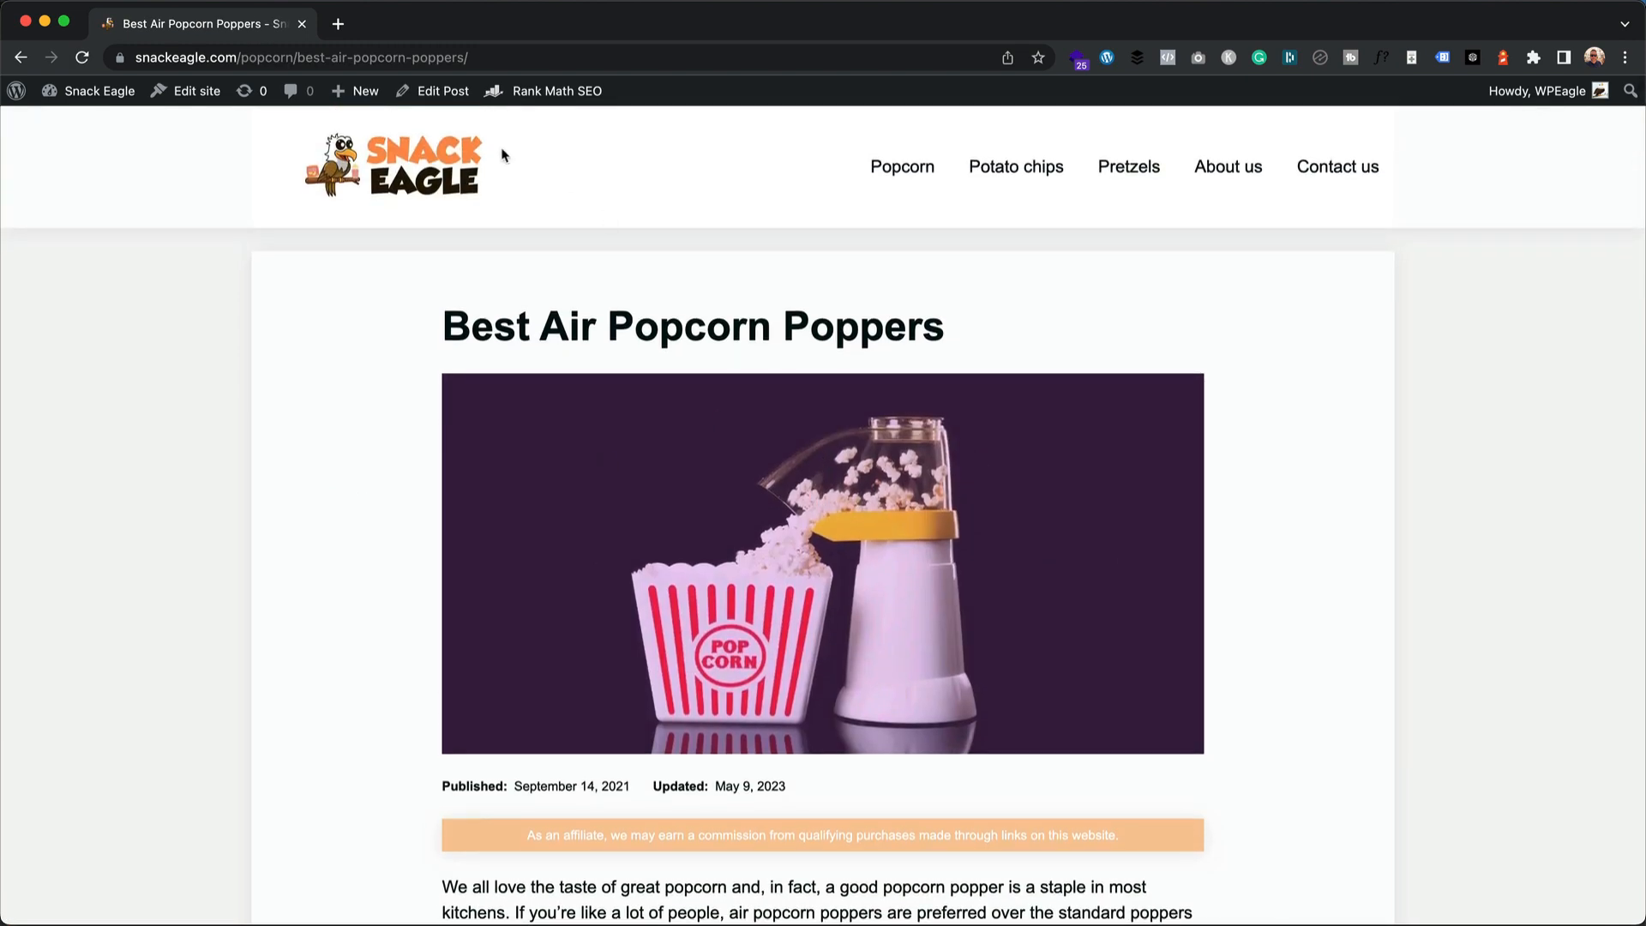
{"action": "left_click", "coordinate": [442, 90]}
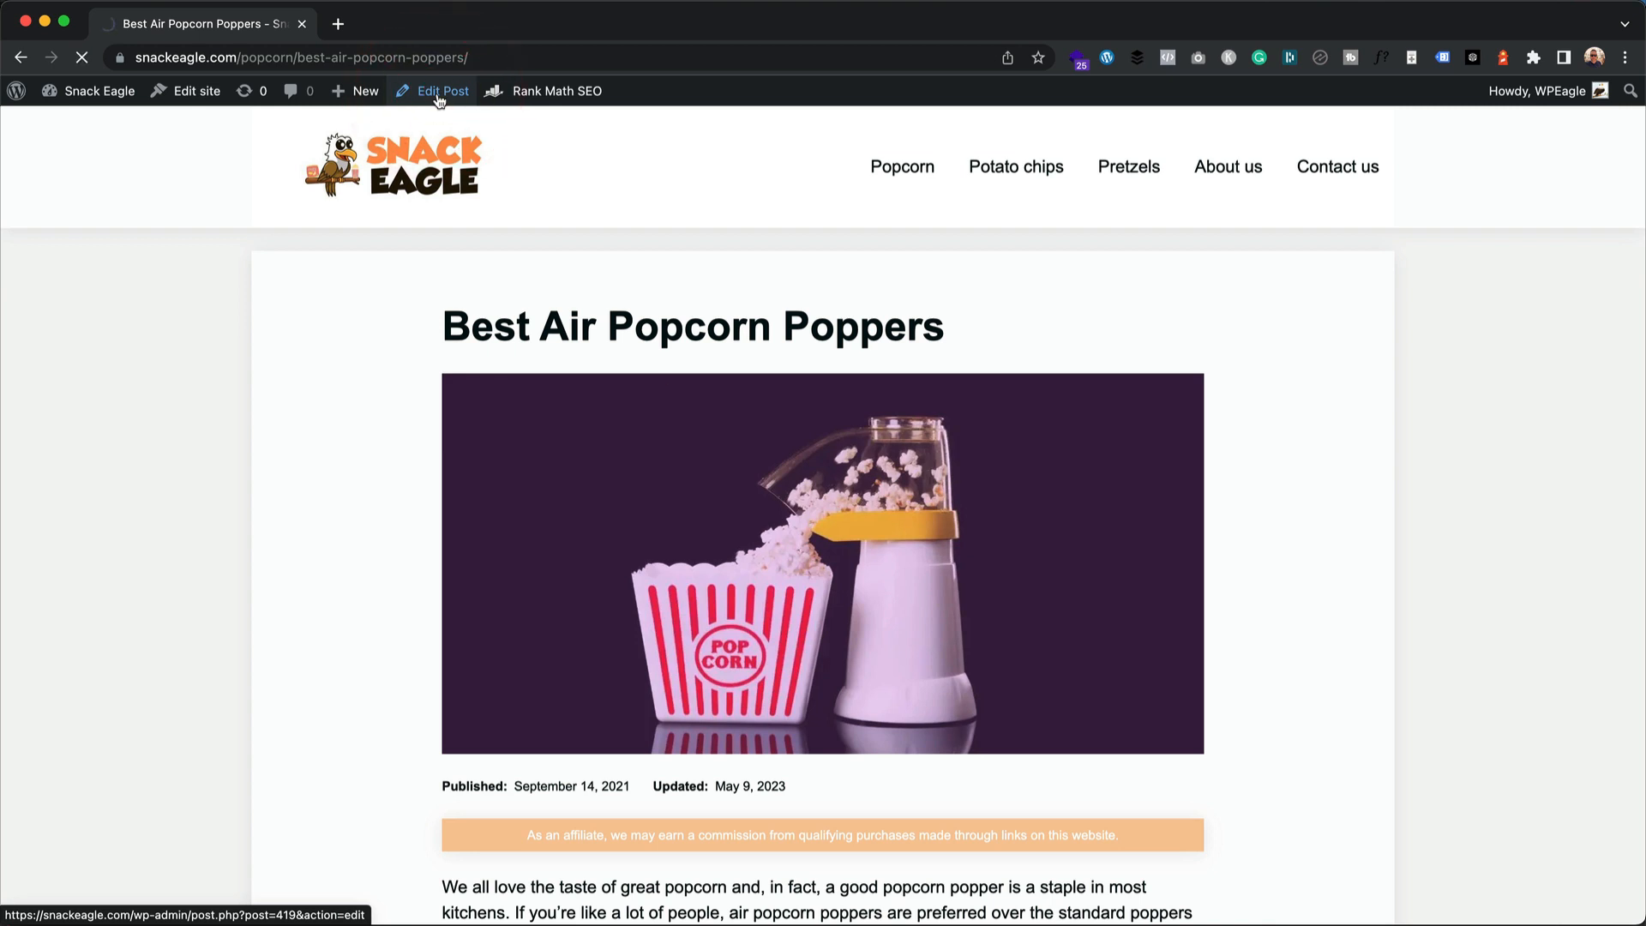
Step: Assign the Single (with sidebar) template to the post from the Summary panel
{"action": "left_click", "coordinate": [440, 91]}
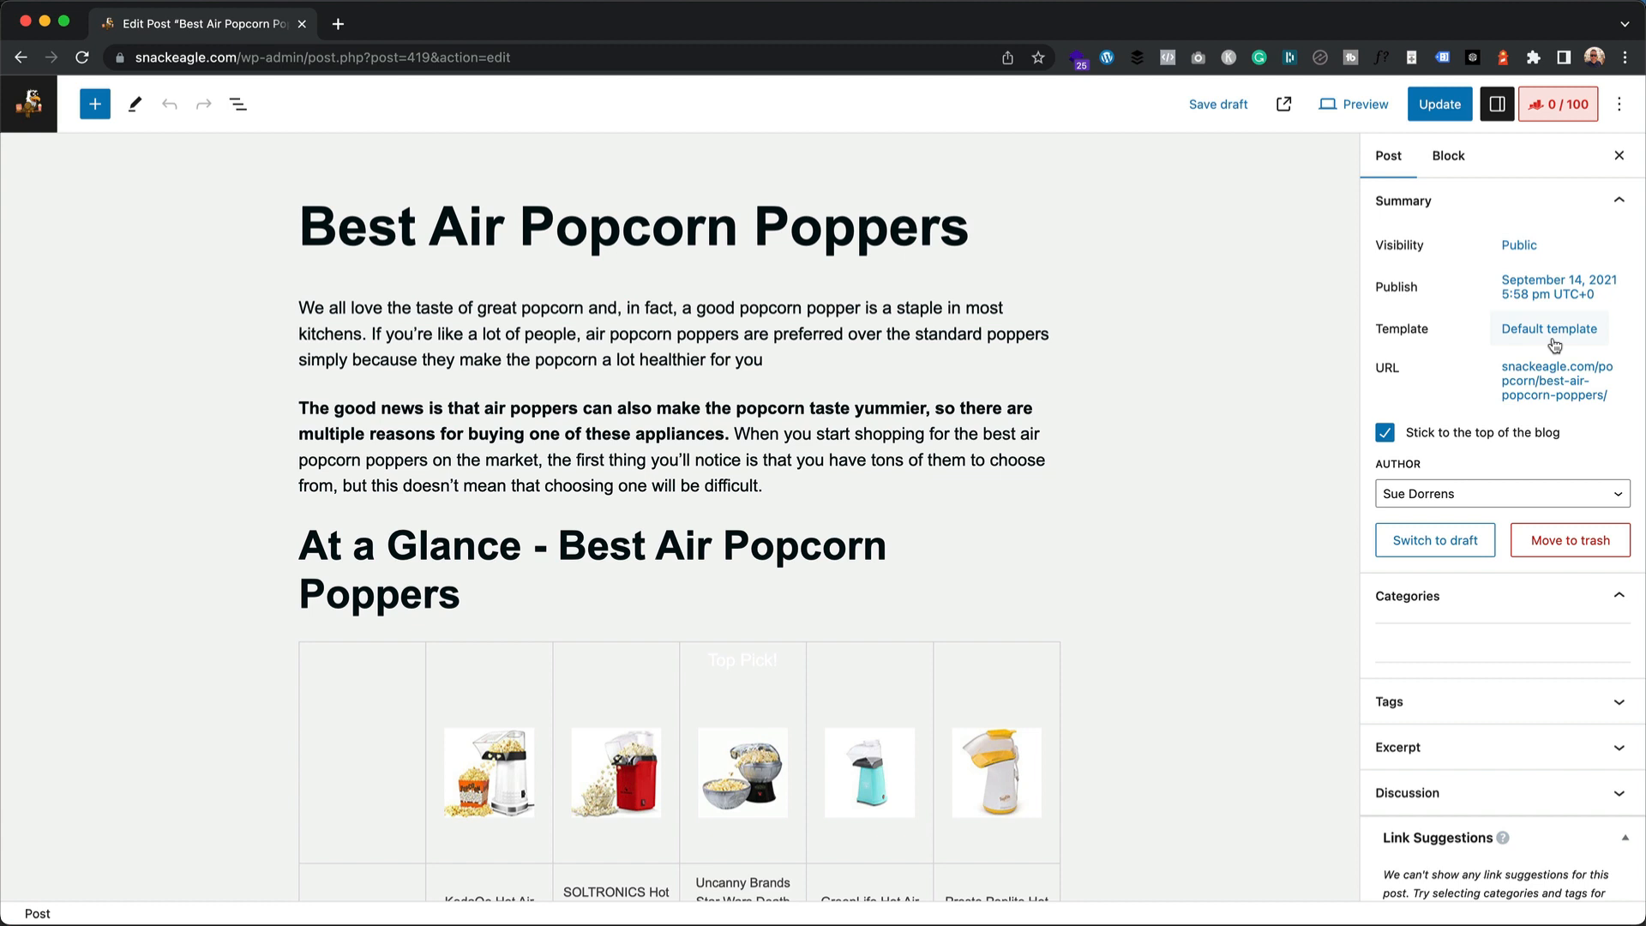
{"action": "left_click", "coordinate": [1547, 330]}
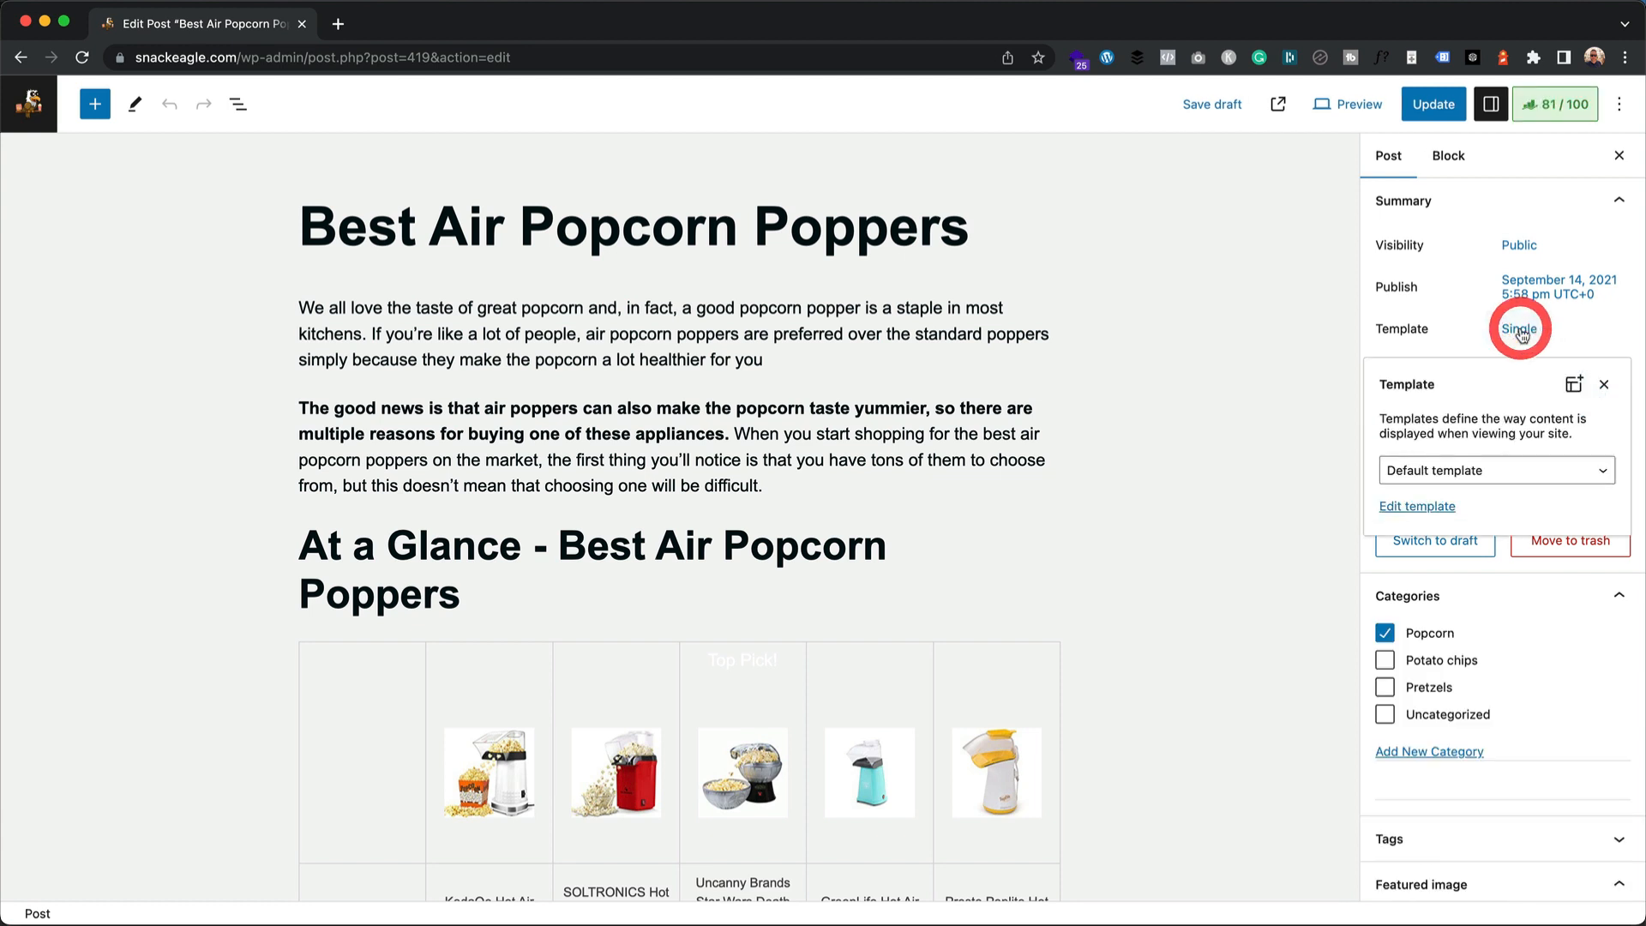
{"action": "left_click", "coordinate": [1494, 470]}
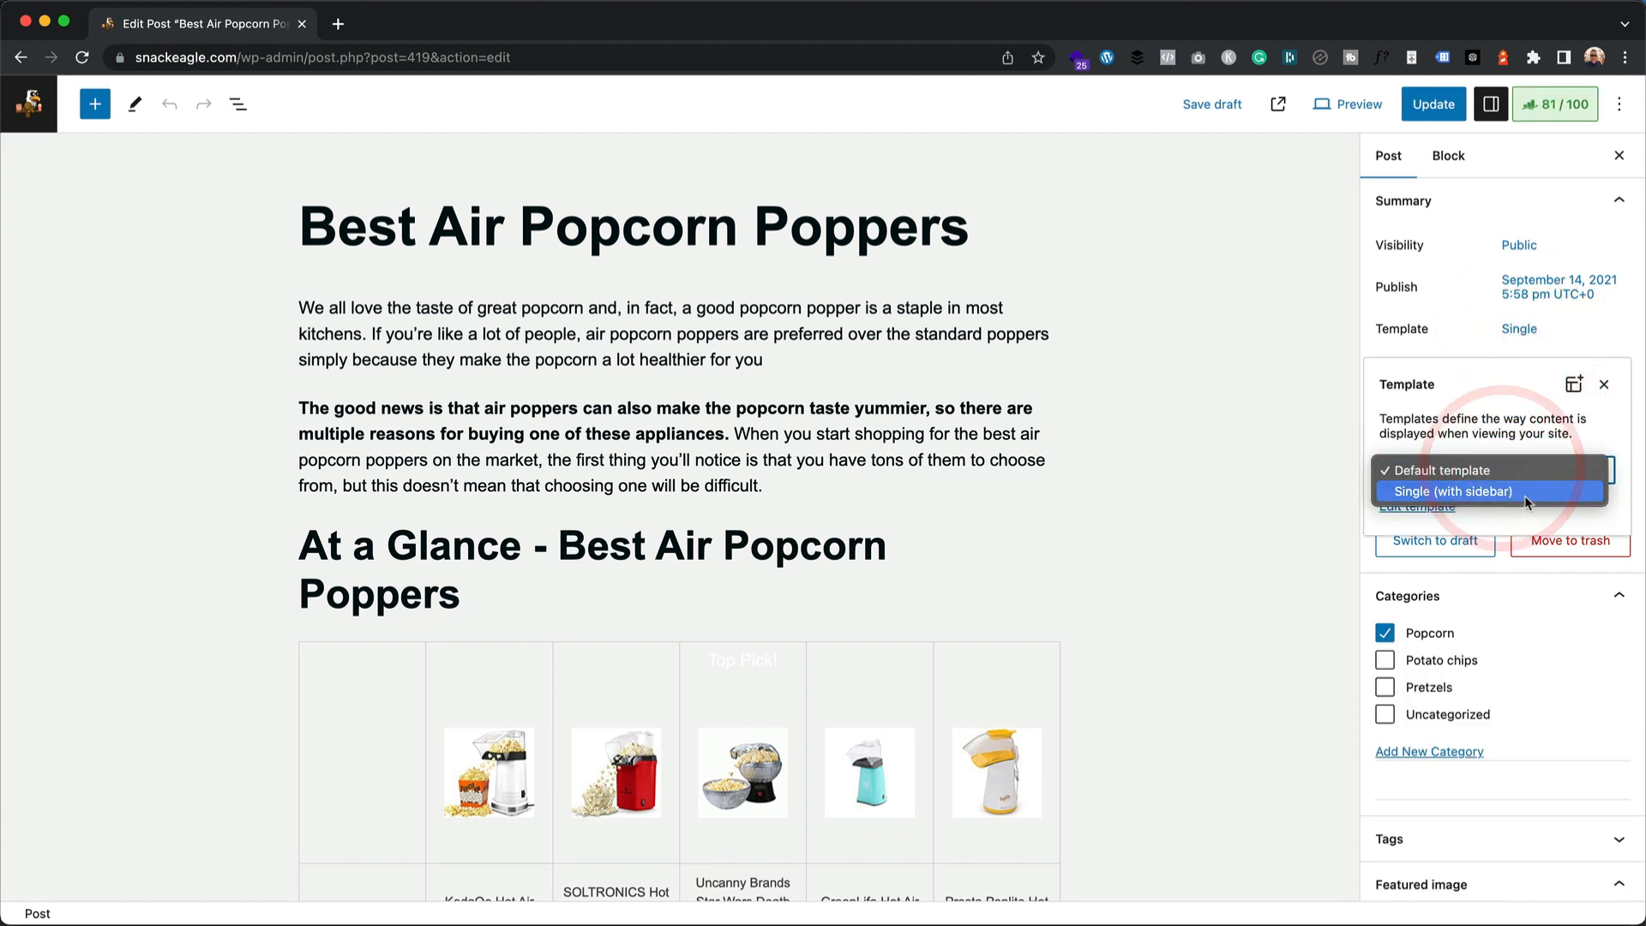
{"action": "left_click", "coordinate": [1453, 492]}
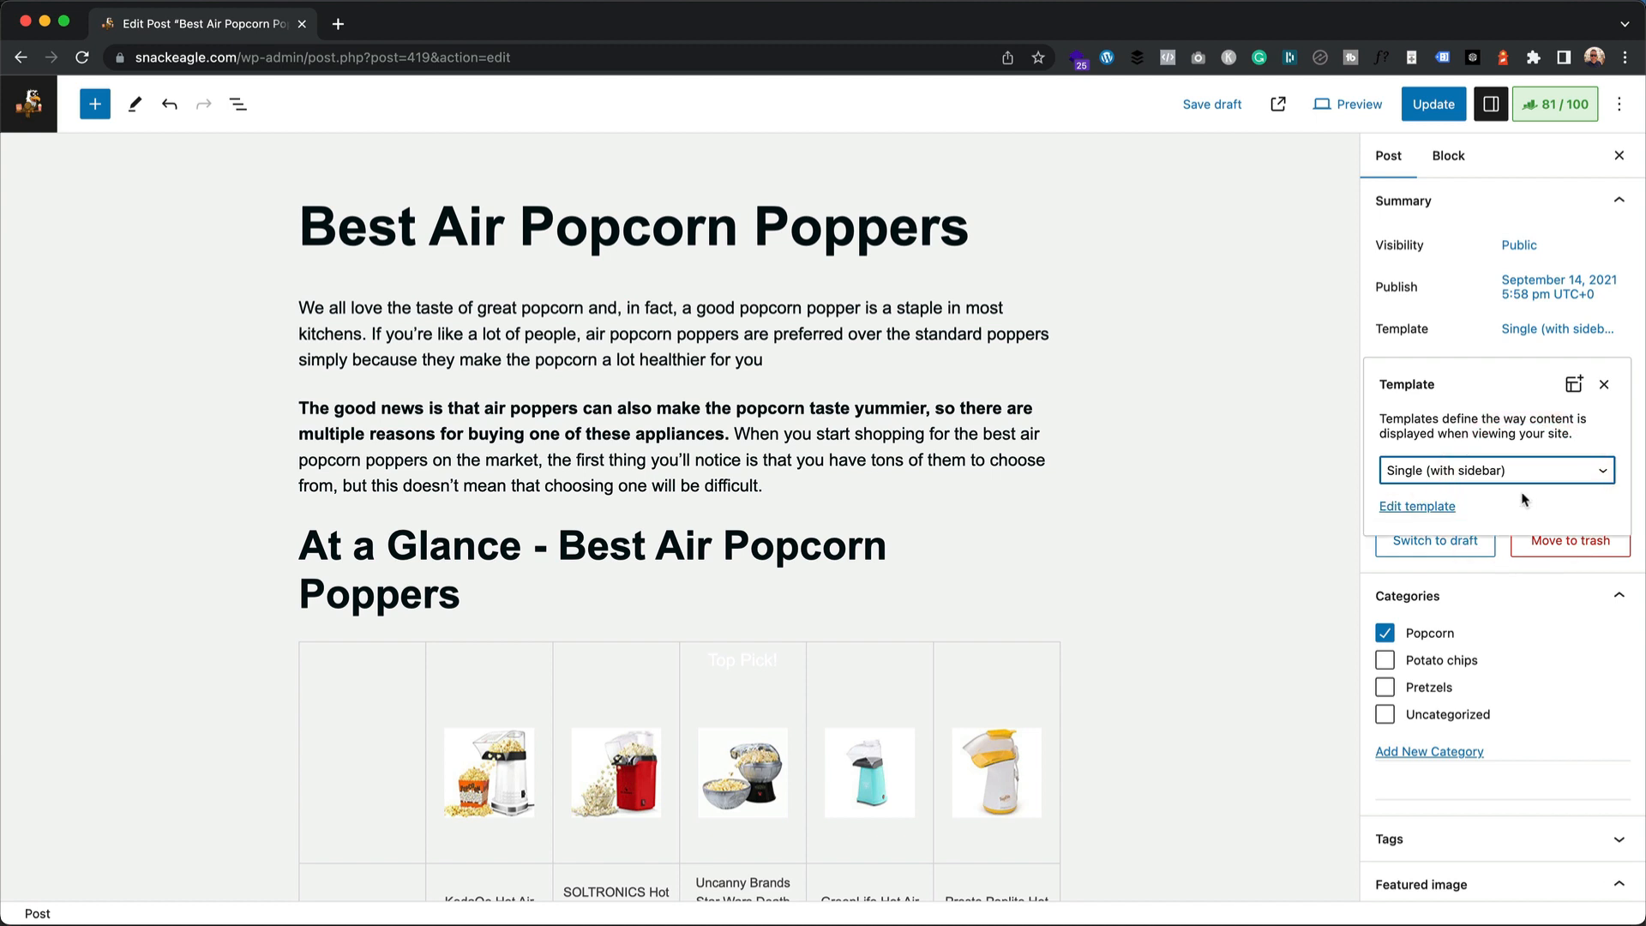
{"action": "left_click", "coordinate": [1432, 103]}
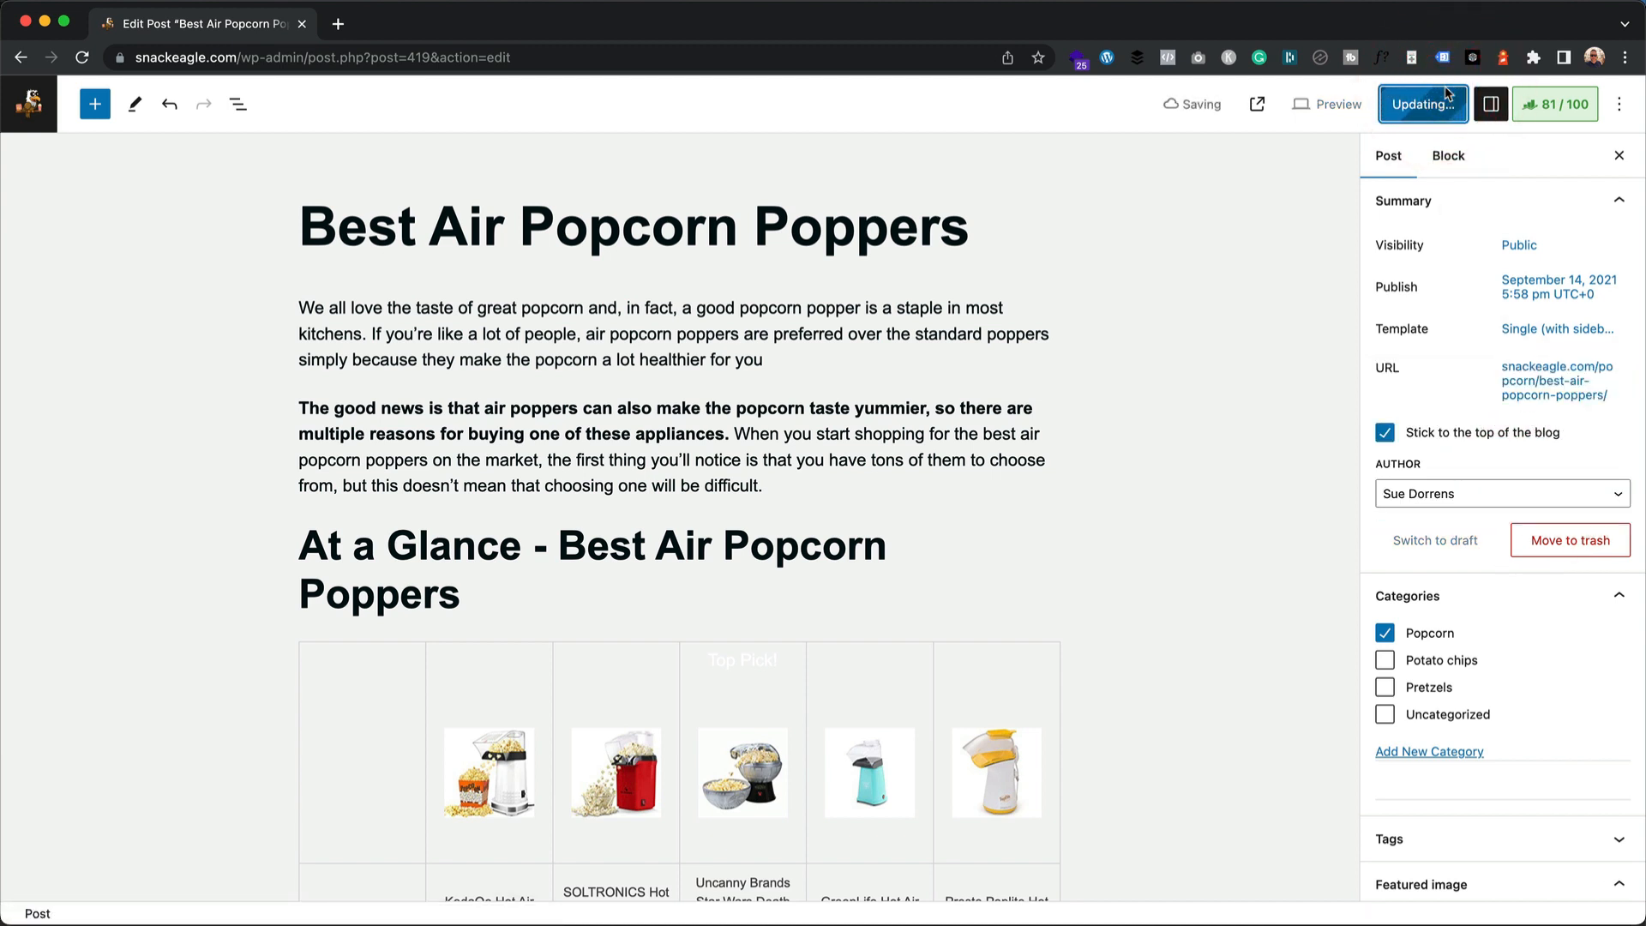
Step: Update the post and view it on the live site with its sidebar
{"action": "left_click", "coordinate": [1420, 103]}
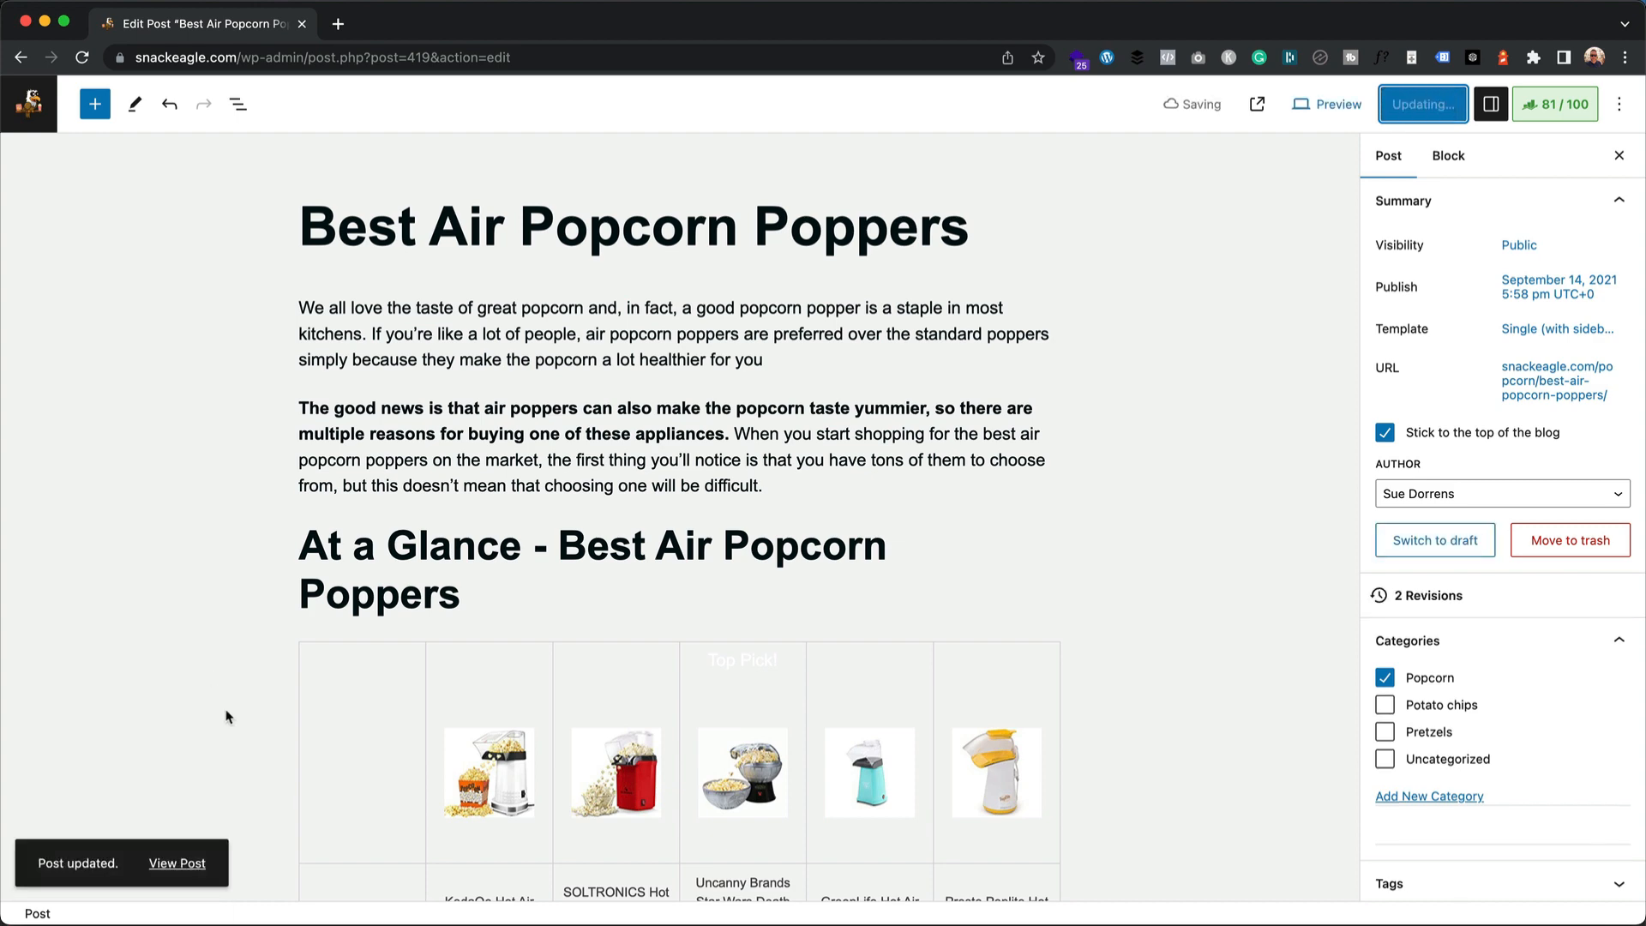
{"action": "left_click", "coordinate": [177, 862]}
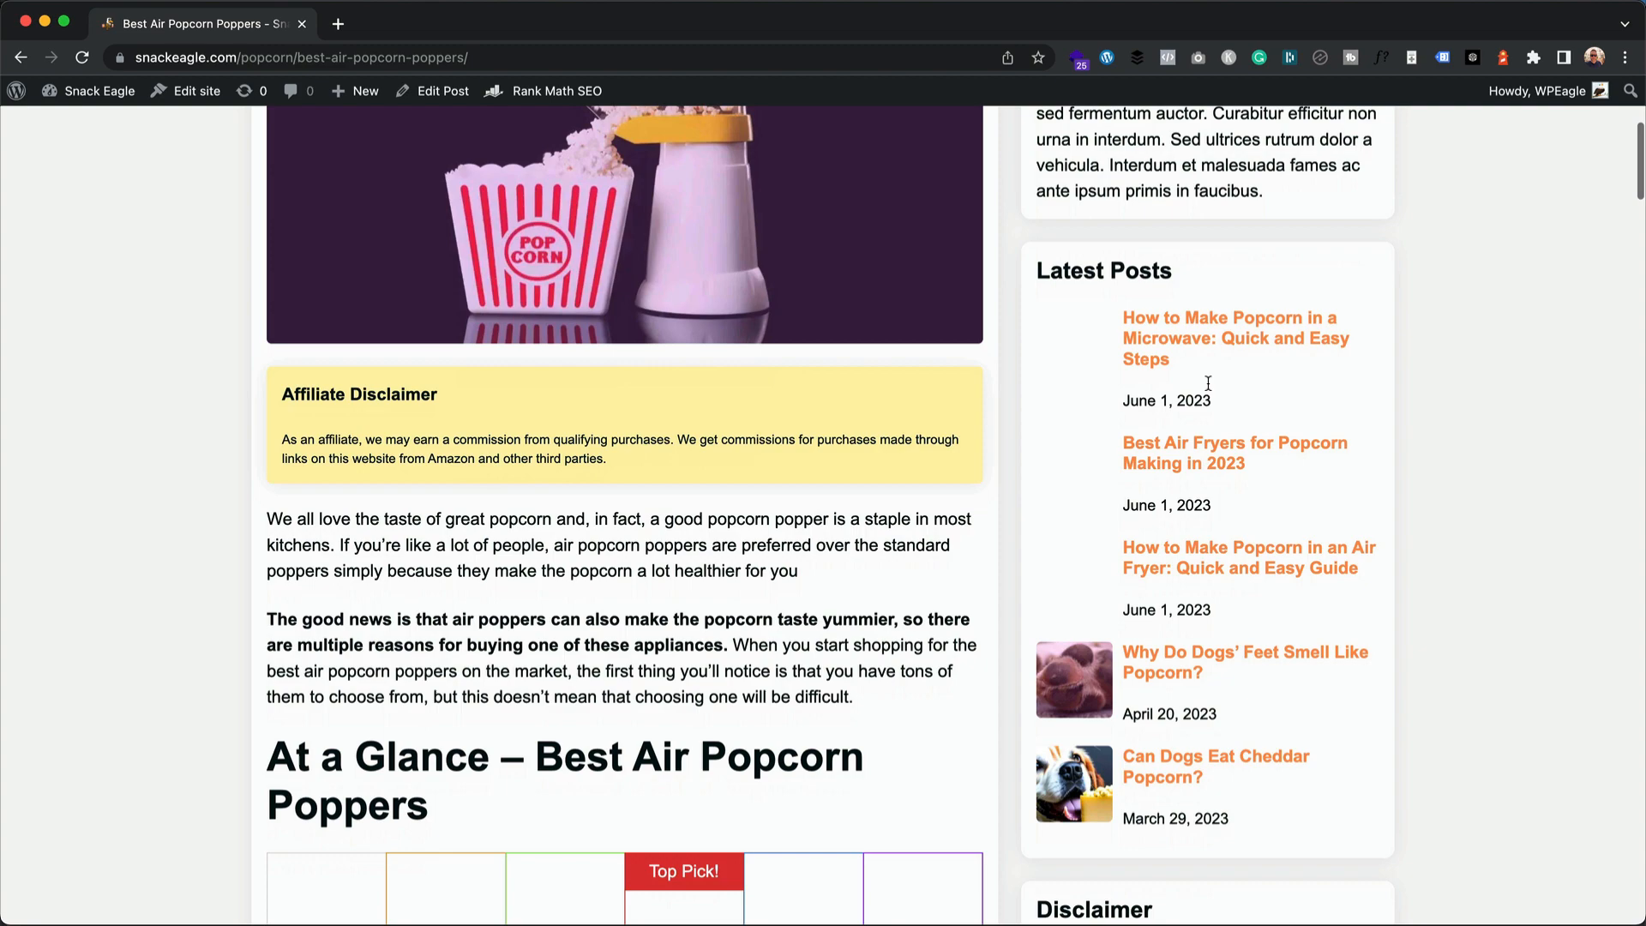
{"action": "scroll", "scroll_direction": "up", "scroll_amount": 3}
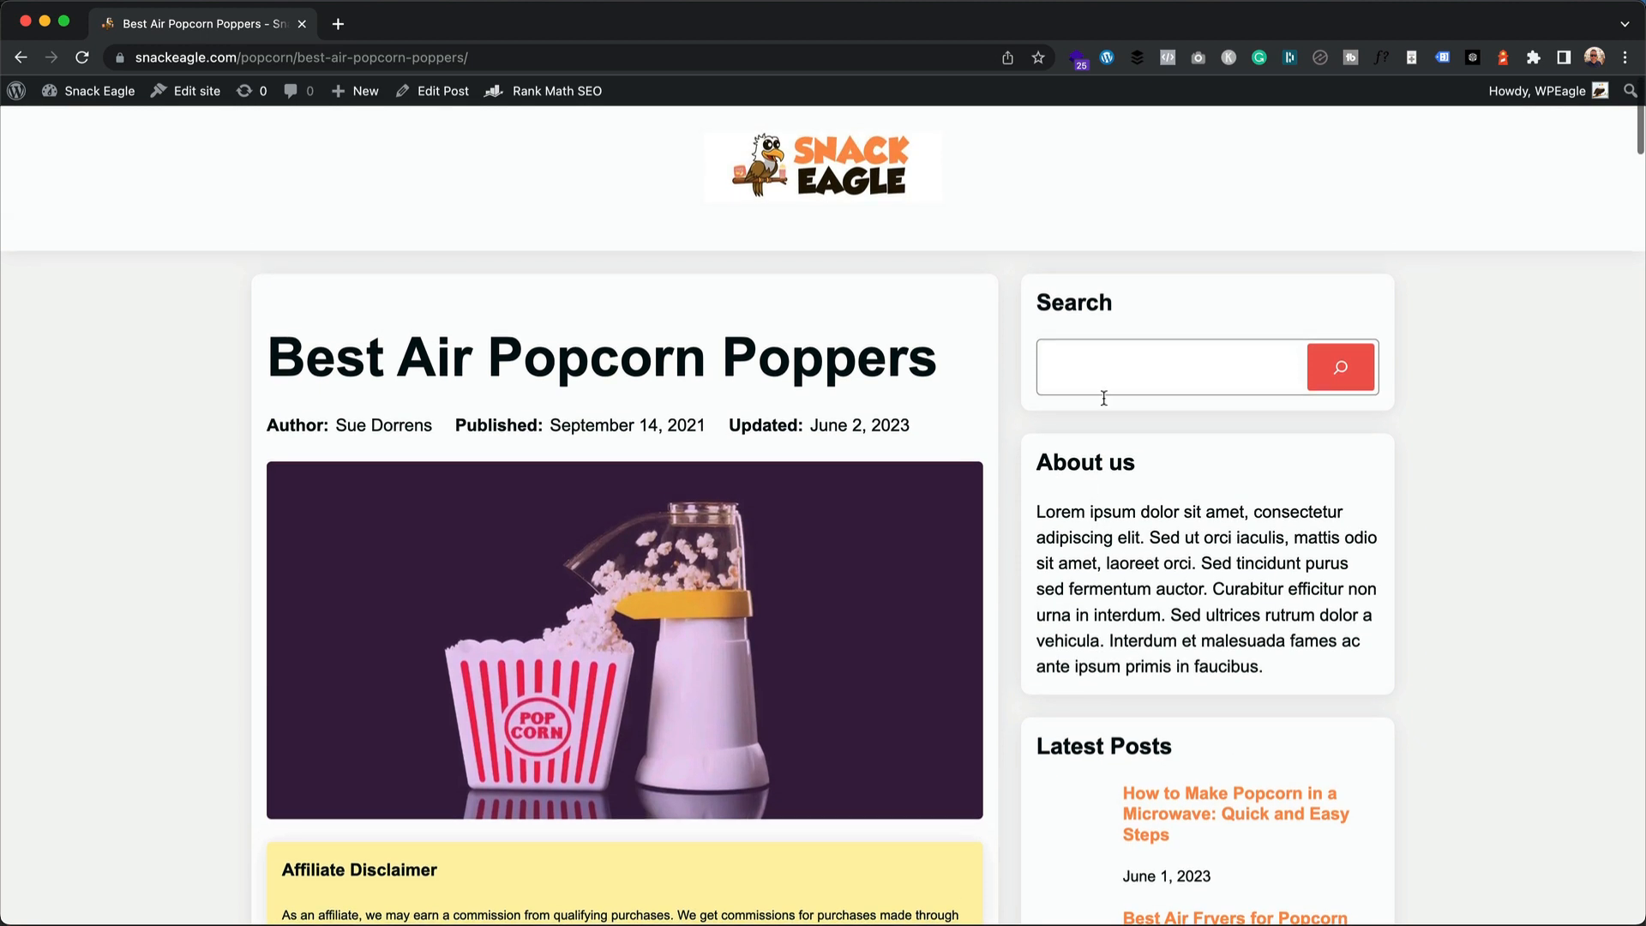
{"action": "scroll", "scroll_direction": "down", "scroll_amount": 3}
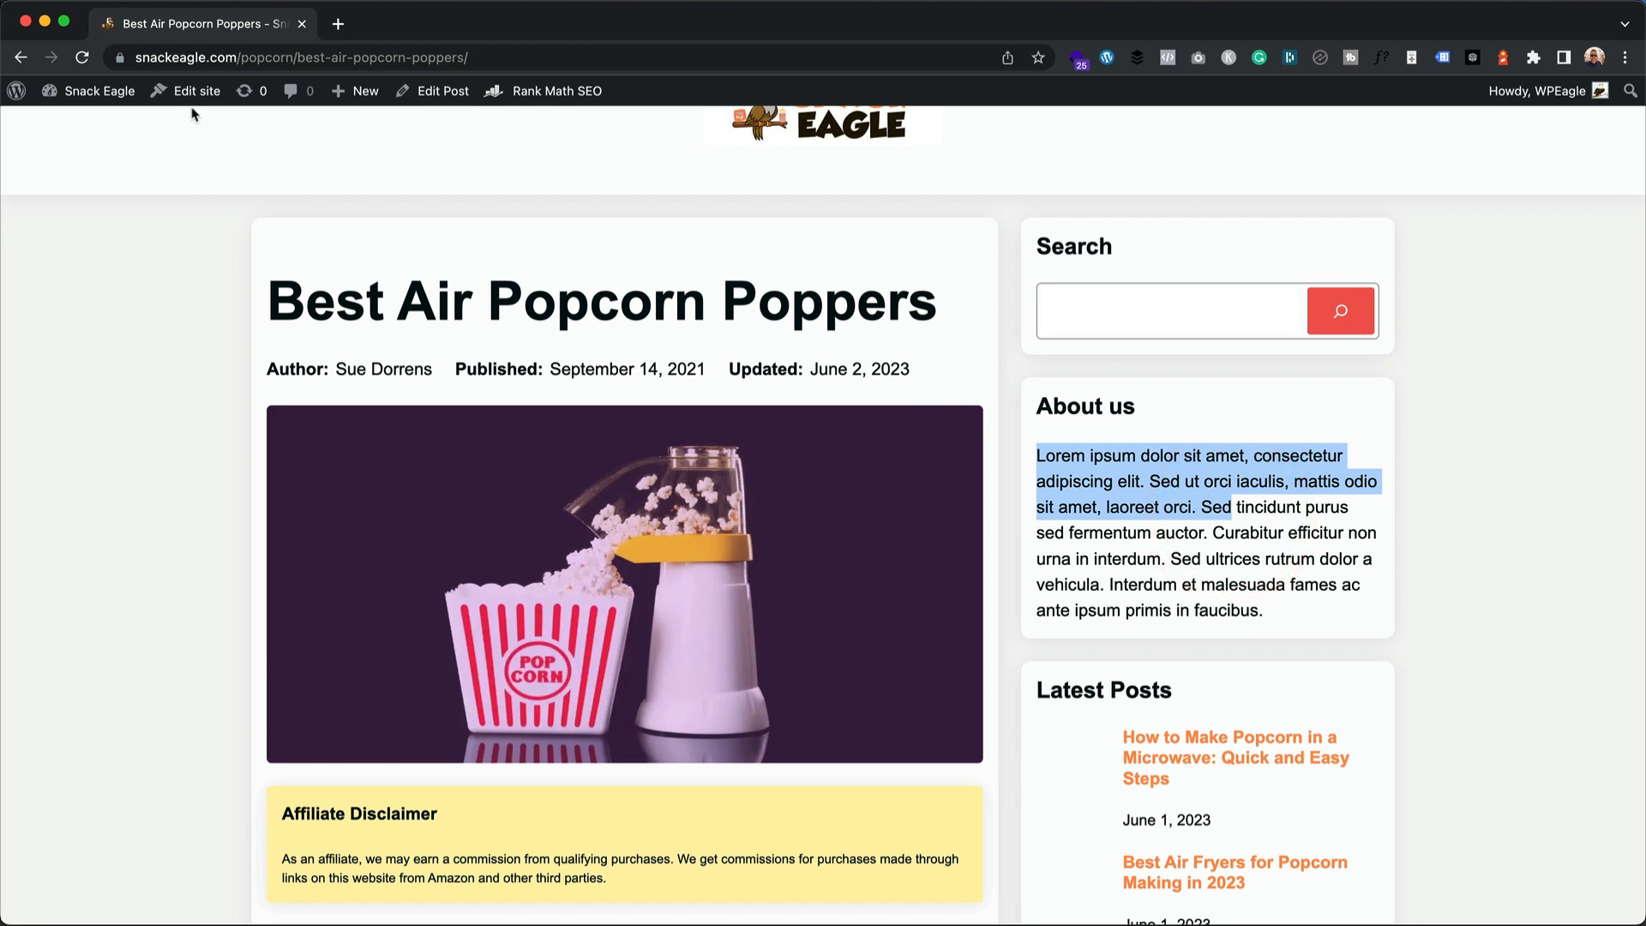
Step: Enter the site editor and start editing the Single (with sidebar) template
{"action": "left_click", "coordinate": [196, 91]}
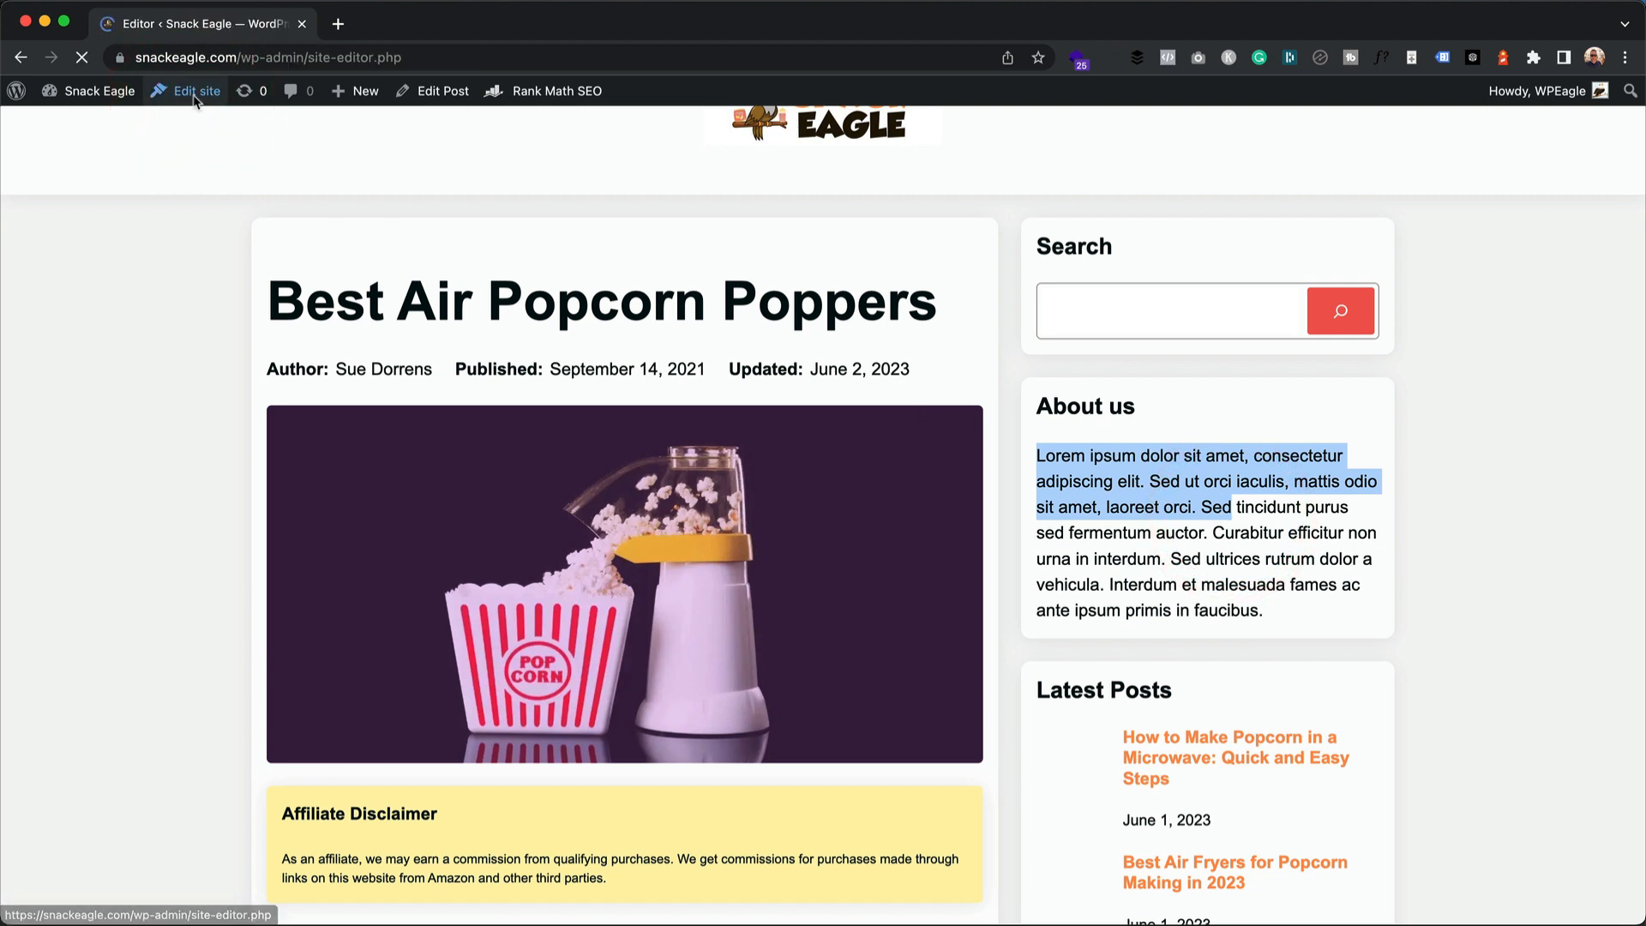
{"action": "left_click", "coordinate": [194, 91]}
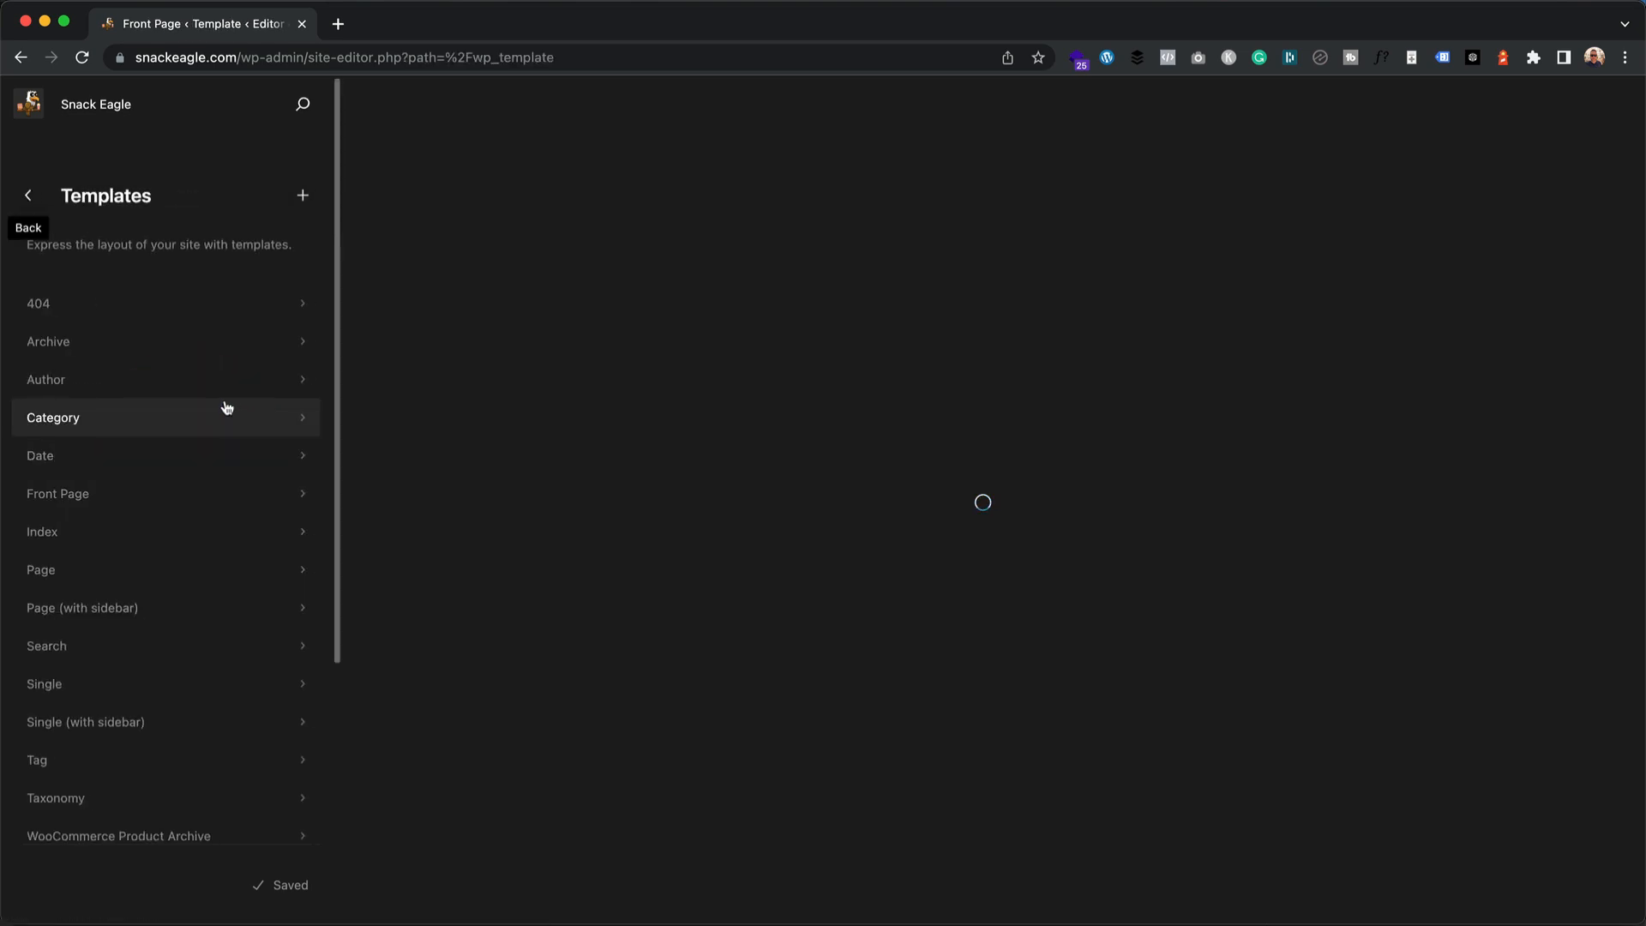
{"action": "scroll", "scroll_direction": "down", "scroll_amount": 3}
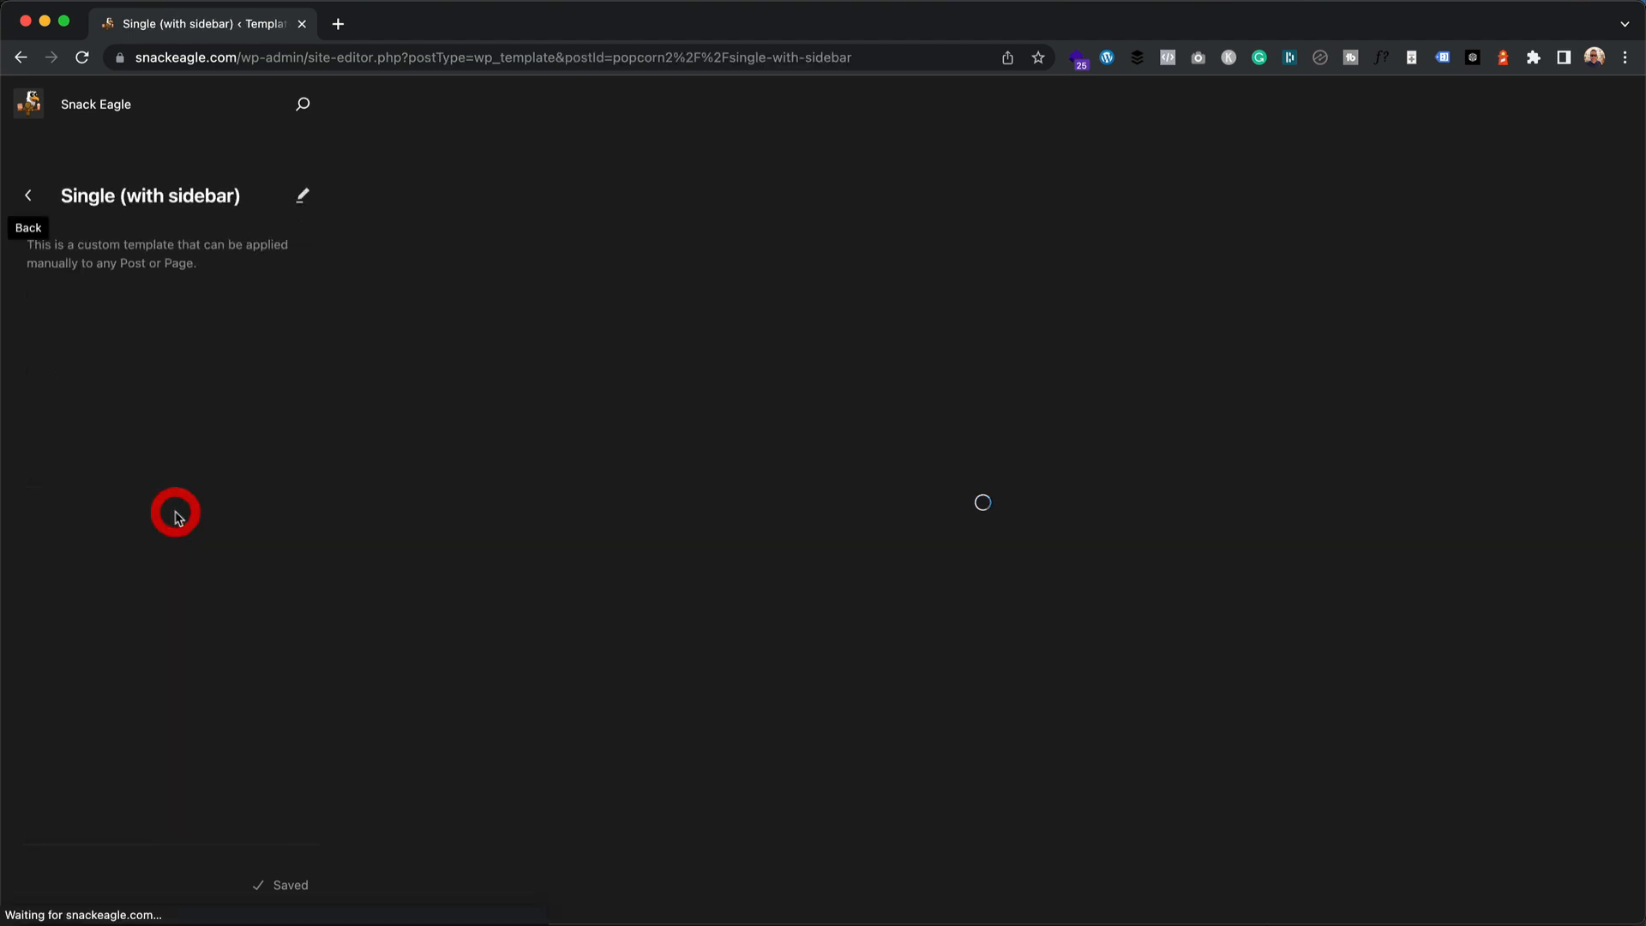
{"action": "left_click", "coordinate": [304, 195]}
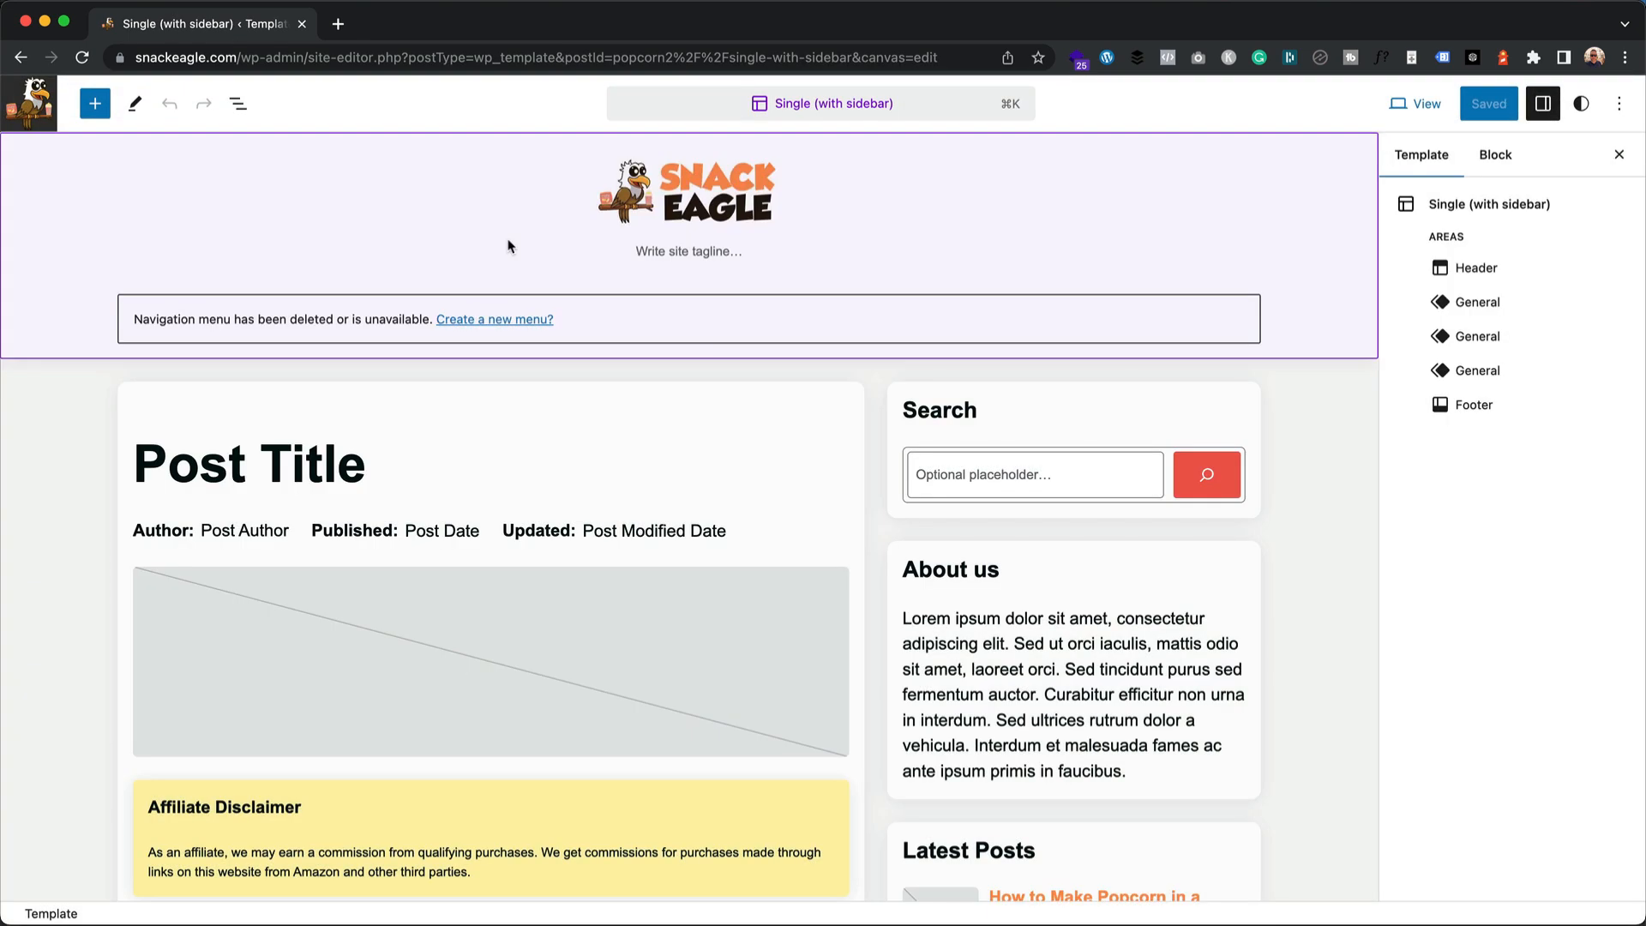
Step: Replace the About us lorem ipsum with "We like snacks!" and save the template
{"action": "left_click", "coordinate": [1098, 656]}
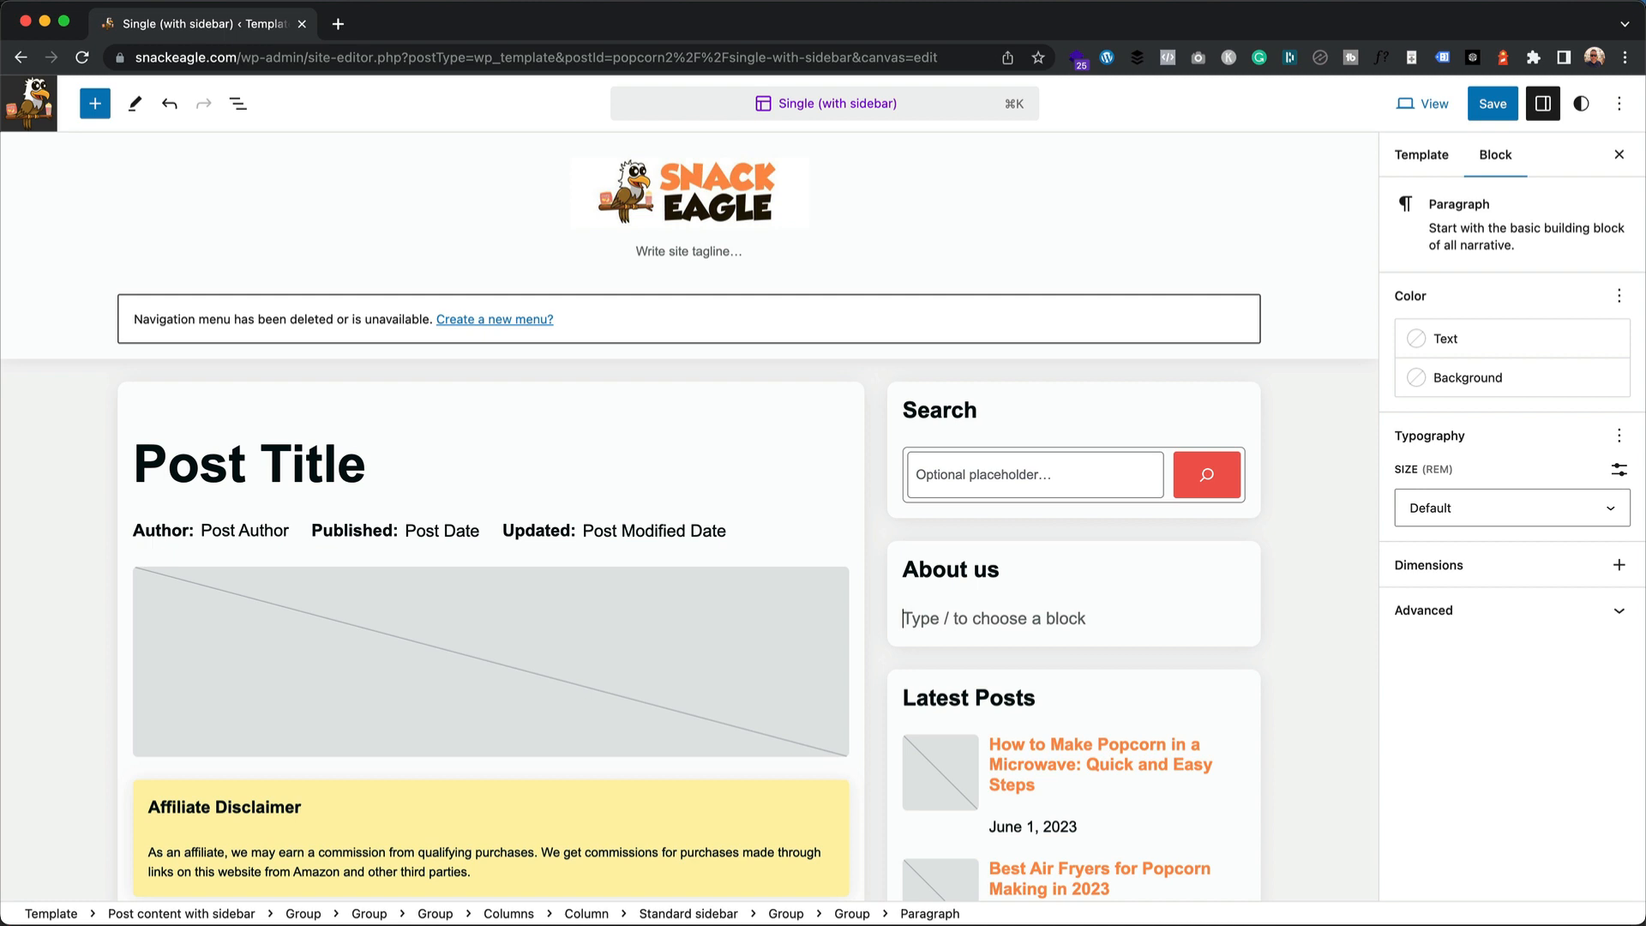
{"action": "type", "text": "We like snacks!"}
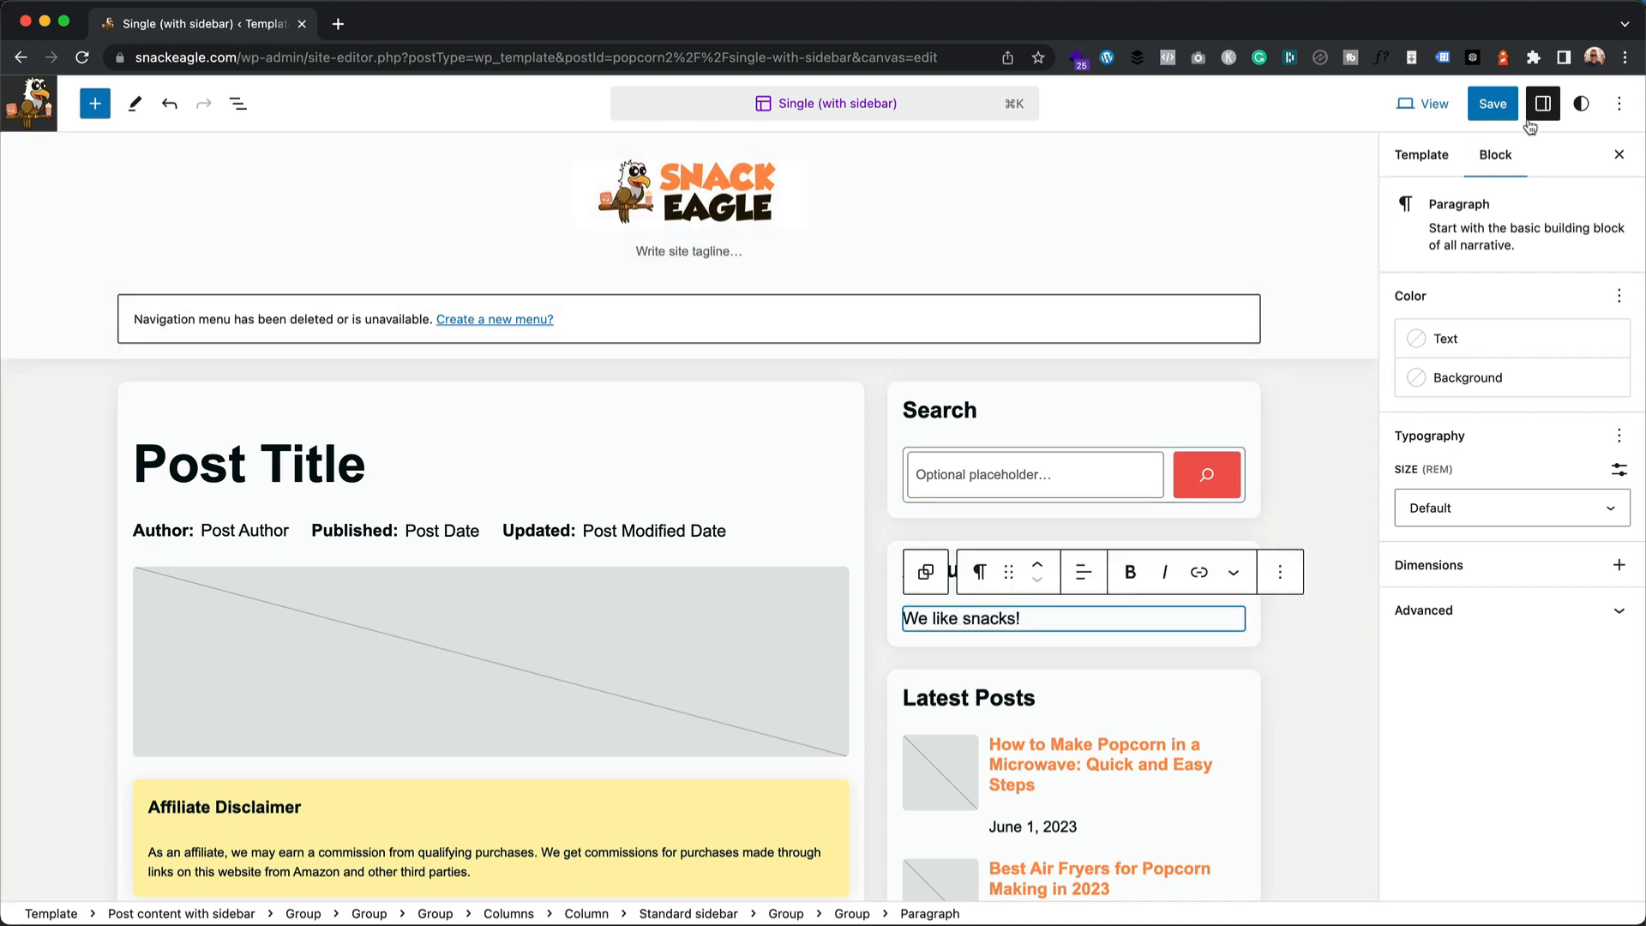
{"action": "left_click", "coordinate": [1490, 103]}
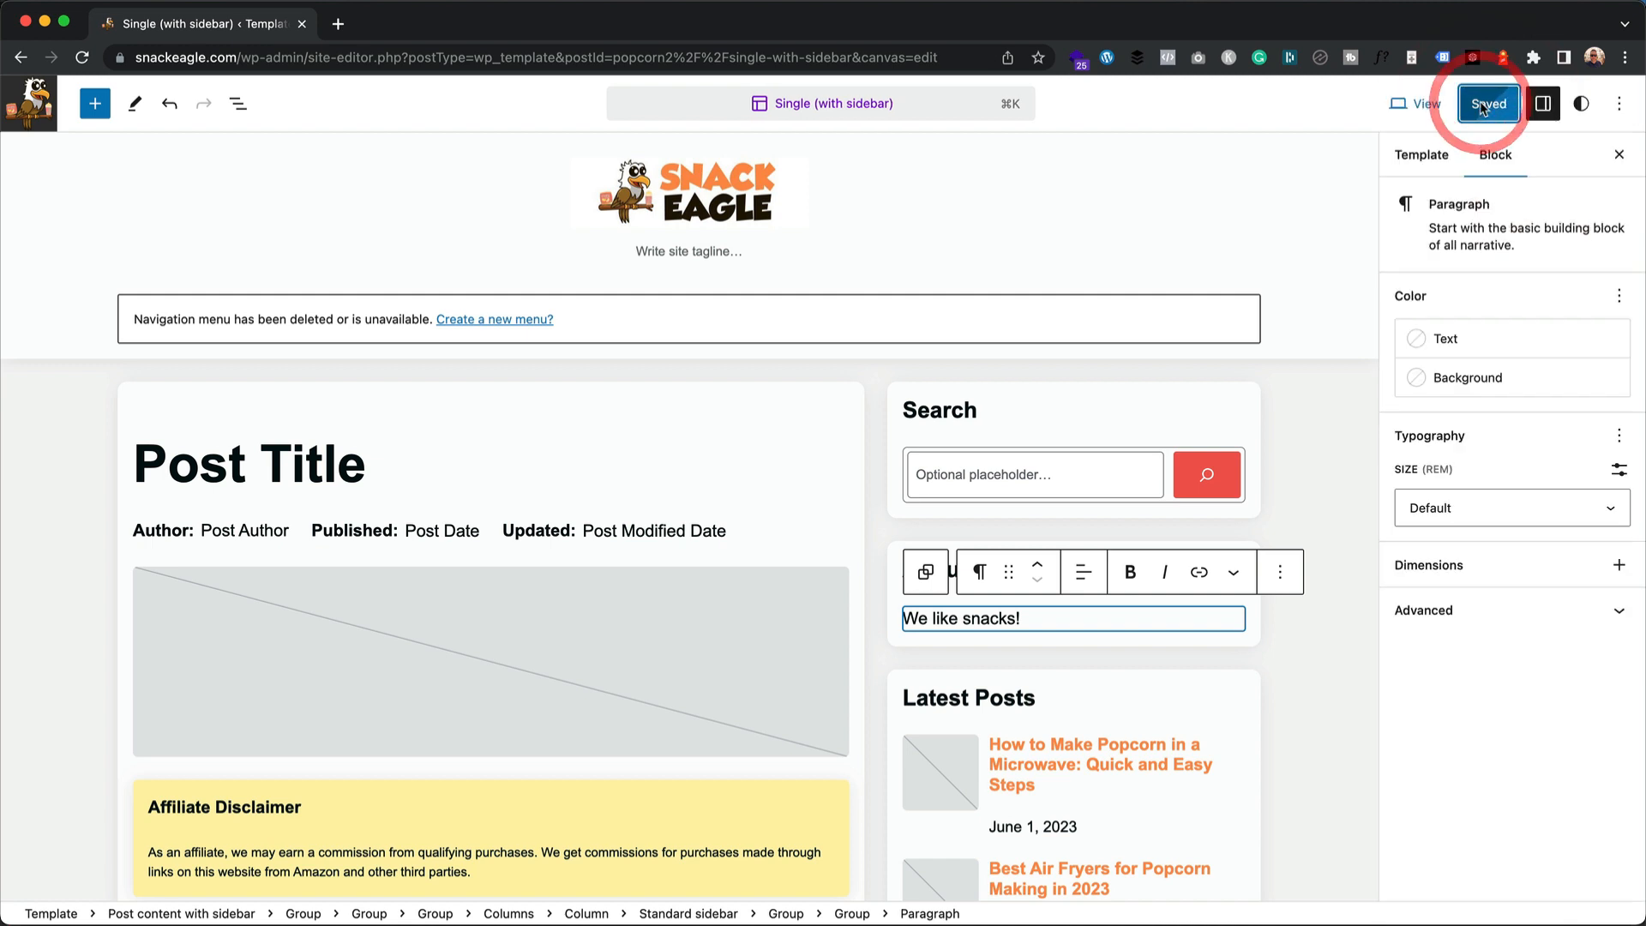
{"action": "left_click", "coordinate": [1488, 103]}
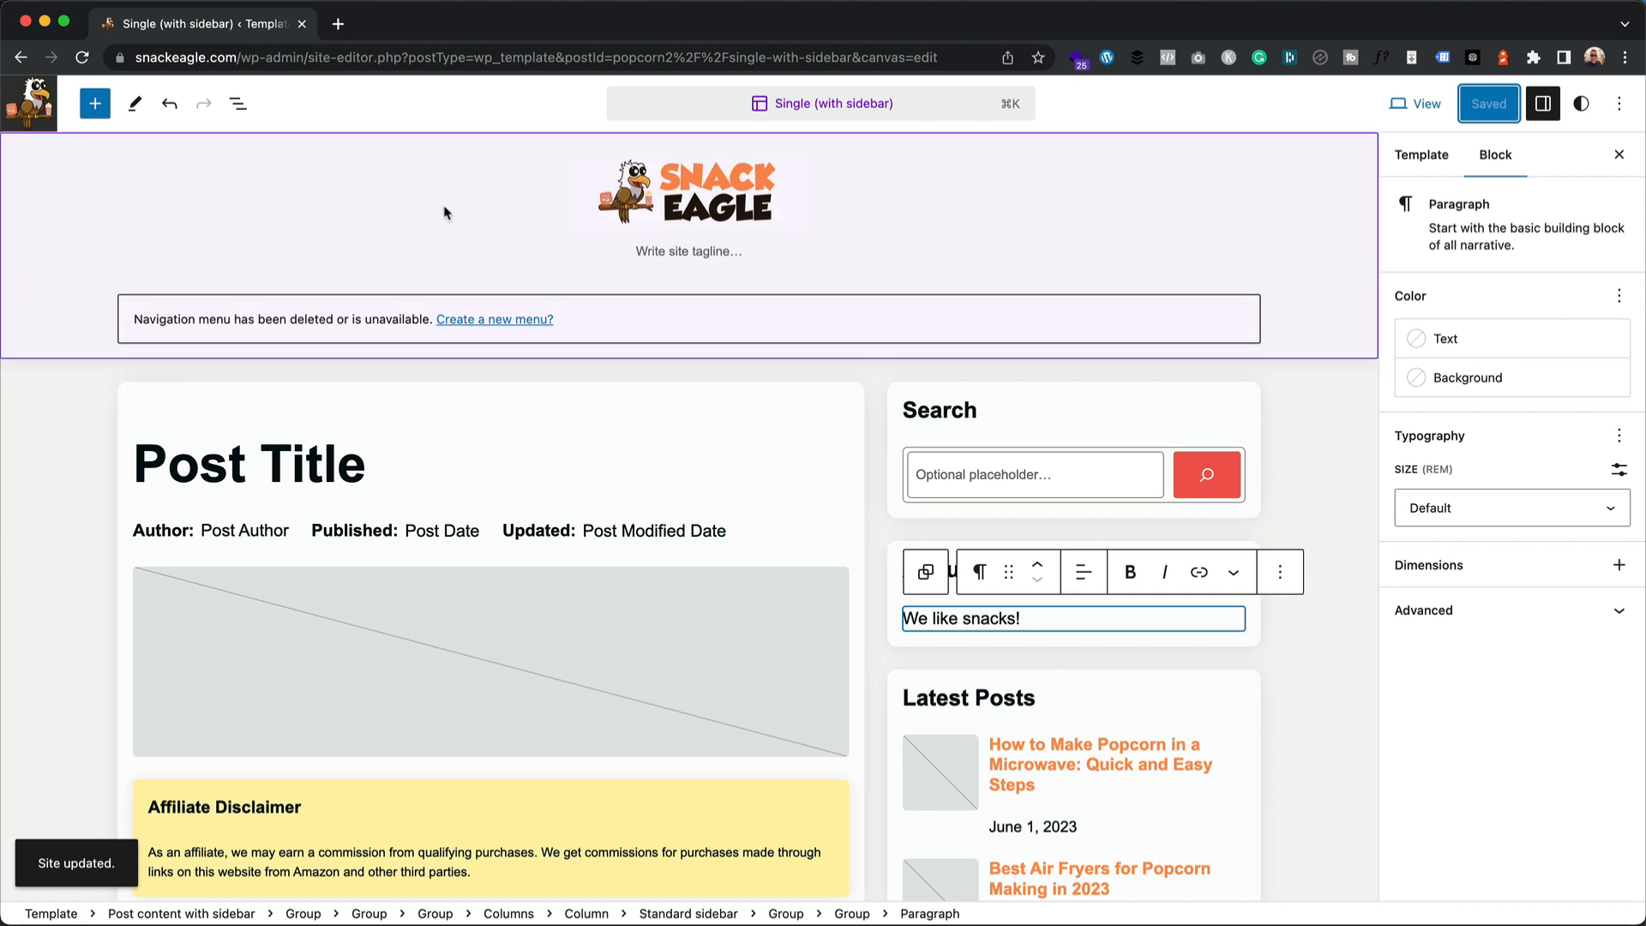
Step: Delete the Stacked header part from the template via List View
{"action": "left_click", "coordinate": [84, 231]}
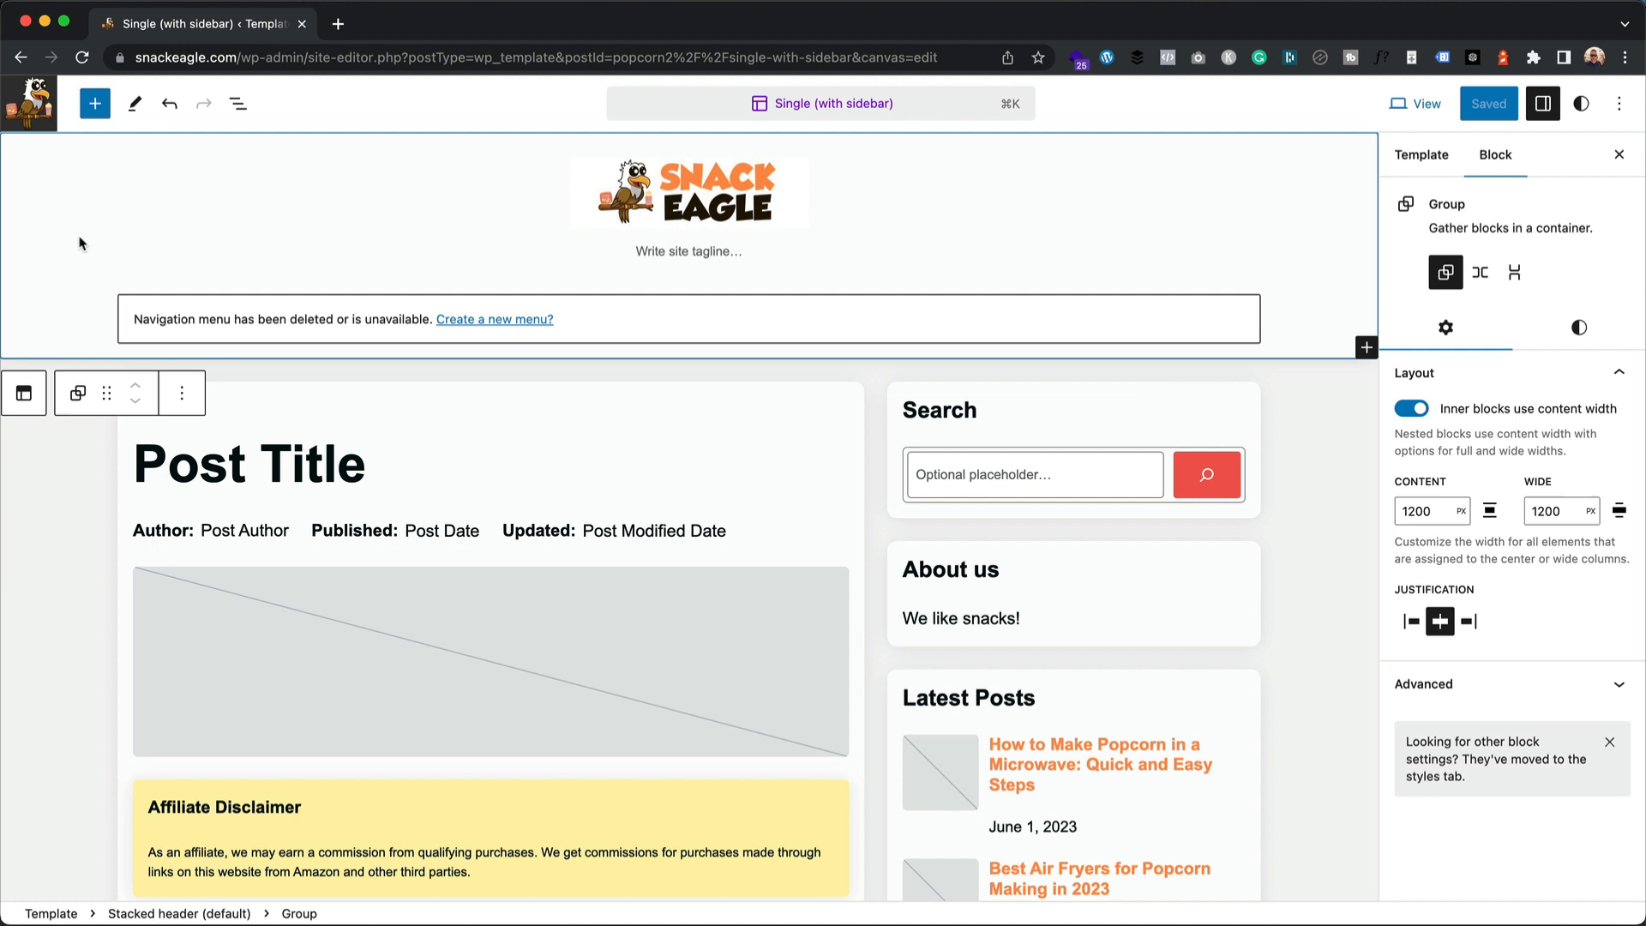
{"action": "left_click", "coordinate": [711, 168]}
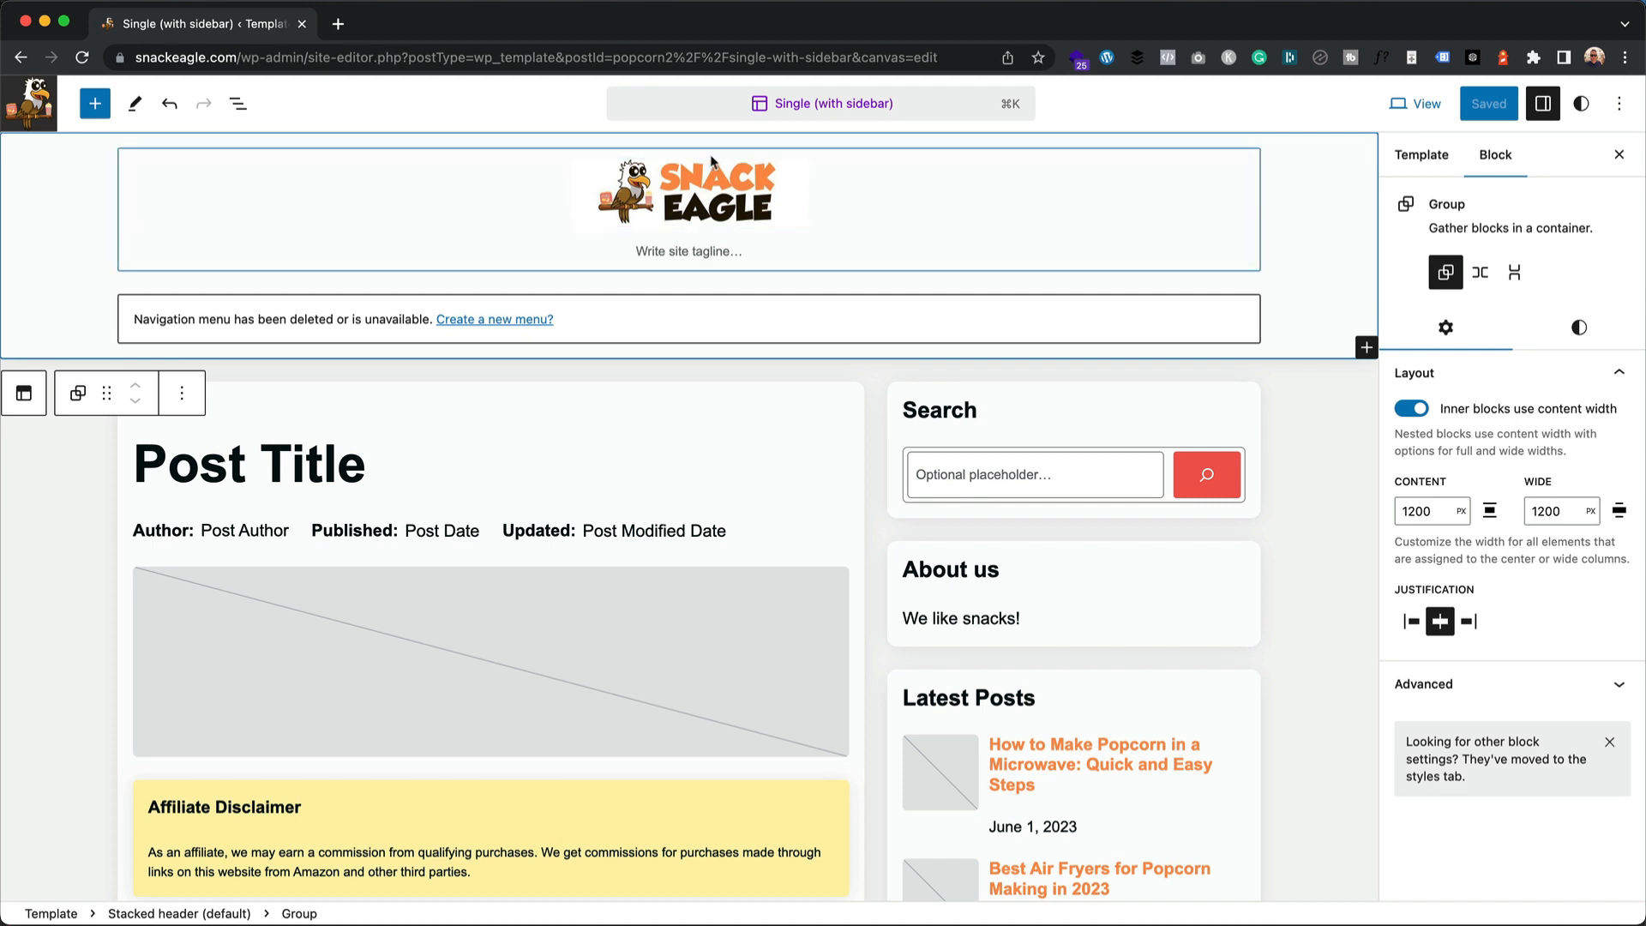
{"action": "mouse_move", "coordinate": [238, 104]}
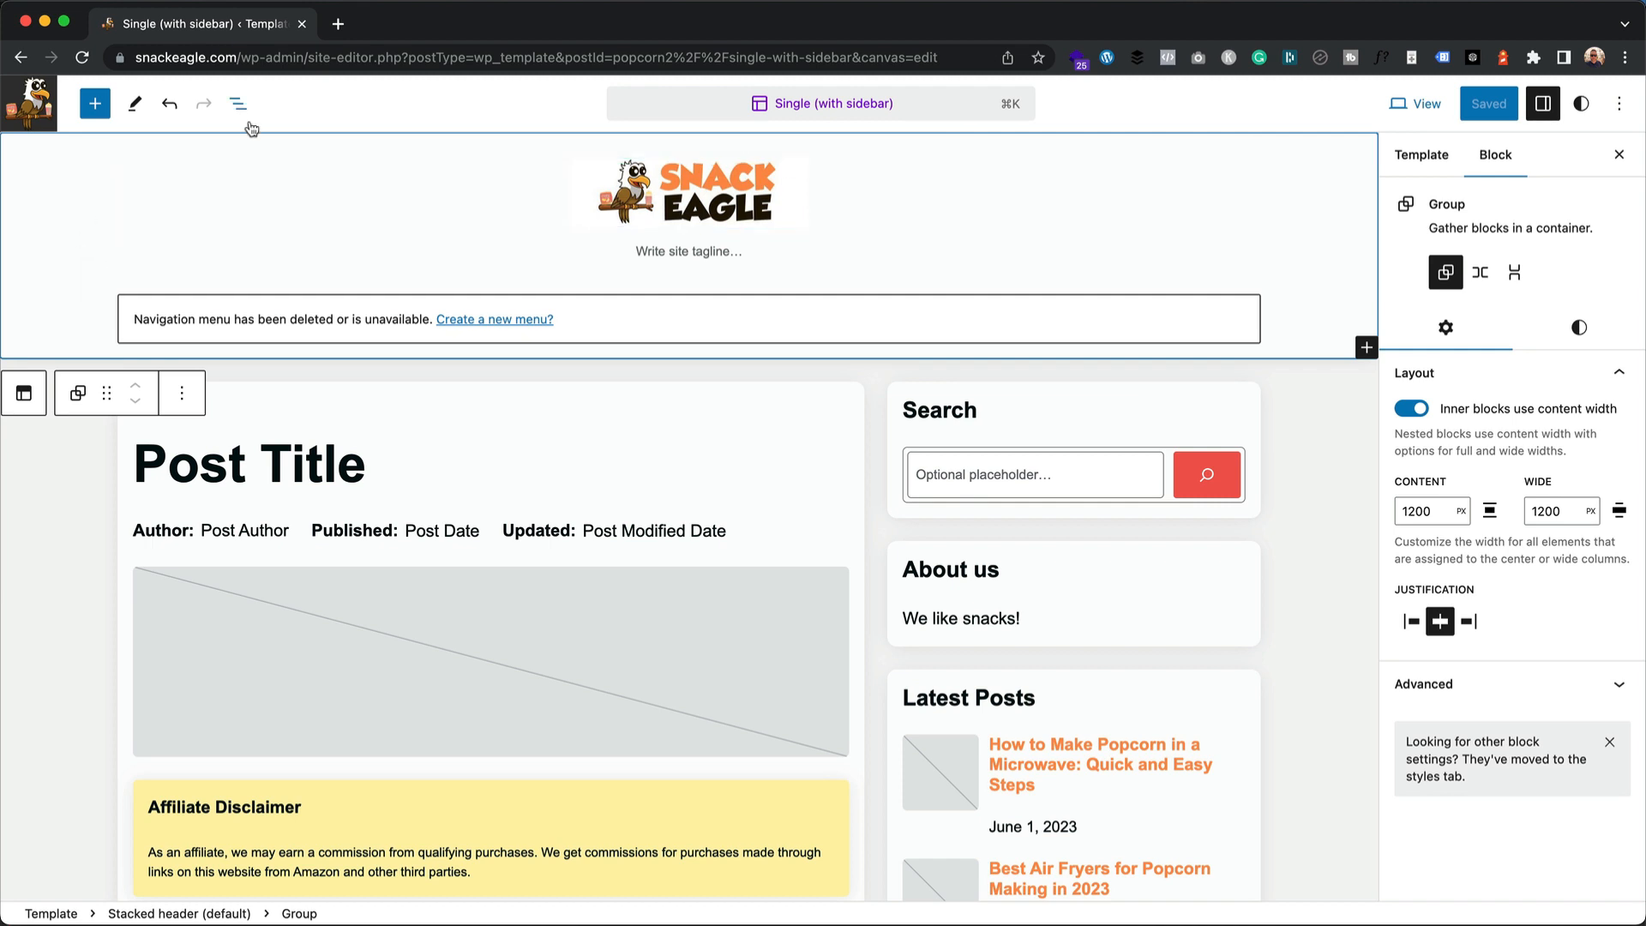
{"action": "left_click", "coordinate": [237, 105]}
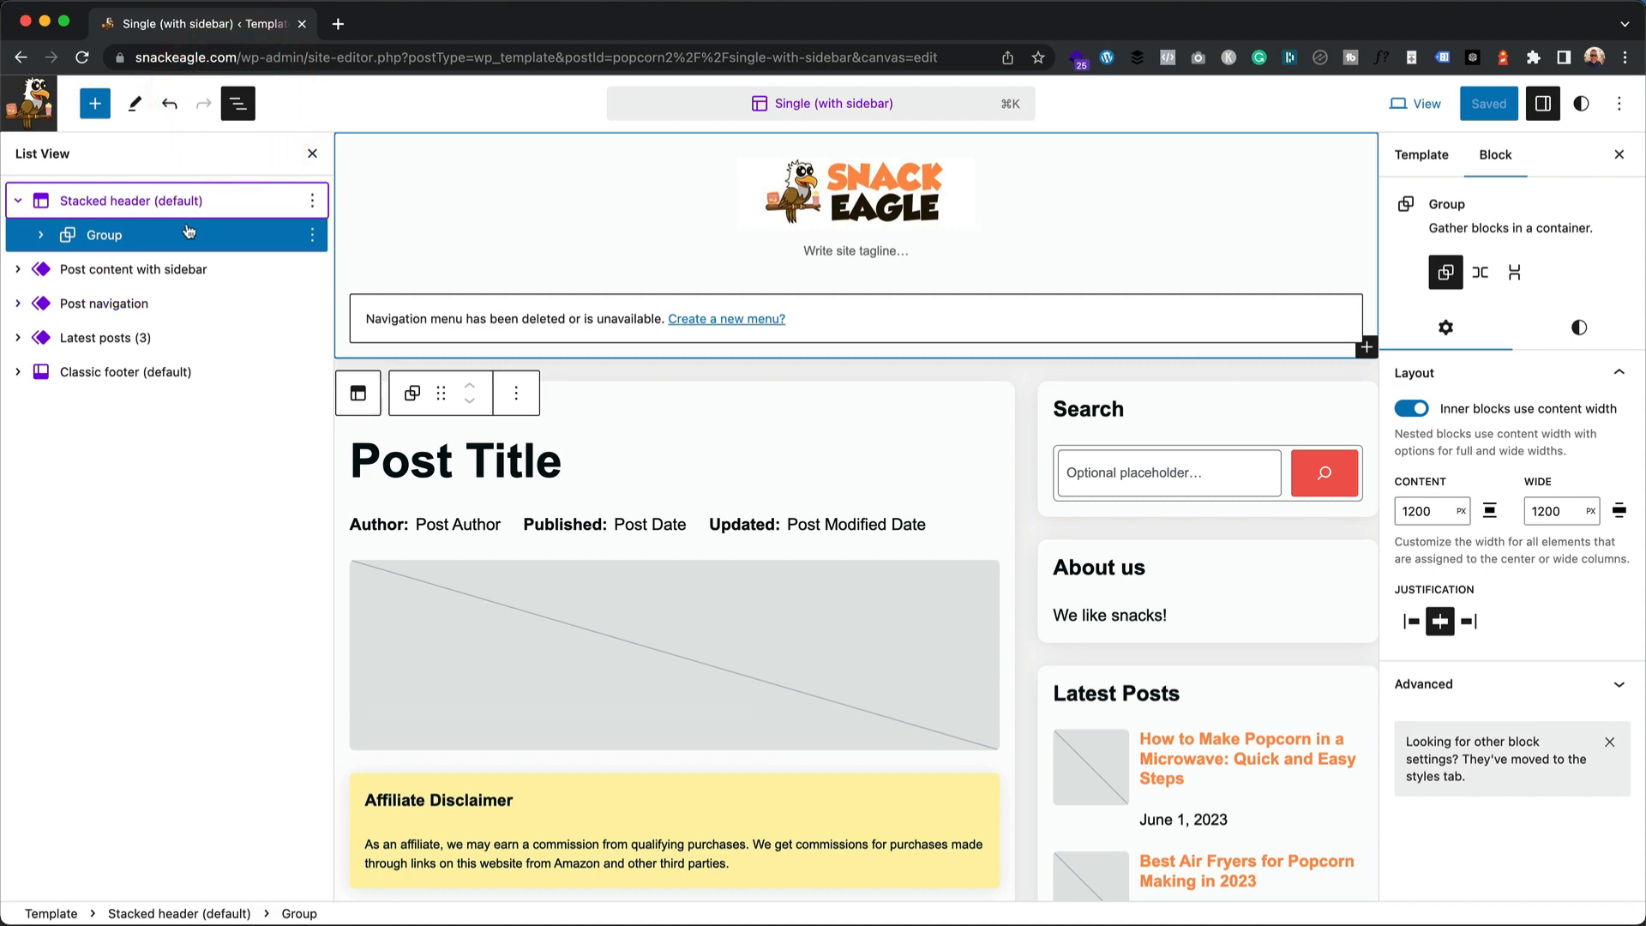
{"action": "left_click", "coordinate": [311, 200]}
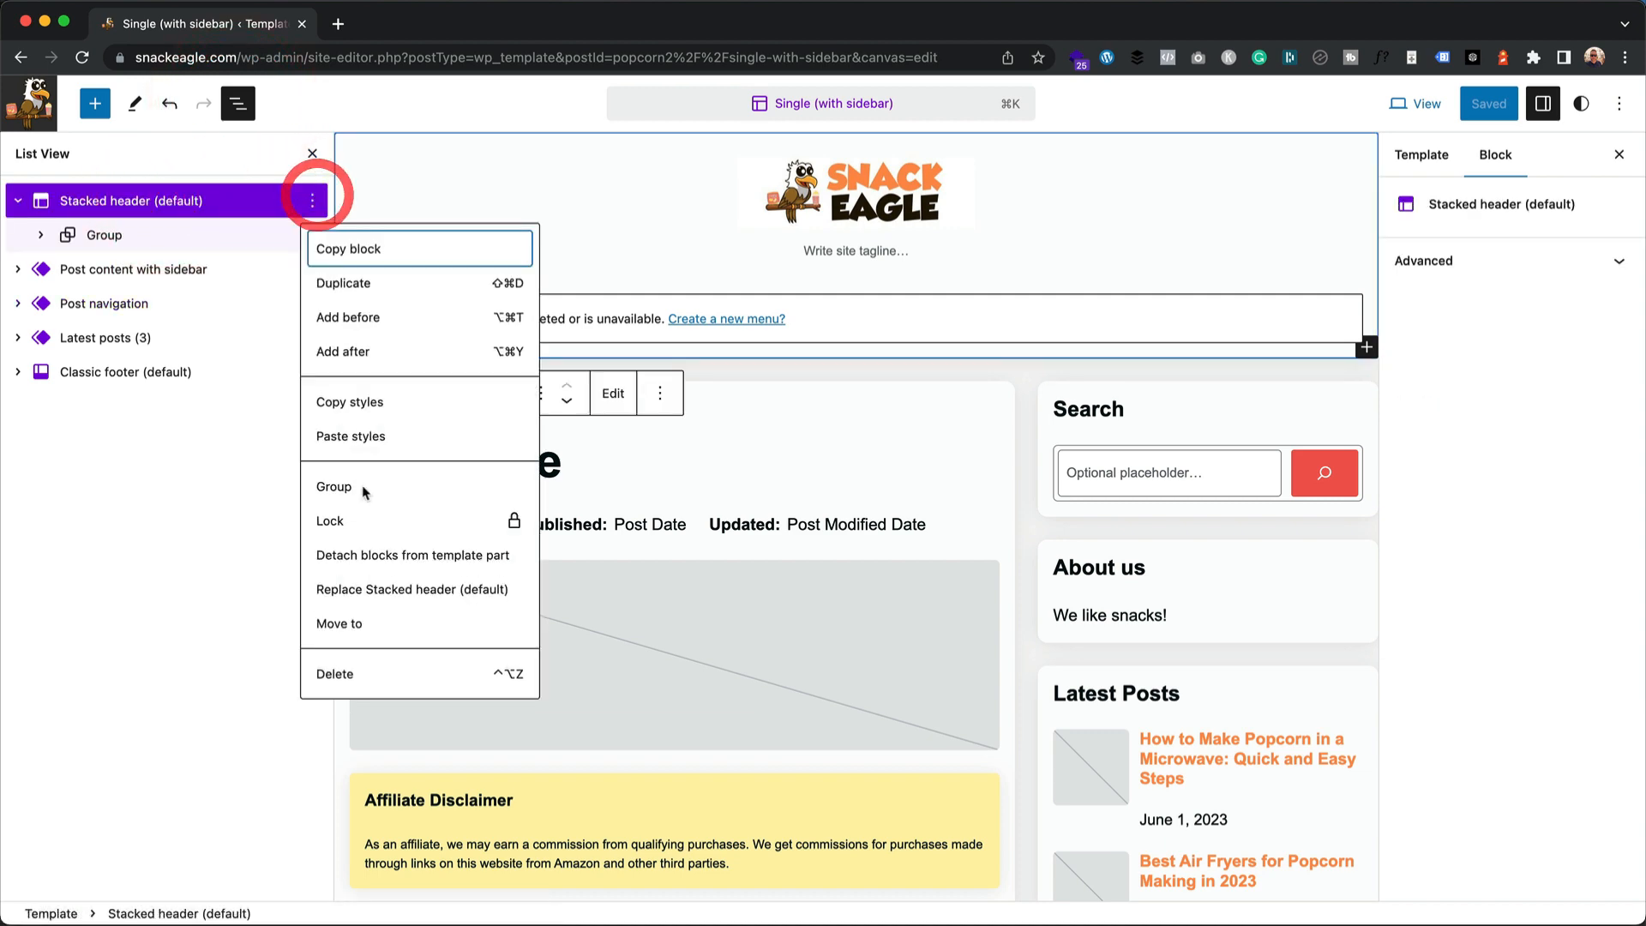
{"action": "left_click", "coordinate": [335, 672]}
{"action": "type", "text": "header"}
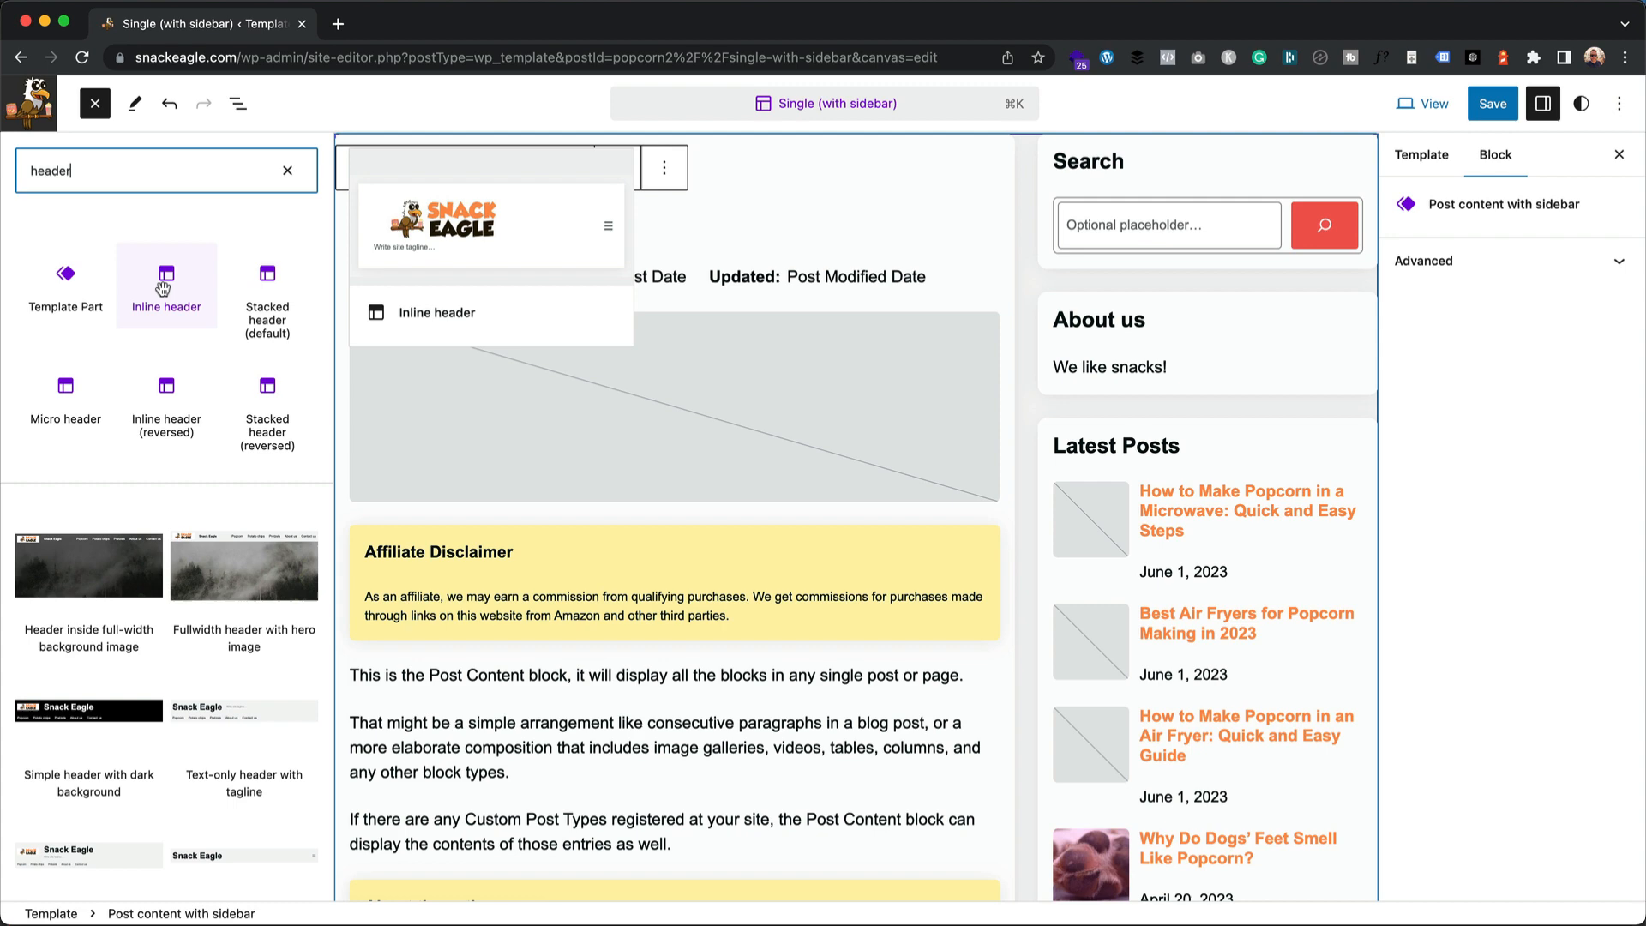
Step: Insert the Inline header template part in its place
{"action": "left_click", "coordinate": [166, 285]}
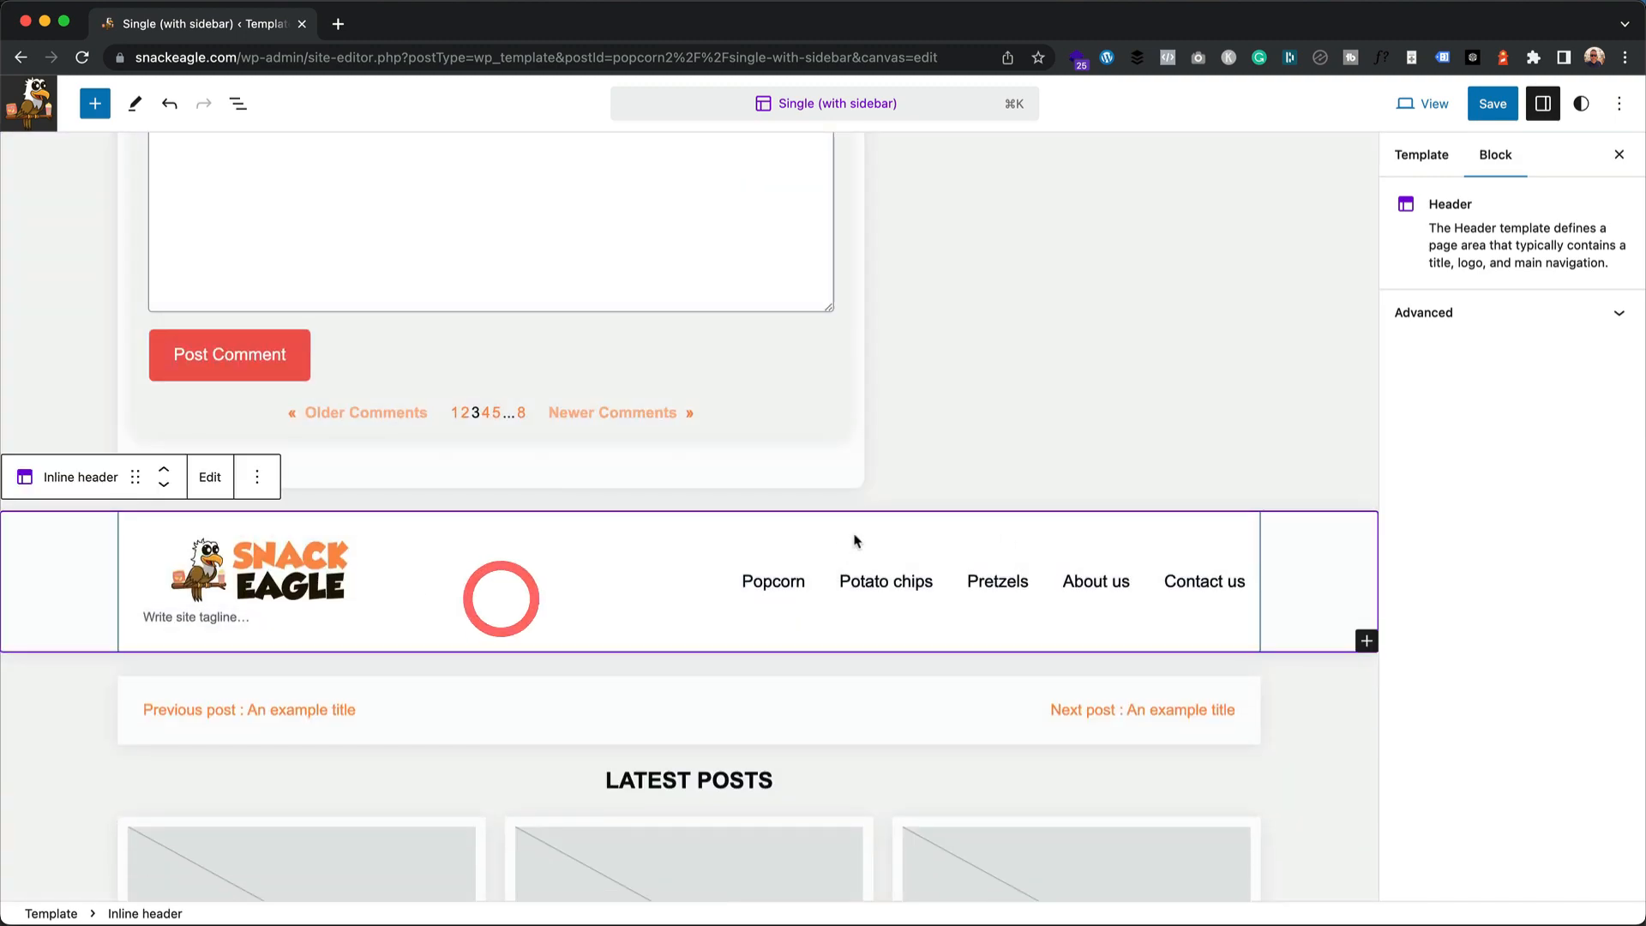
{"action": "left_click", "coordinate": [255, 476]}
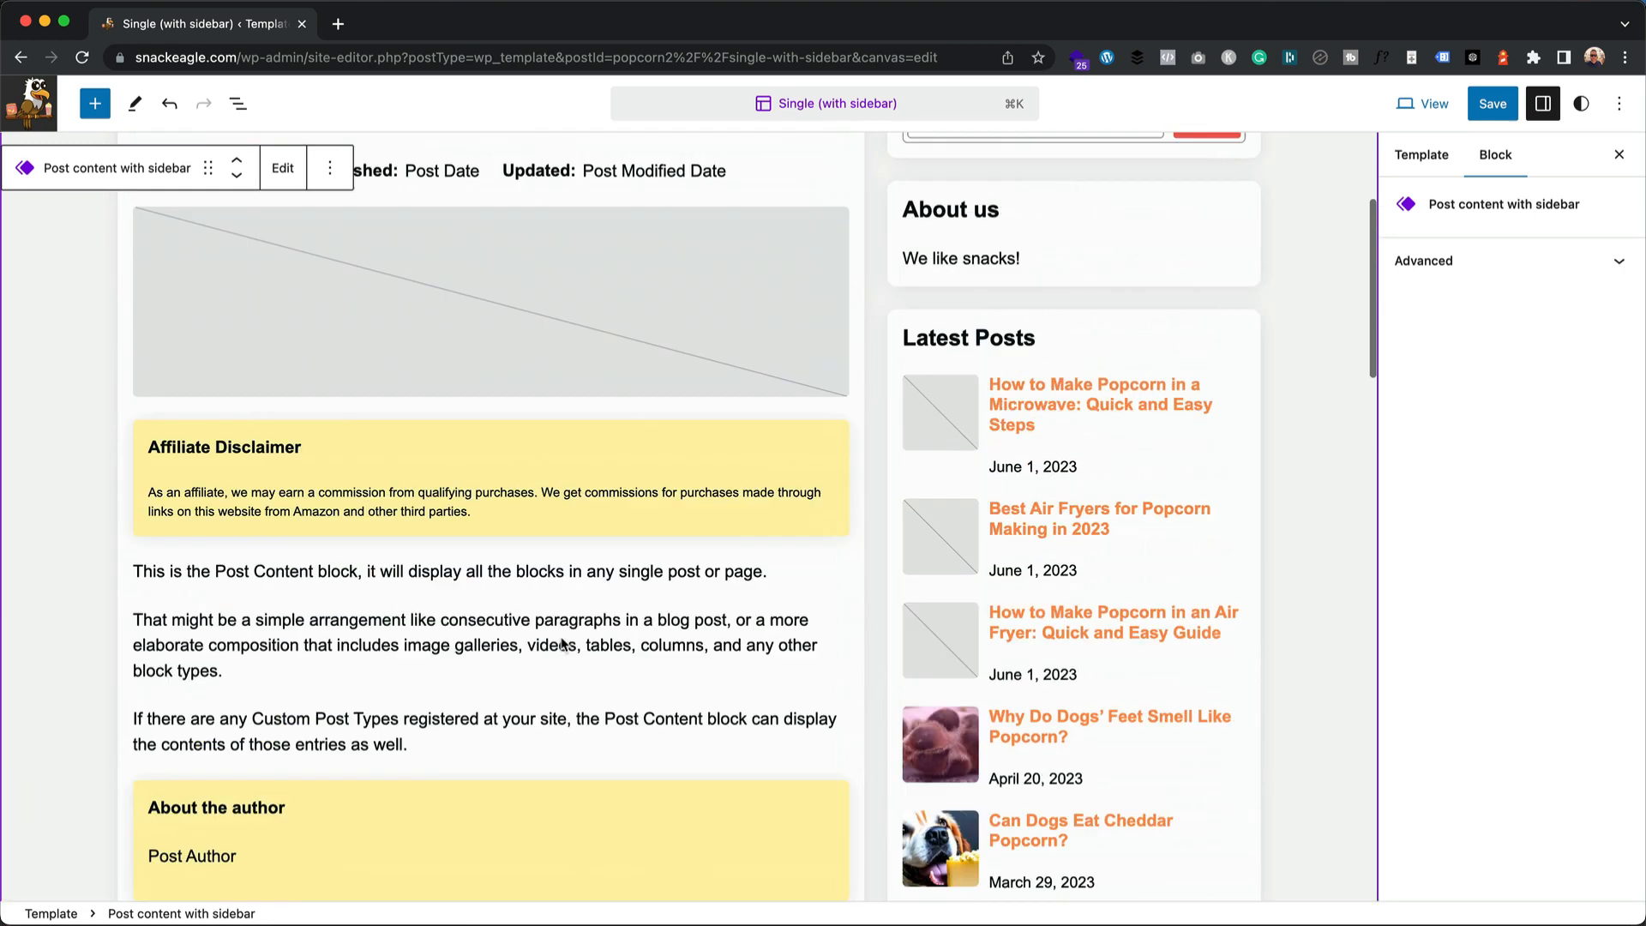
Step: Save the template with its new Inline header, confirming the site updated
{"action": "left_click", "coordinate": [1490, 103]}
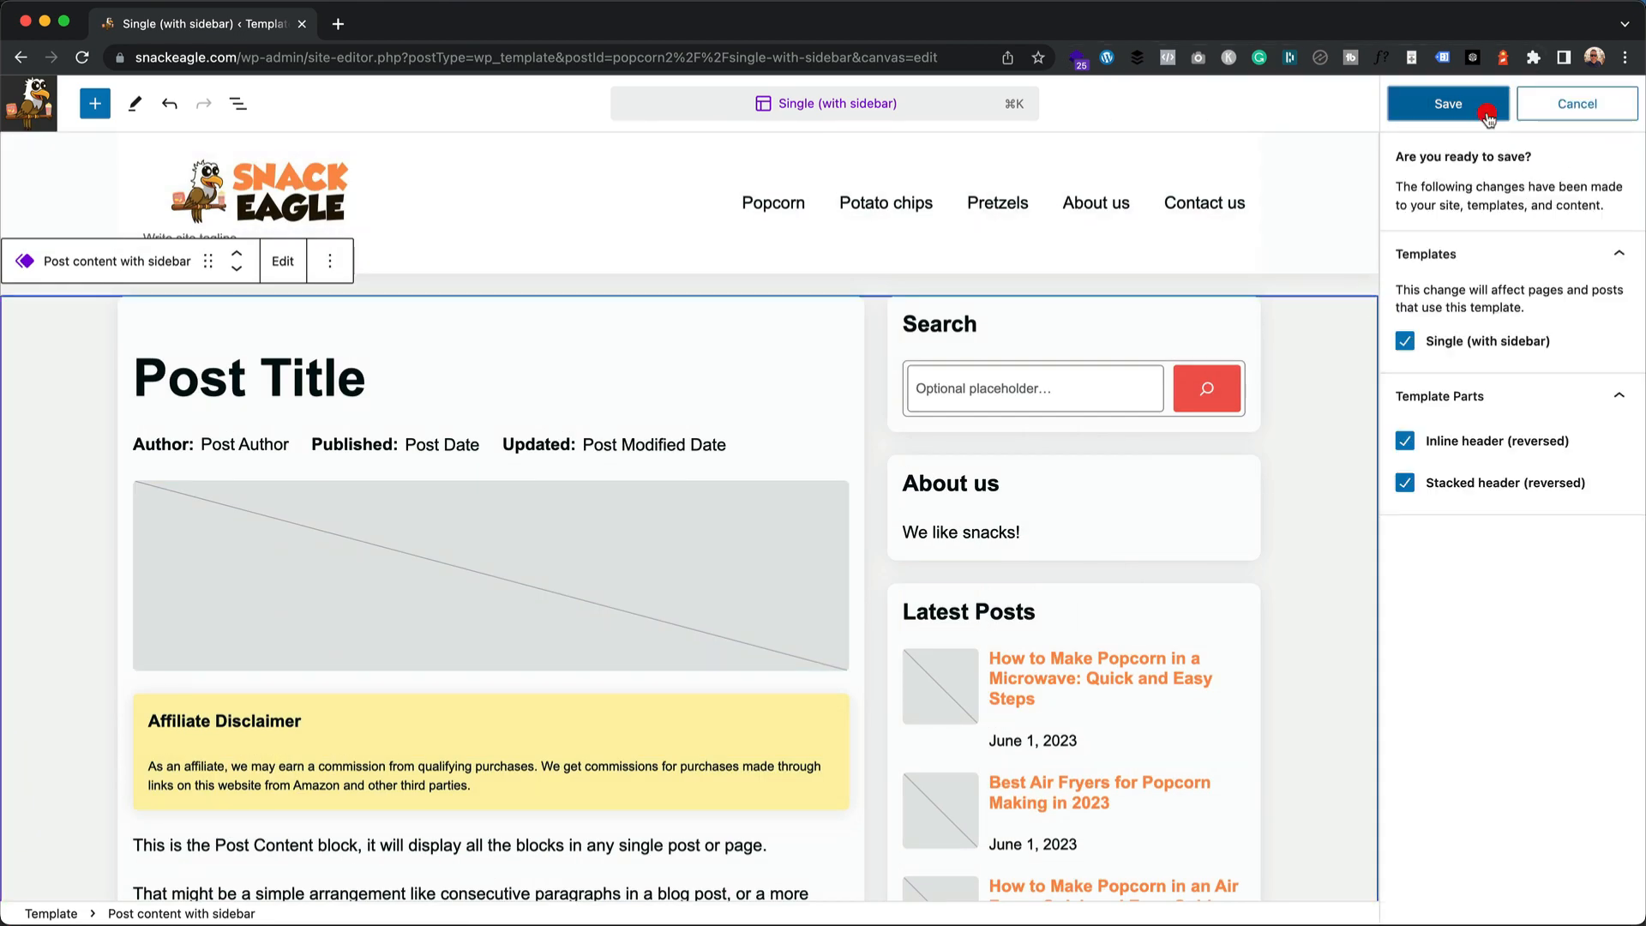
{"action": "left_click", "coordinate": [1447, 103]}
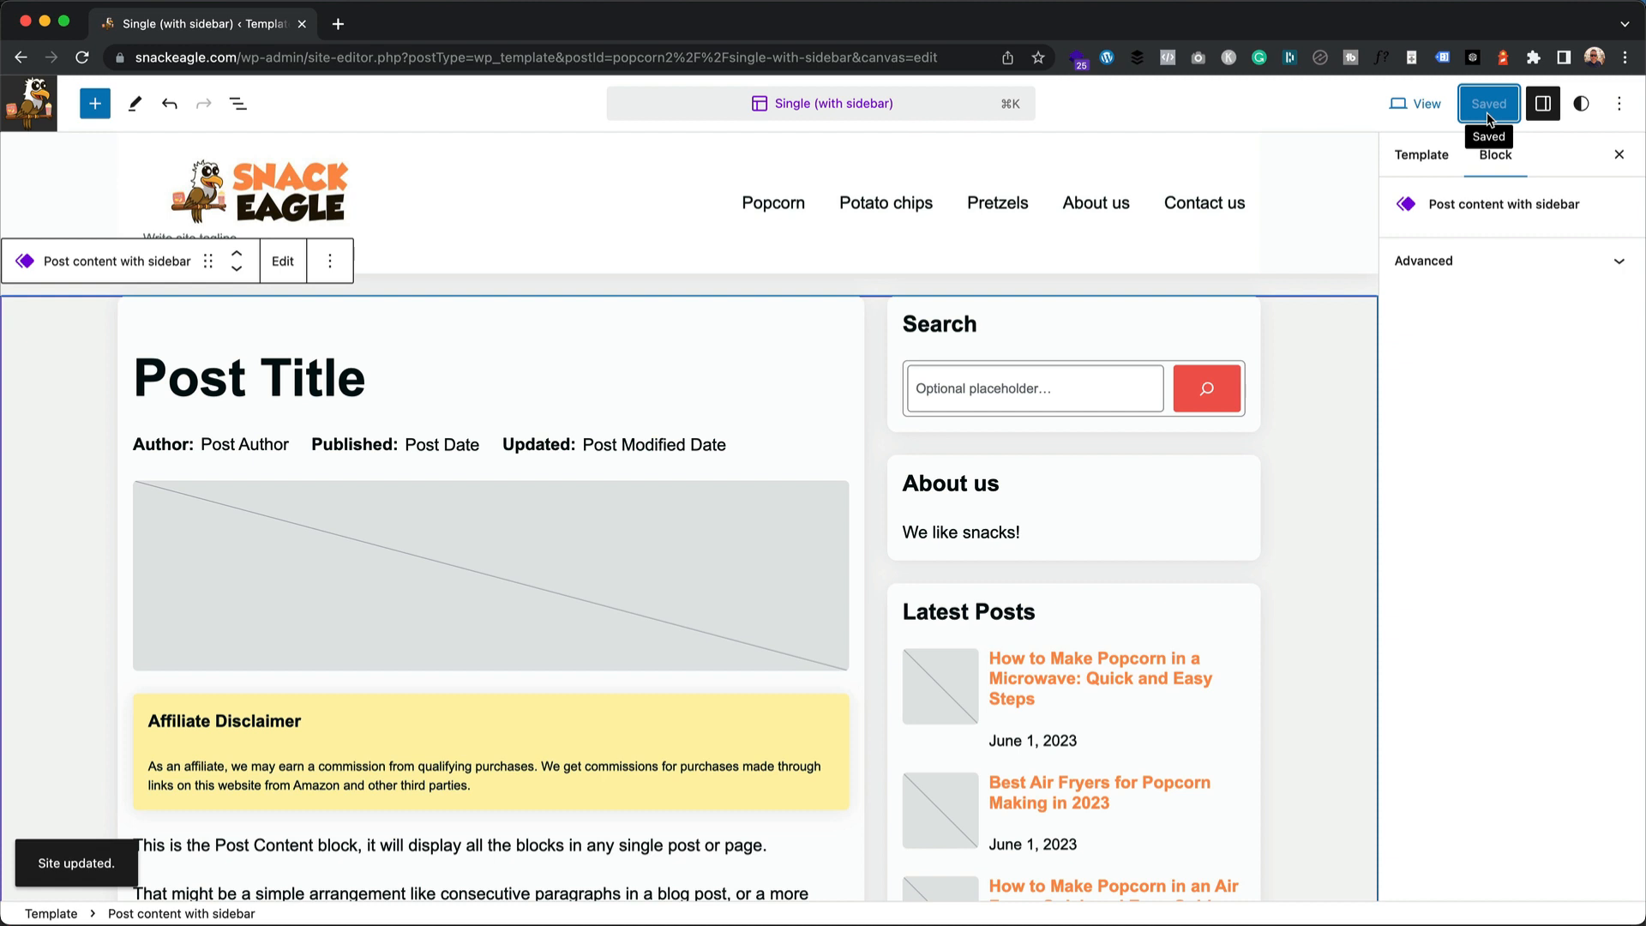
{"action": "mouse_move", "coordinate": [285, 96]}
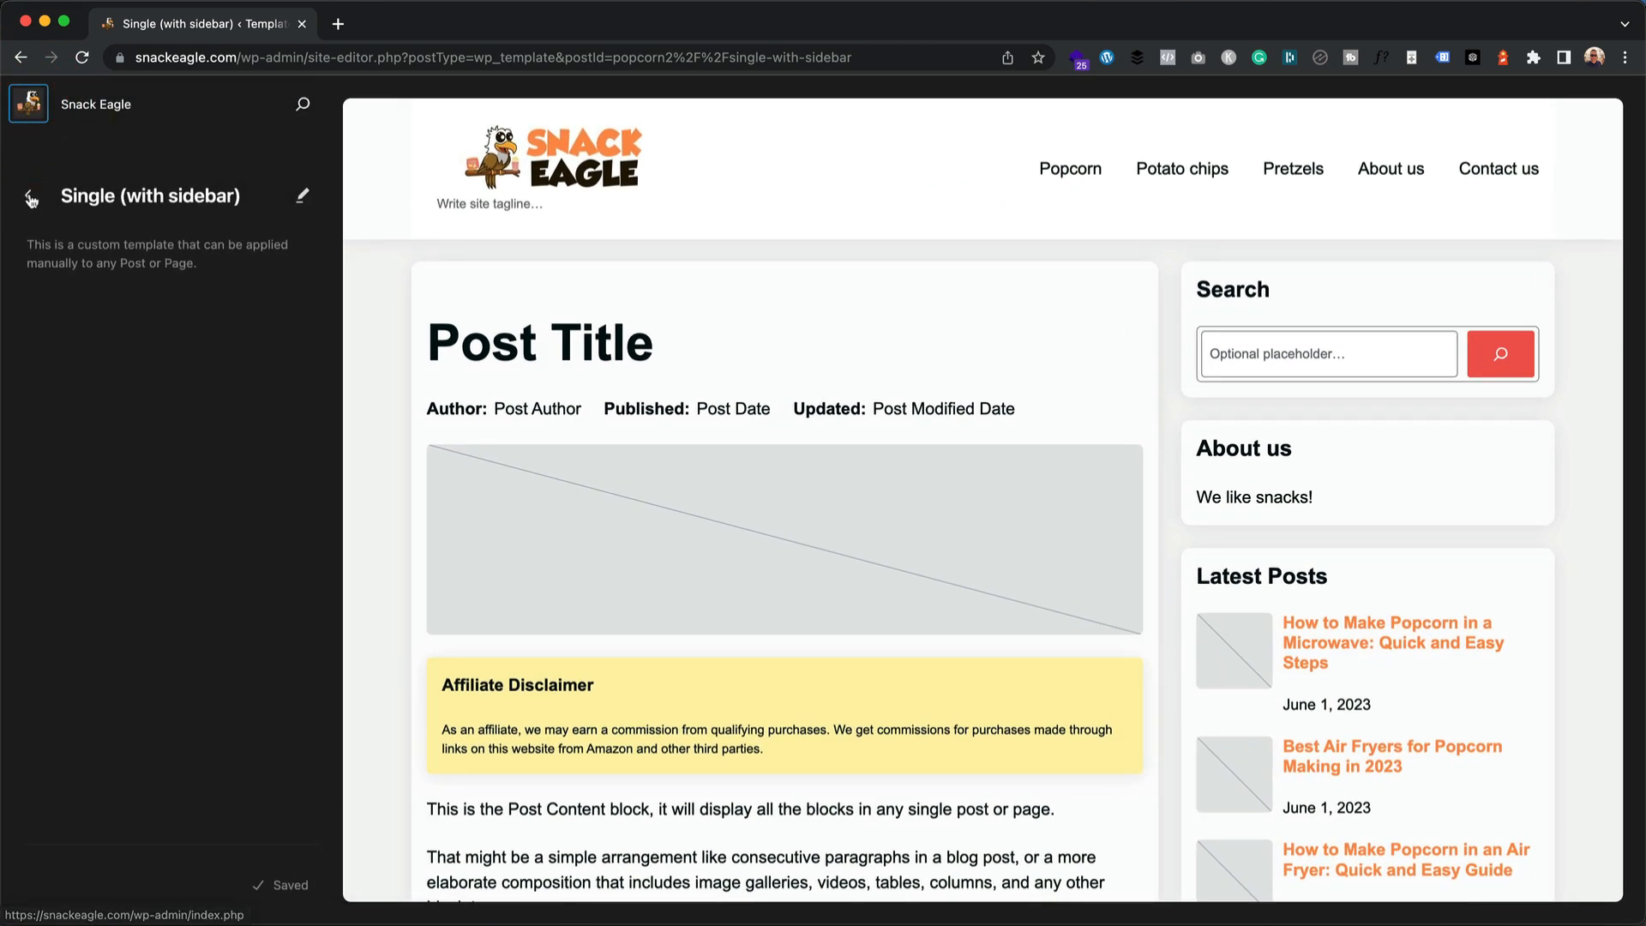
Step: Return to Design > Templates and scroll the list toward the Single template
{"action": "left_click", "coordinate": [25, 195]}
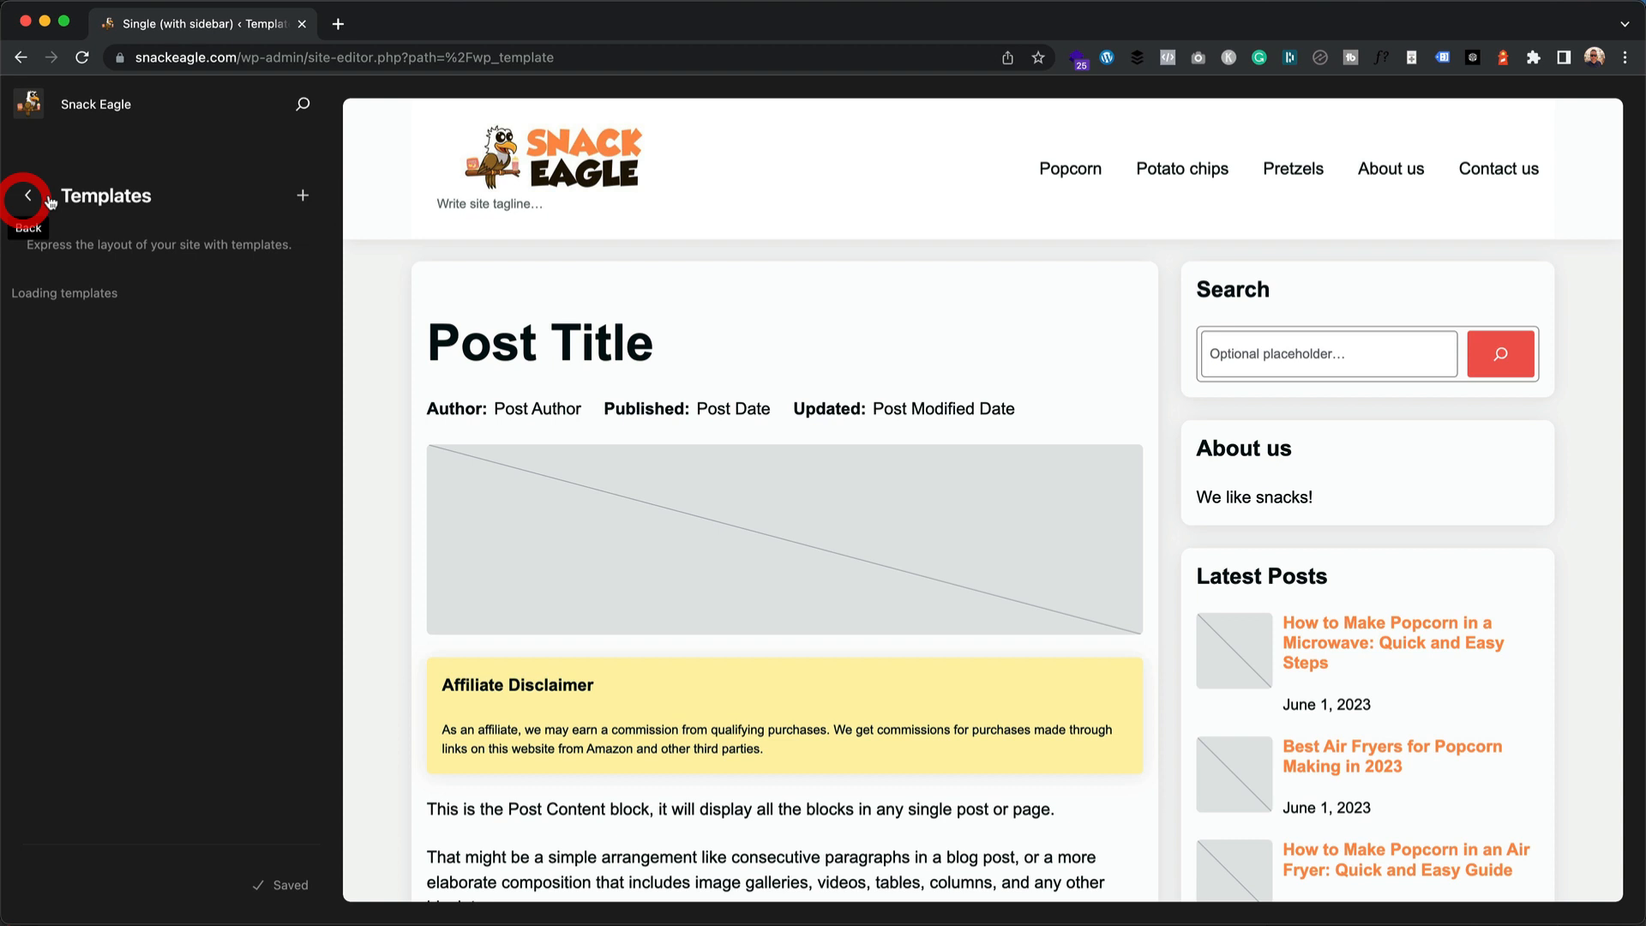
{"action": "left_click", "coordinate": [27, 196]}
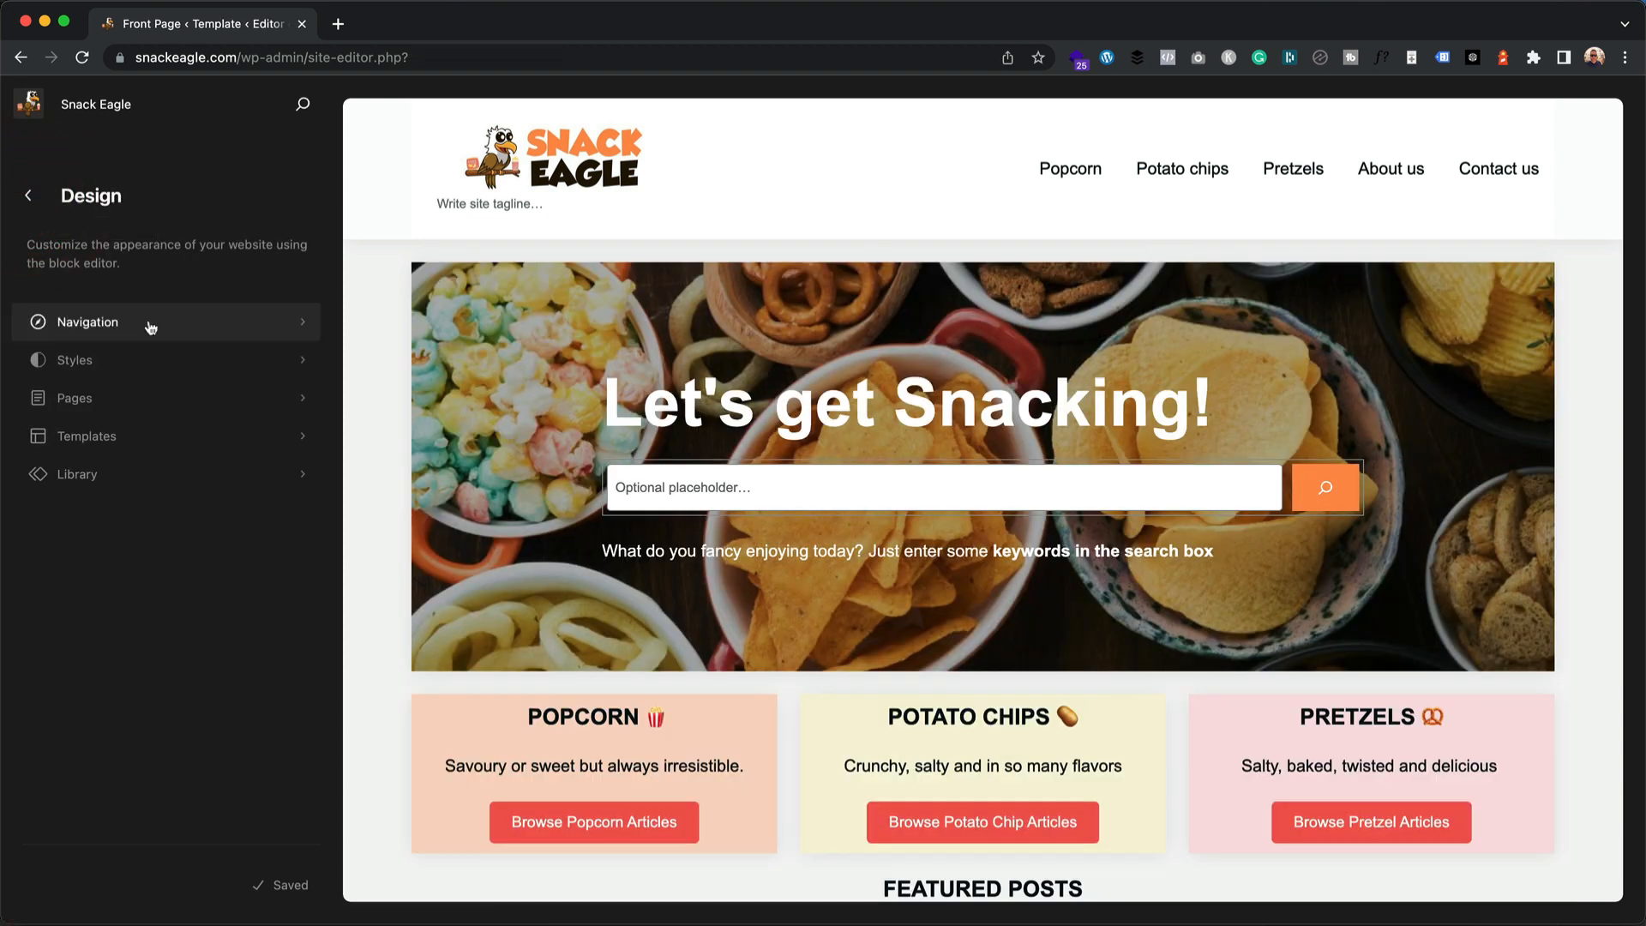
{"action": "left_click", "coordinate": [87, 435]}
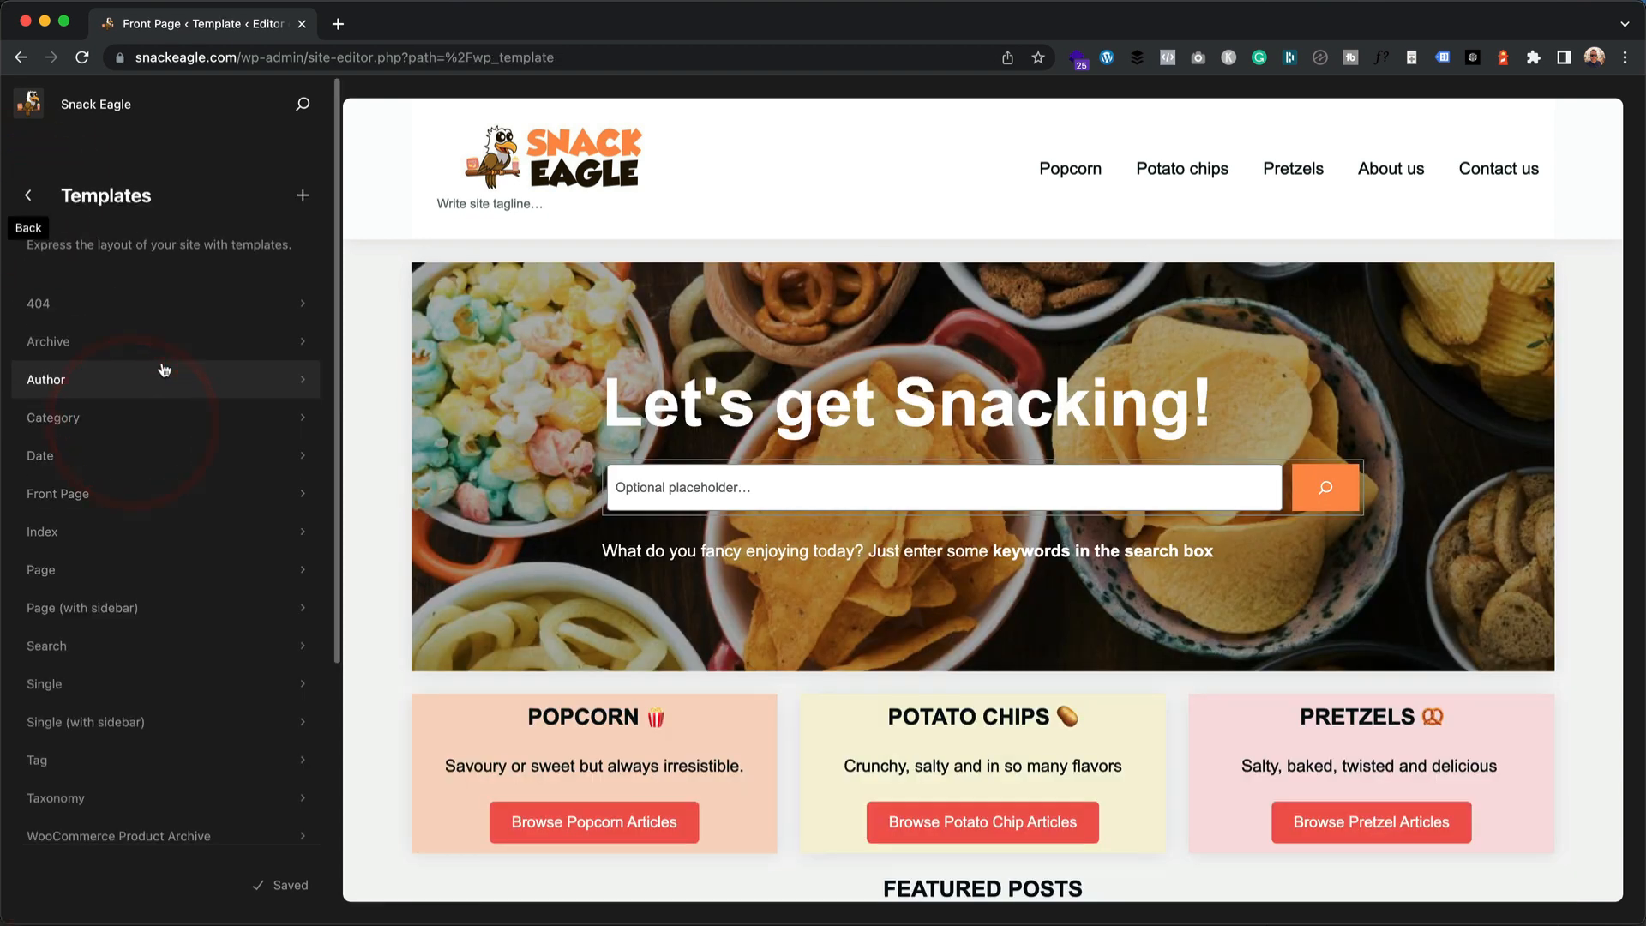
{"action": "scroll", "scroll_direction": "down", "scroll_amount": 3}
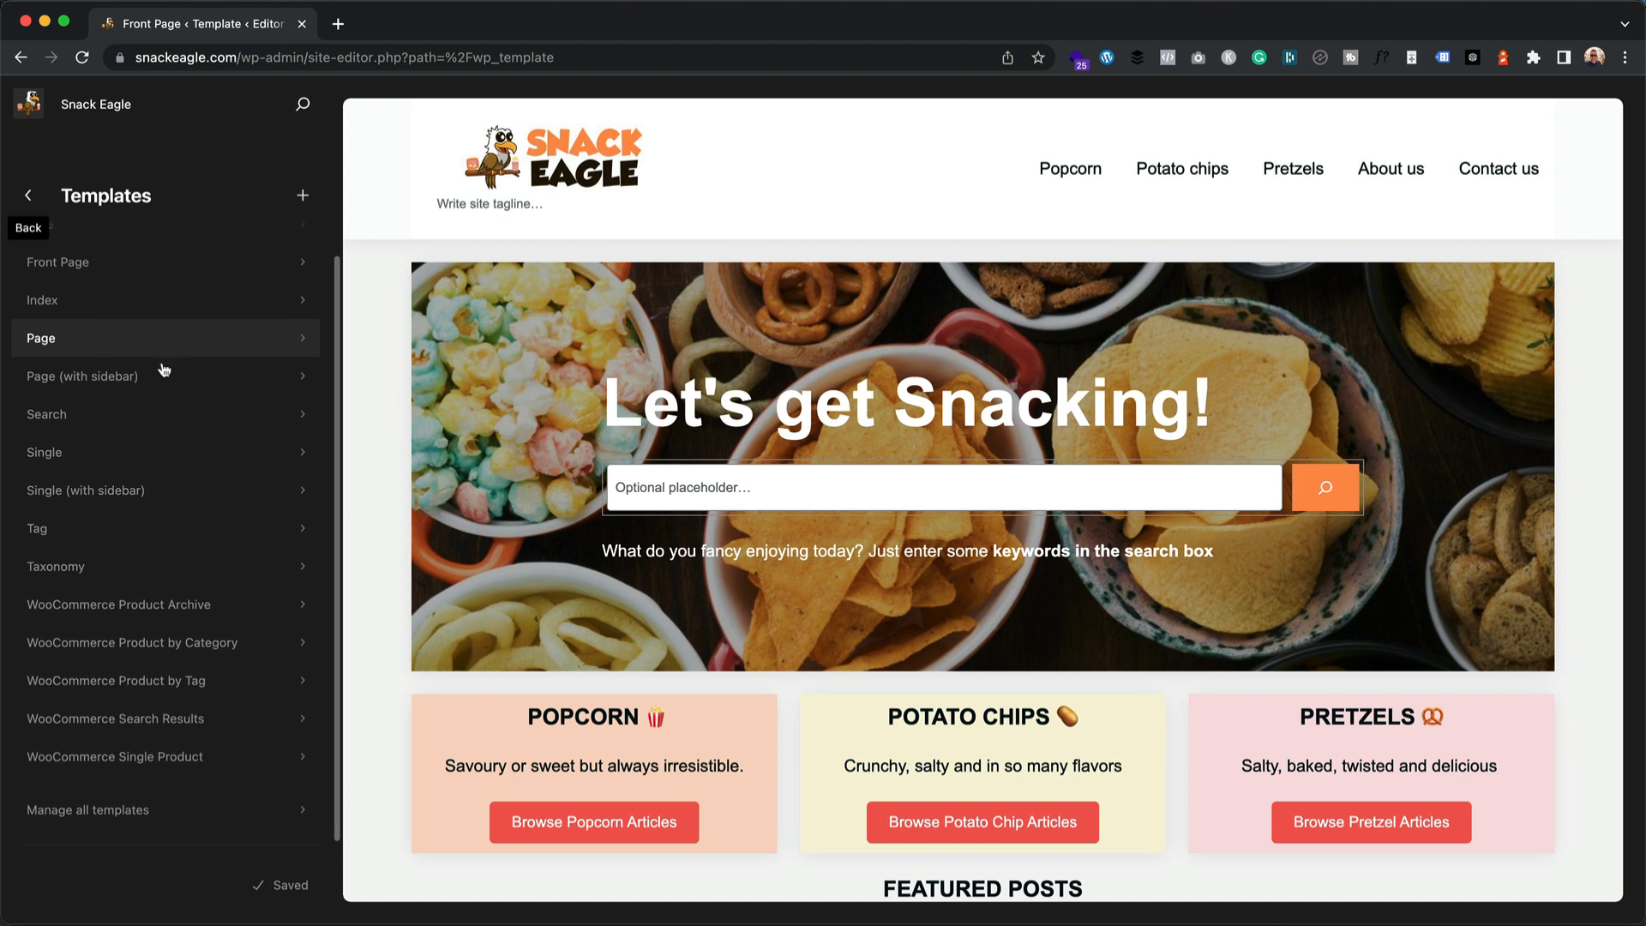
{"action": "mouse_move", "coordinate": [164, 453]}
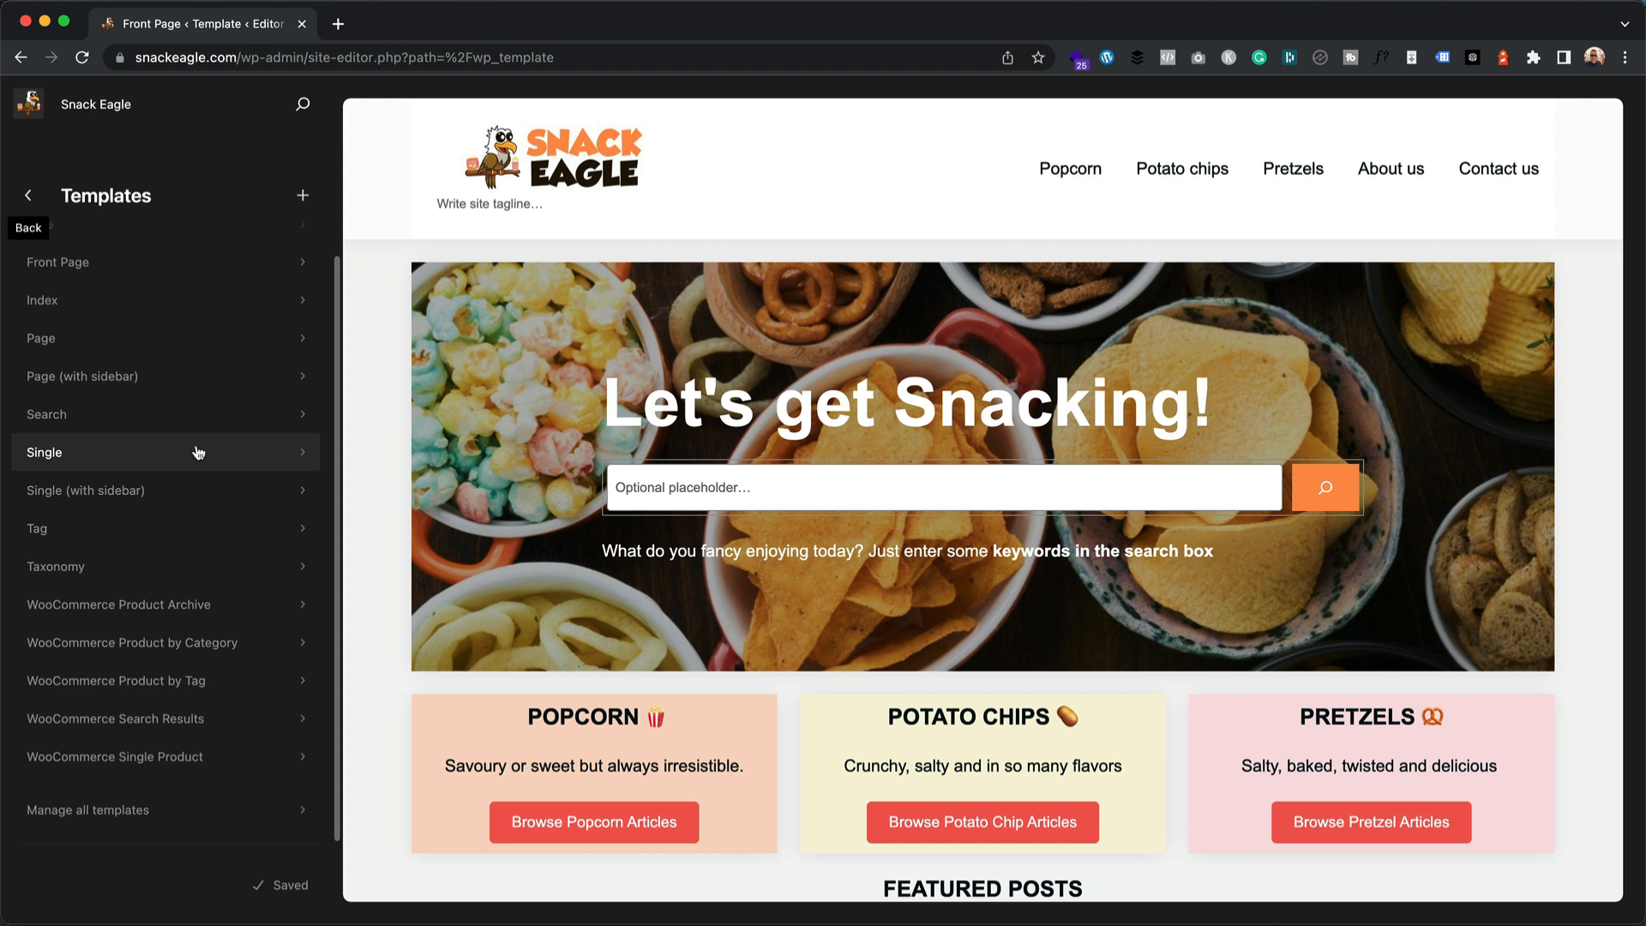
{"action": "mouse_move", "coordinate": [206, 475]}
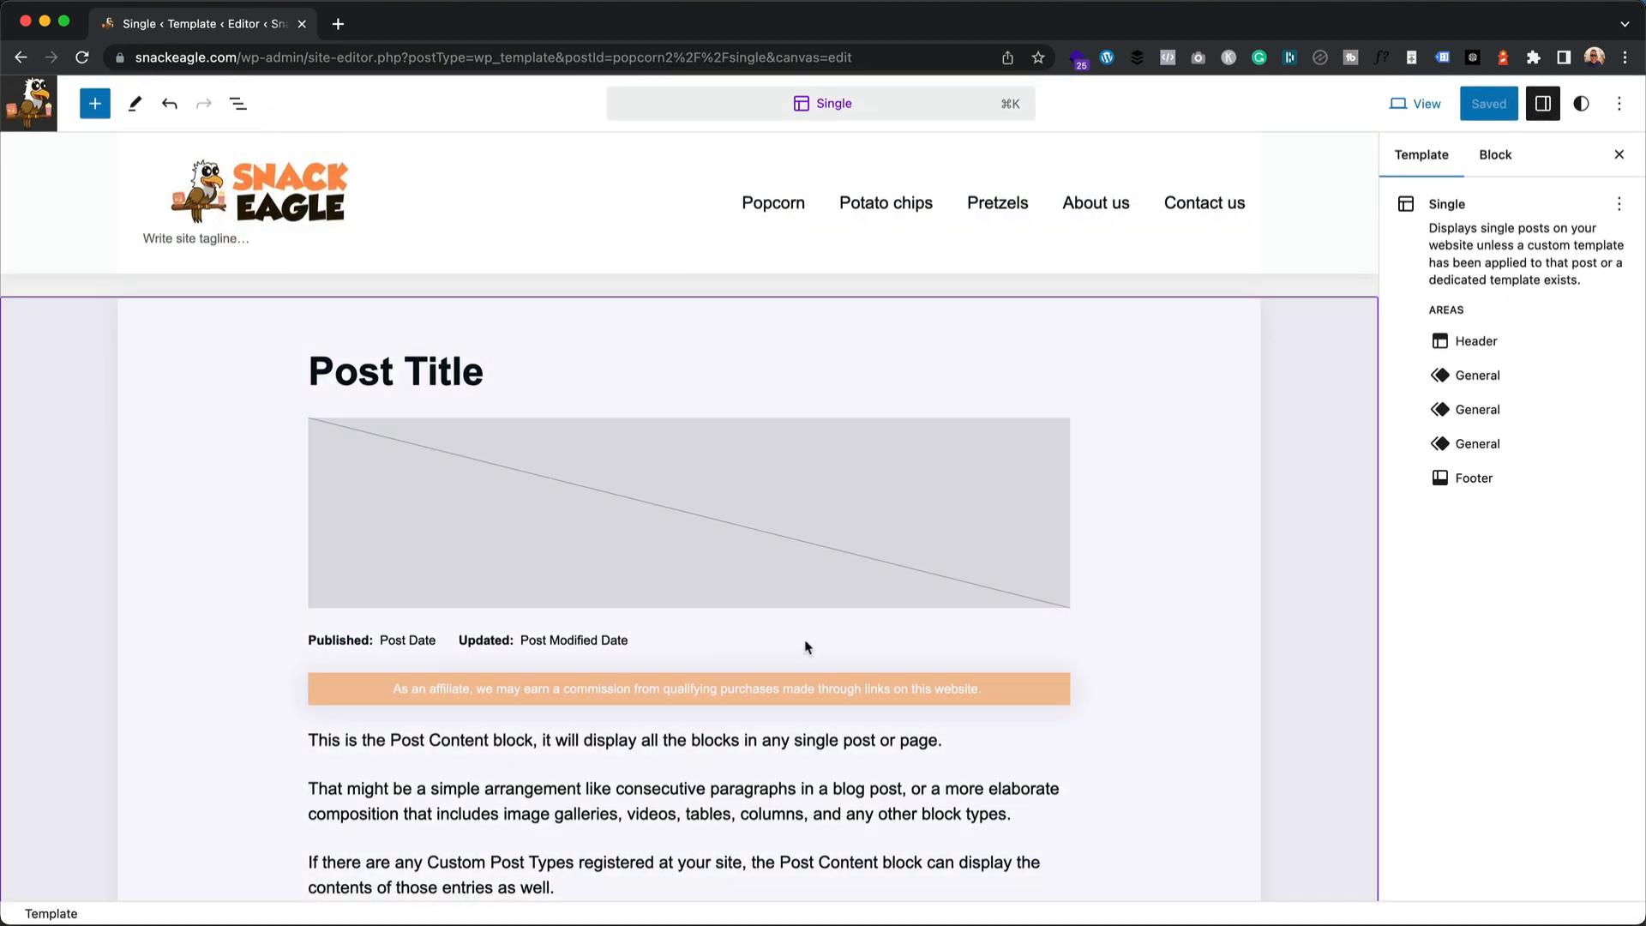
Step: Delete the Simple post content part from the Single template via List View
{"action": "scroll", "scroll_direction": "down", "scroll_amount": 3}
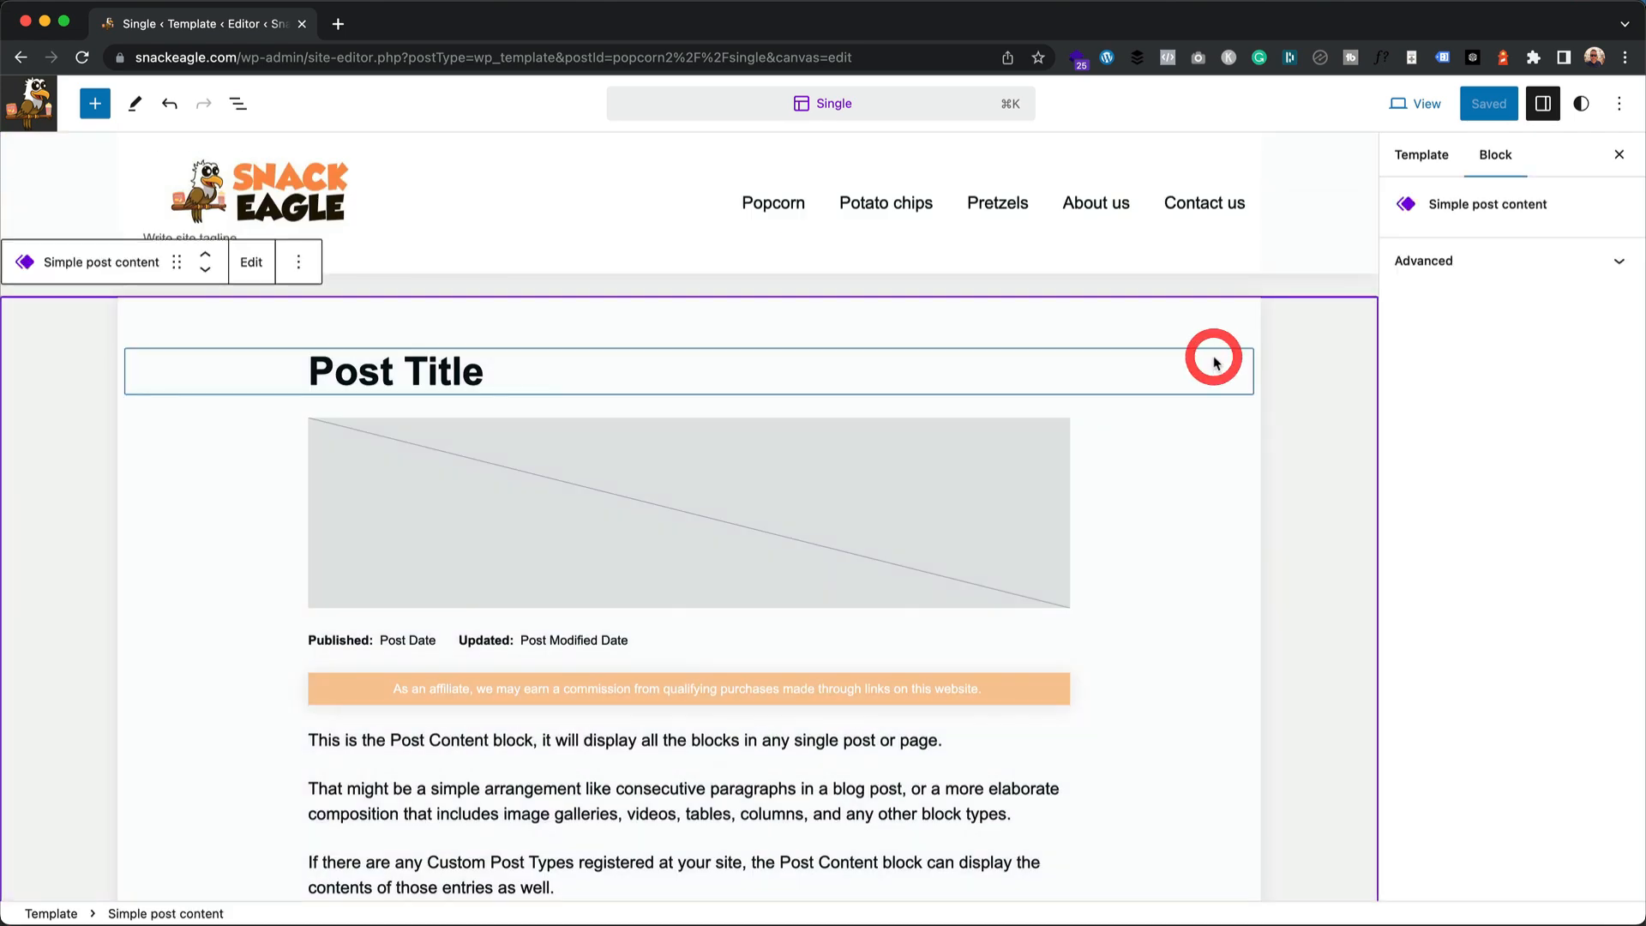
{"action": "left_click", "coordinate": [238, 103]}
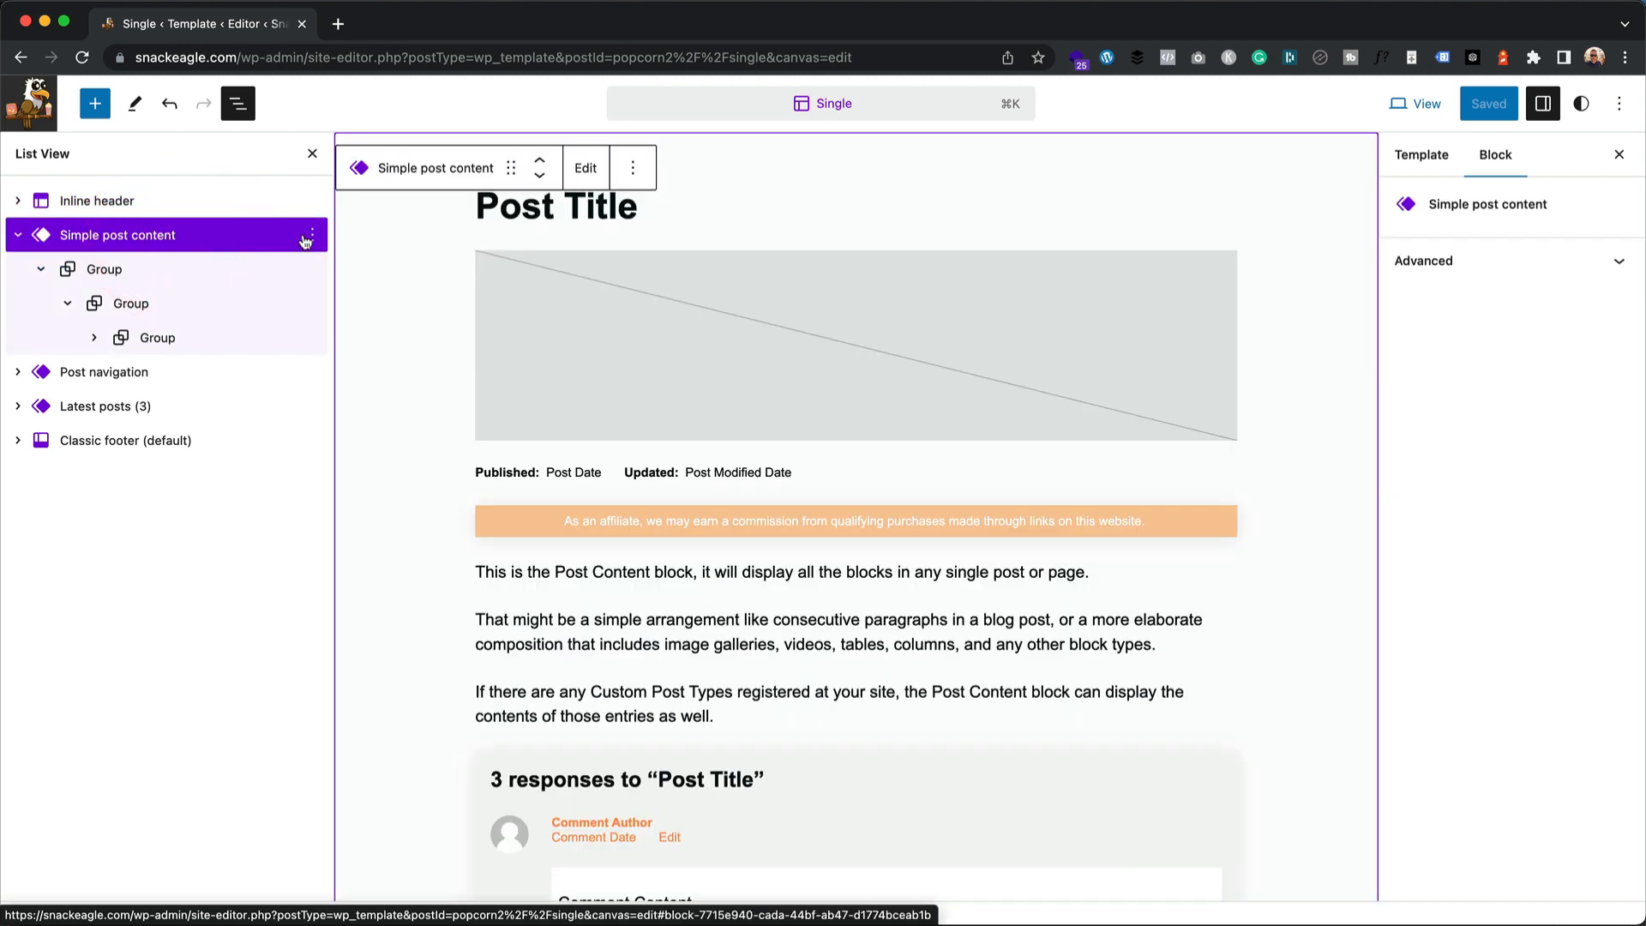
{"action": "left_click", "coordinate": [309, 235]}
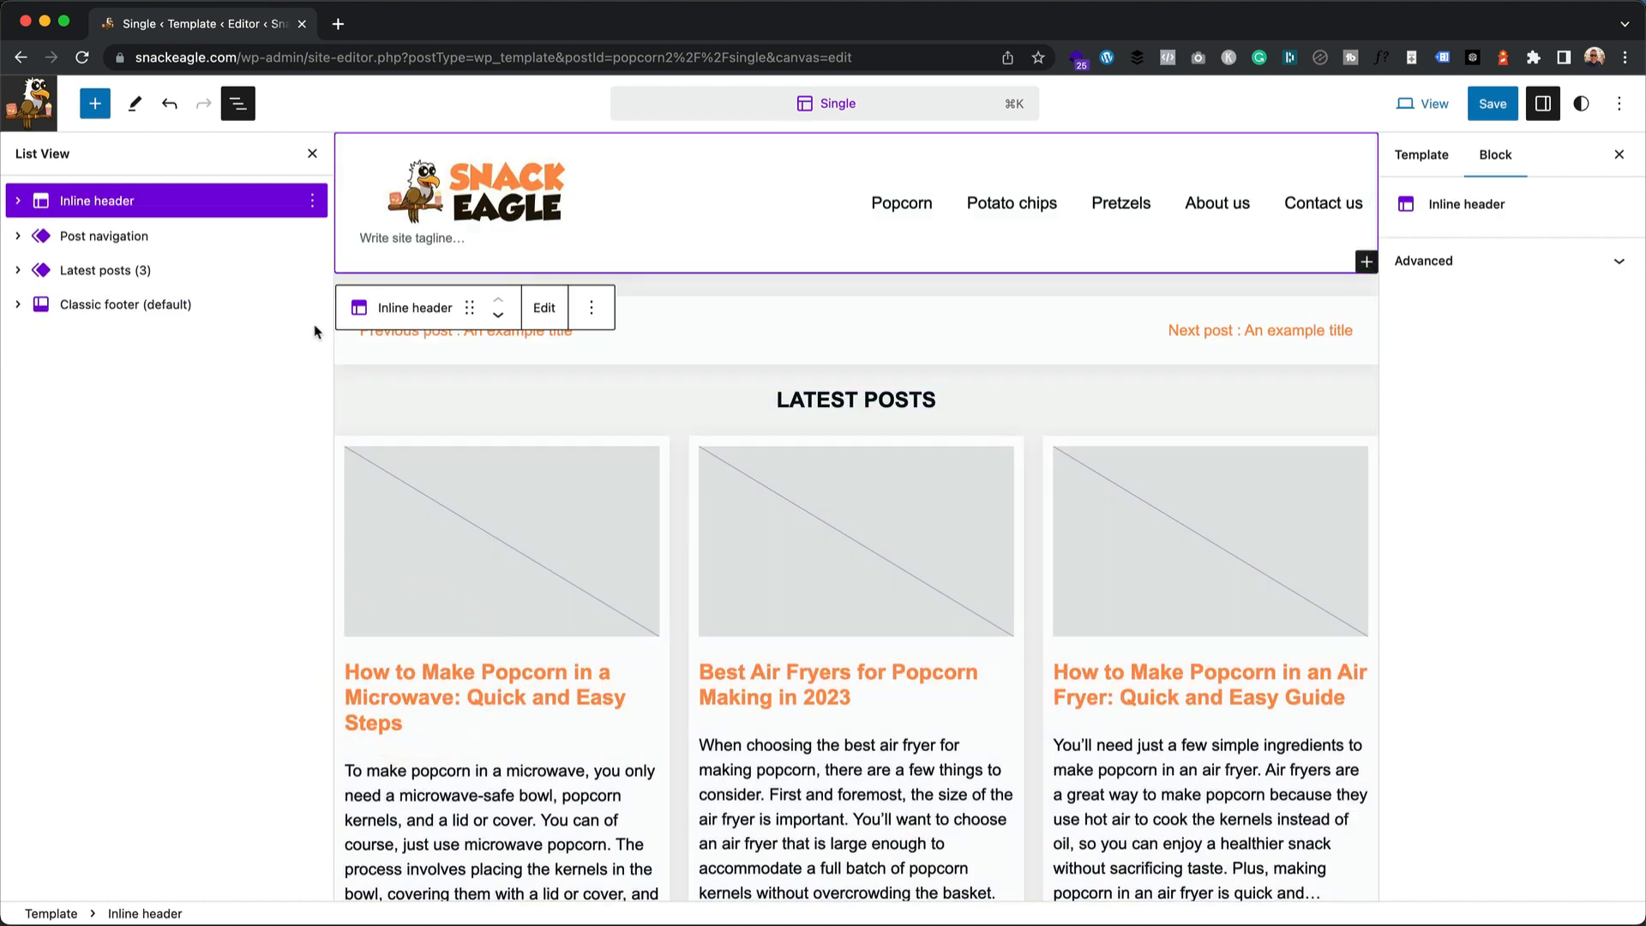
Step: Search the block inserter for 'sidebar' to find Post content with sidebar
{"action": "left_click", "coordinate": [94, 103]}
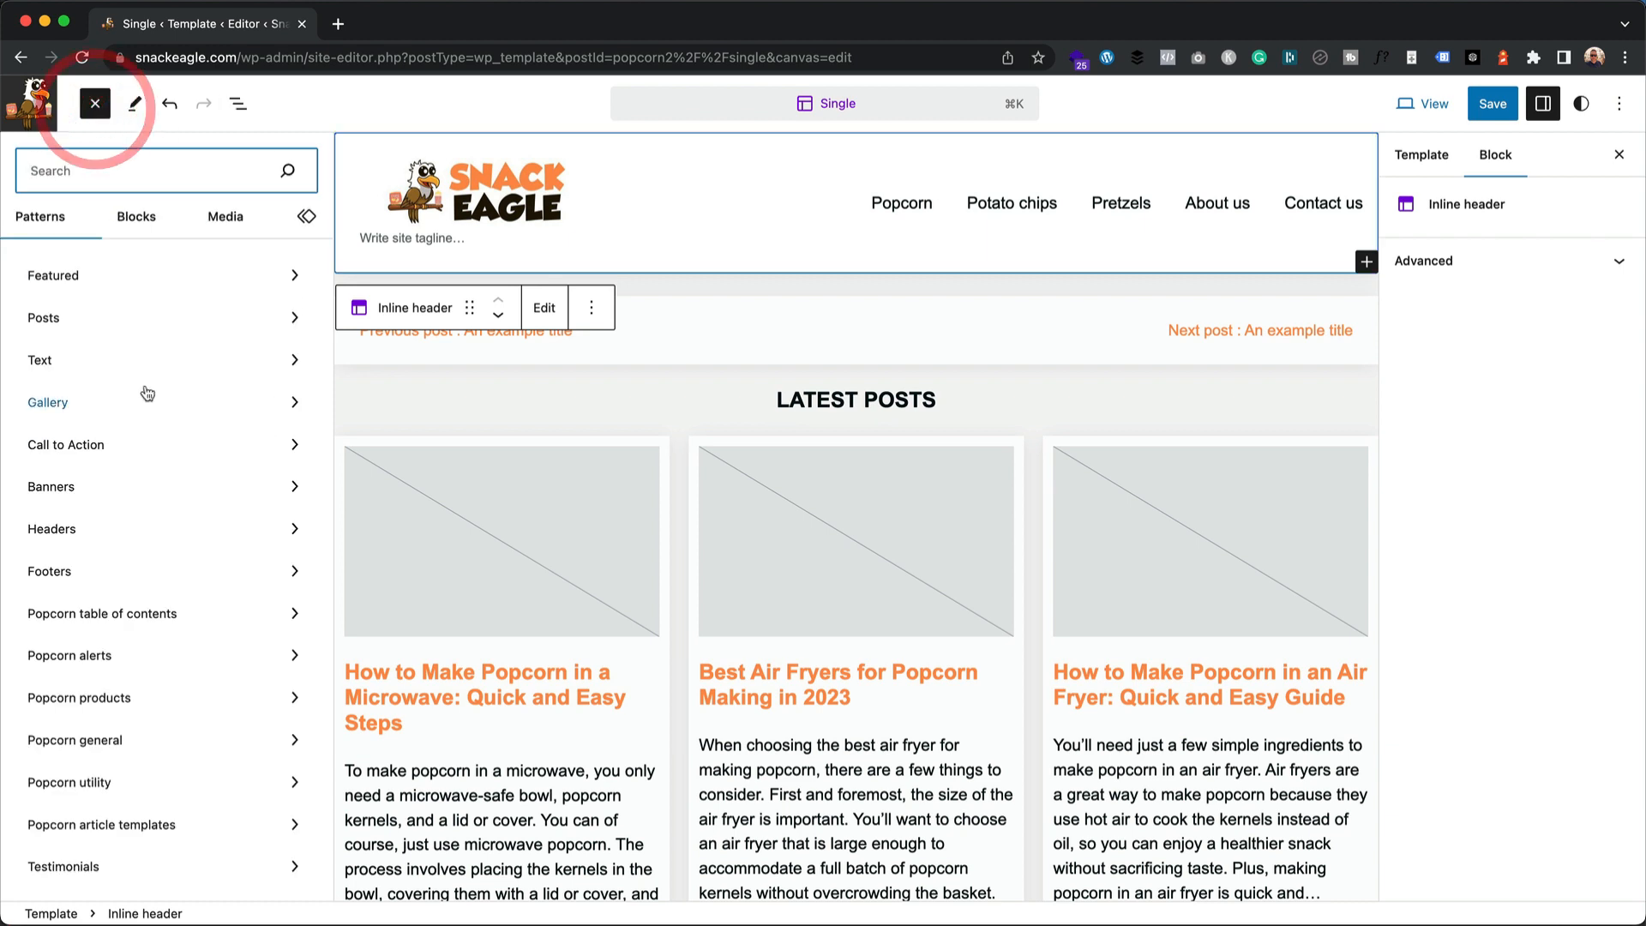
{"action": "mouse_move", "coordinate": [264, 290]}
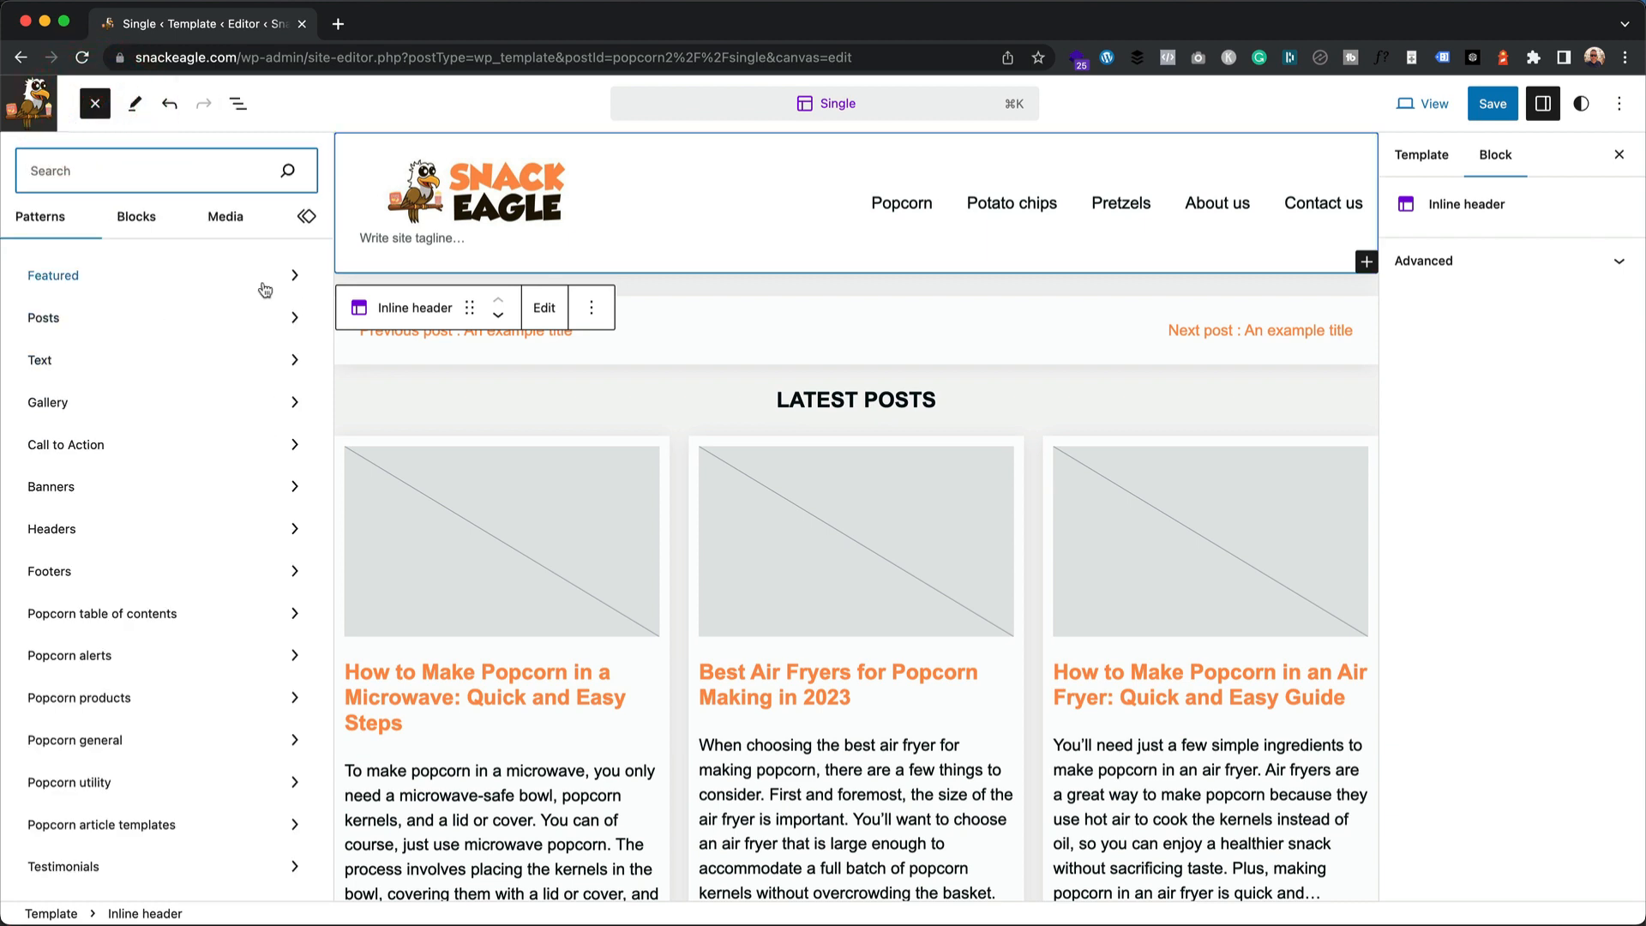
{"action": "type", "text": "sidebar"}
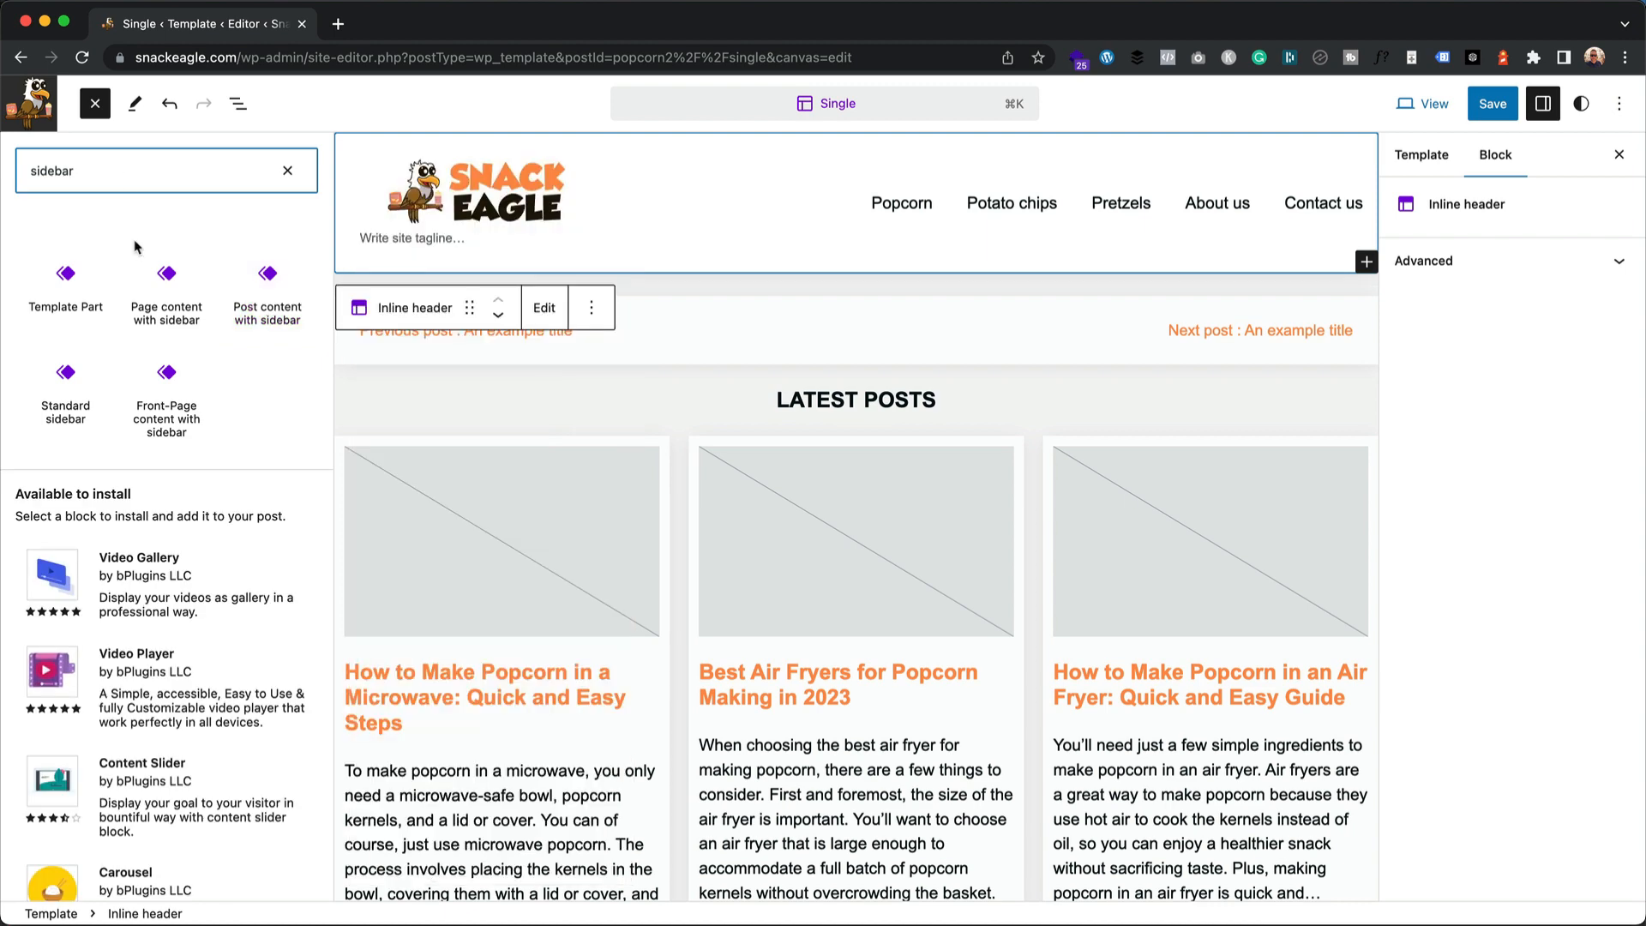
{"action": "mouse_move", "coordinate": [271, 422]}
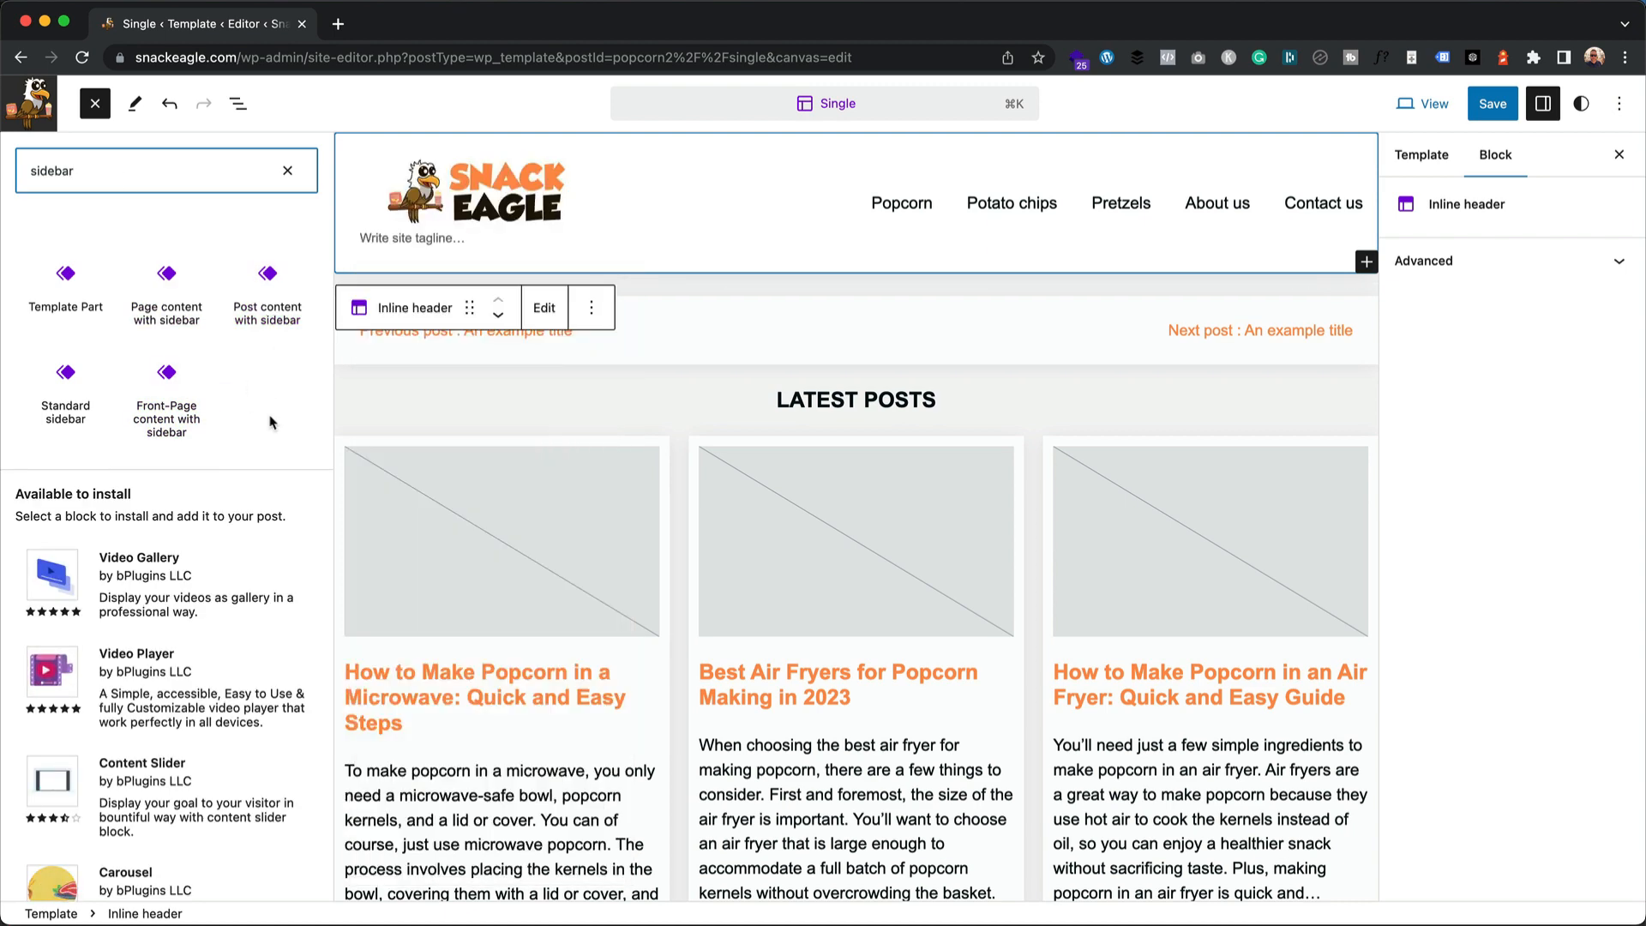
{"action": "mouse_move", "coordinate": [267, 286]}
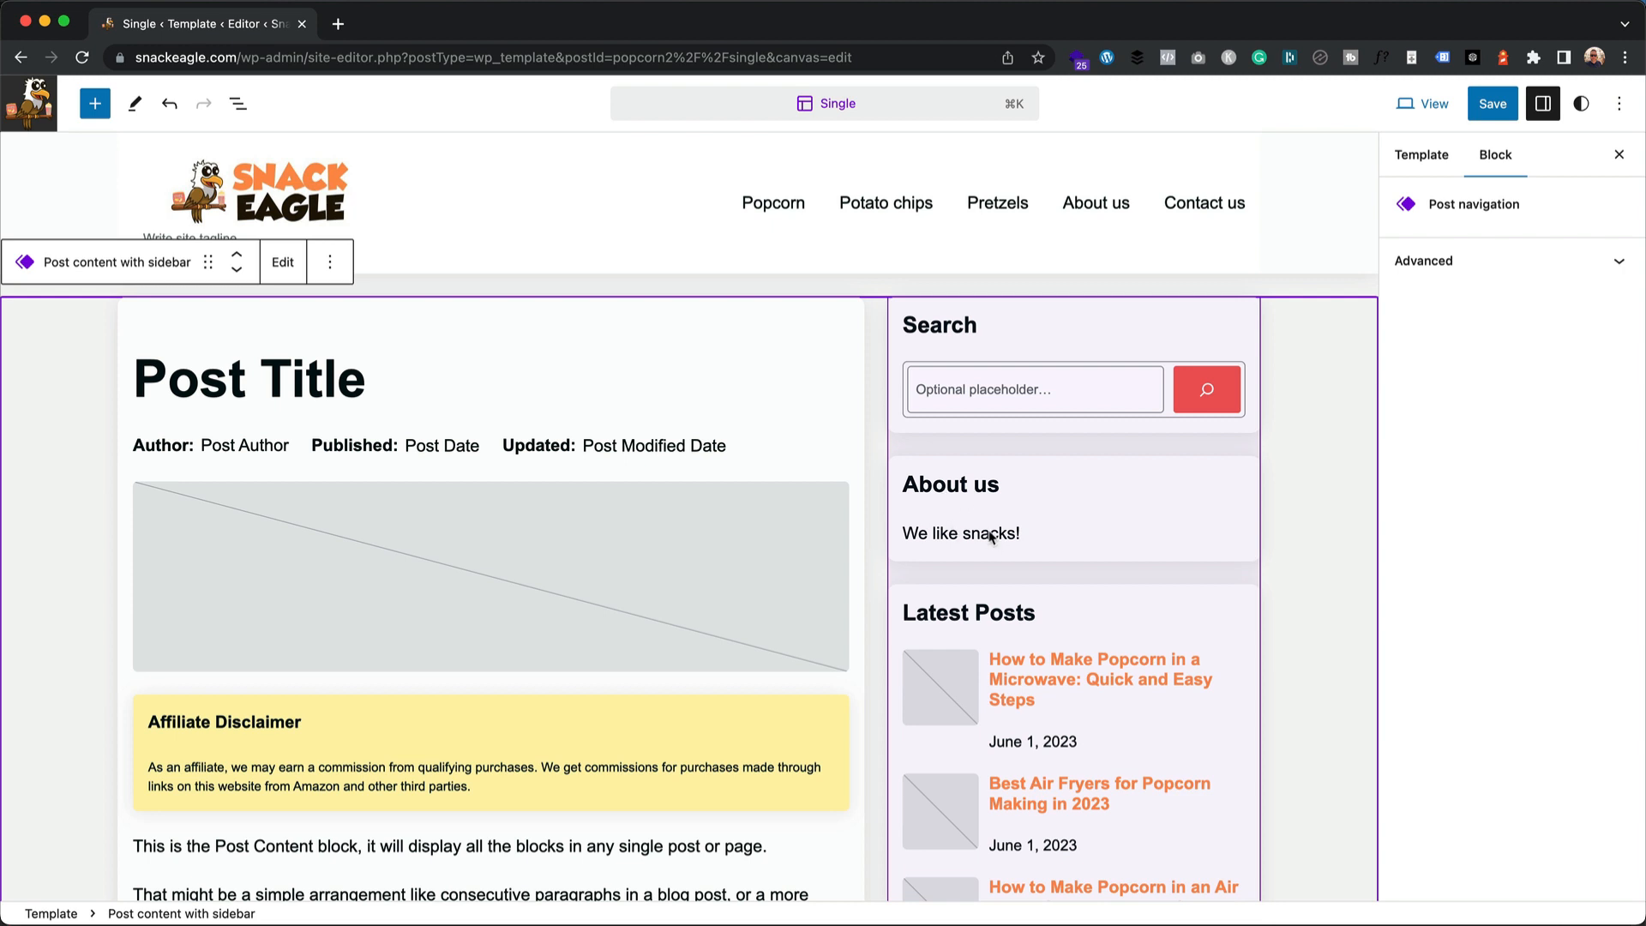
Step: Save the Single template holding the Post content with sidebar part
{"action": "left_click", "coordinate": [1492, 103]}
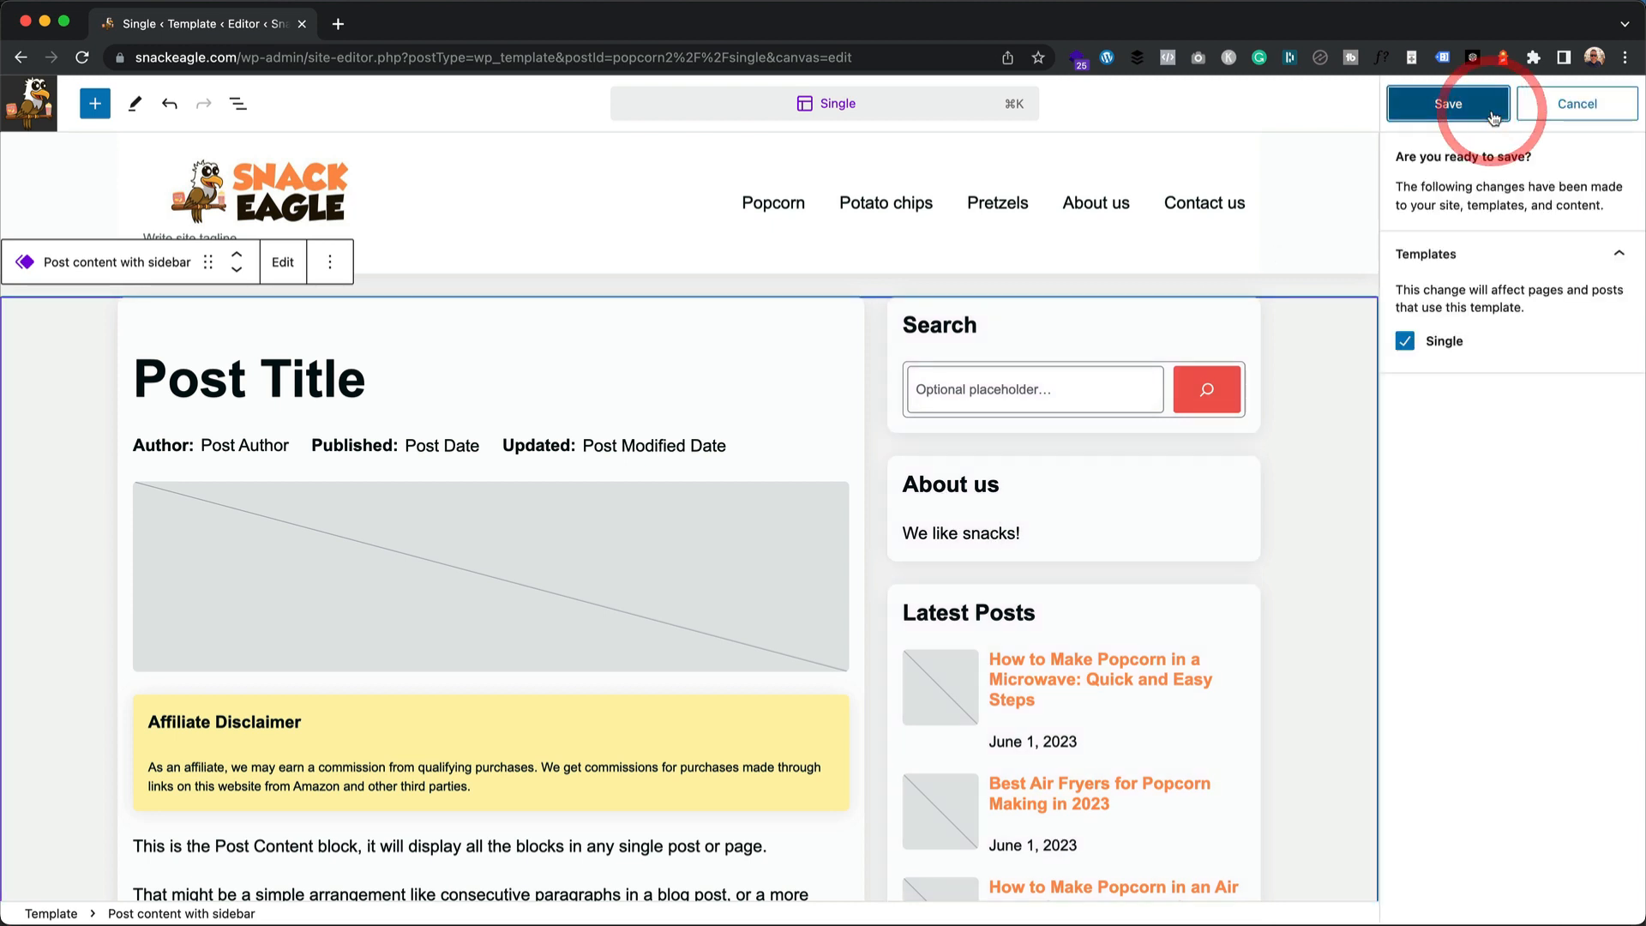
{"action": "left_click", "coordinate": [1448, 103]}
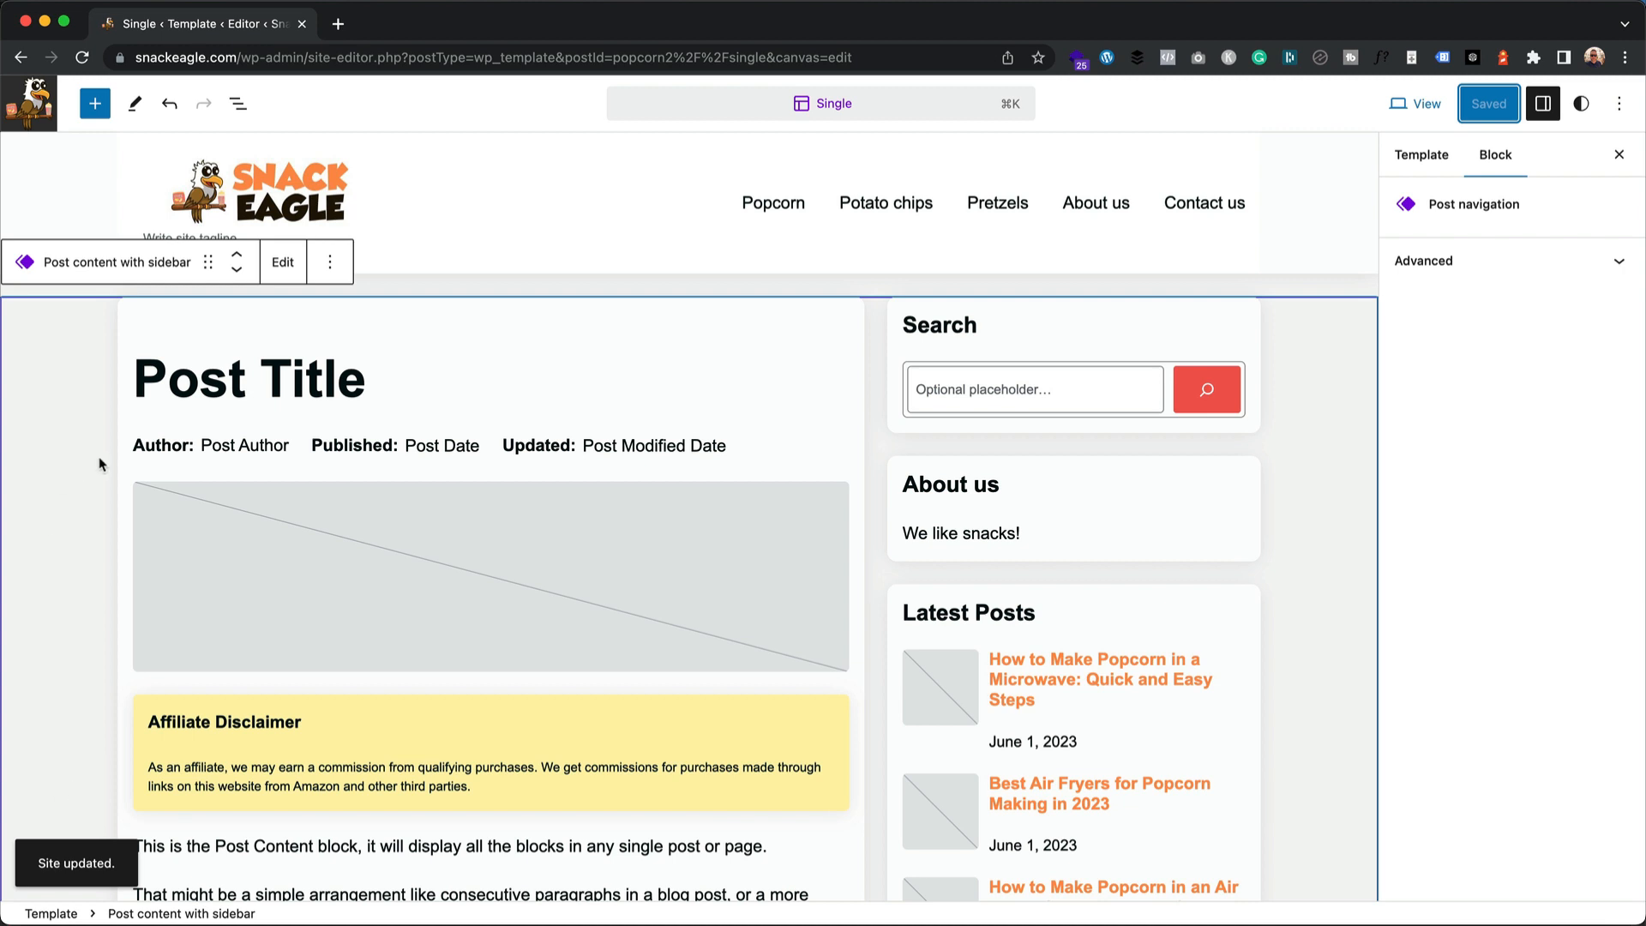
{"action": "mouse_move", "coordinate": [81, 353]}
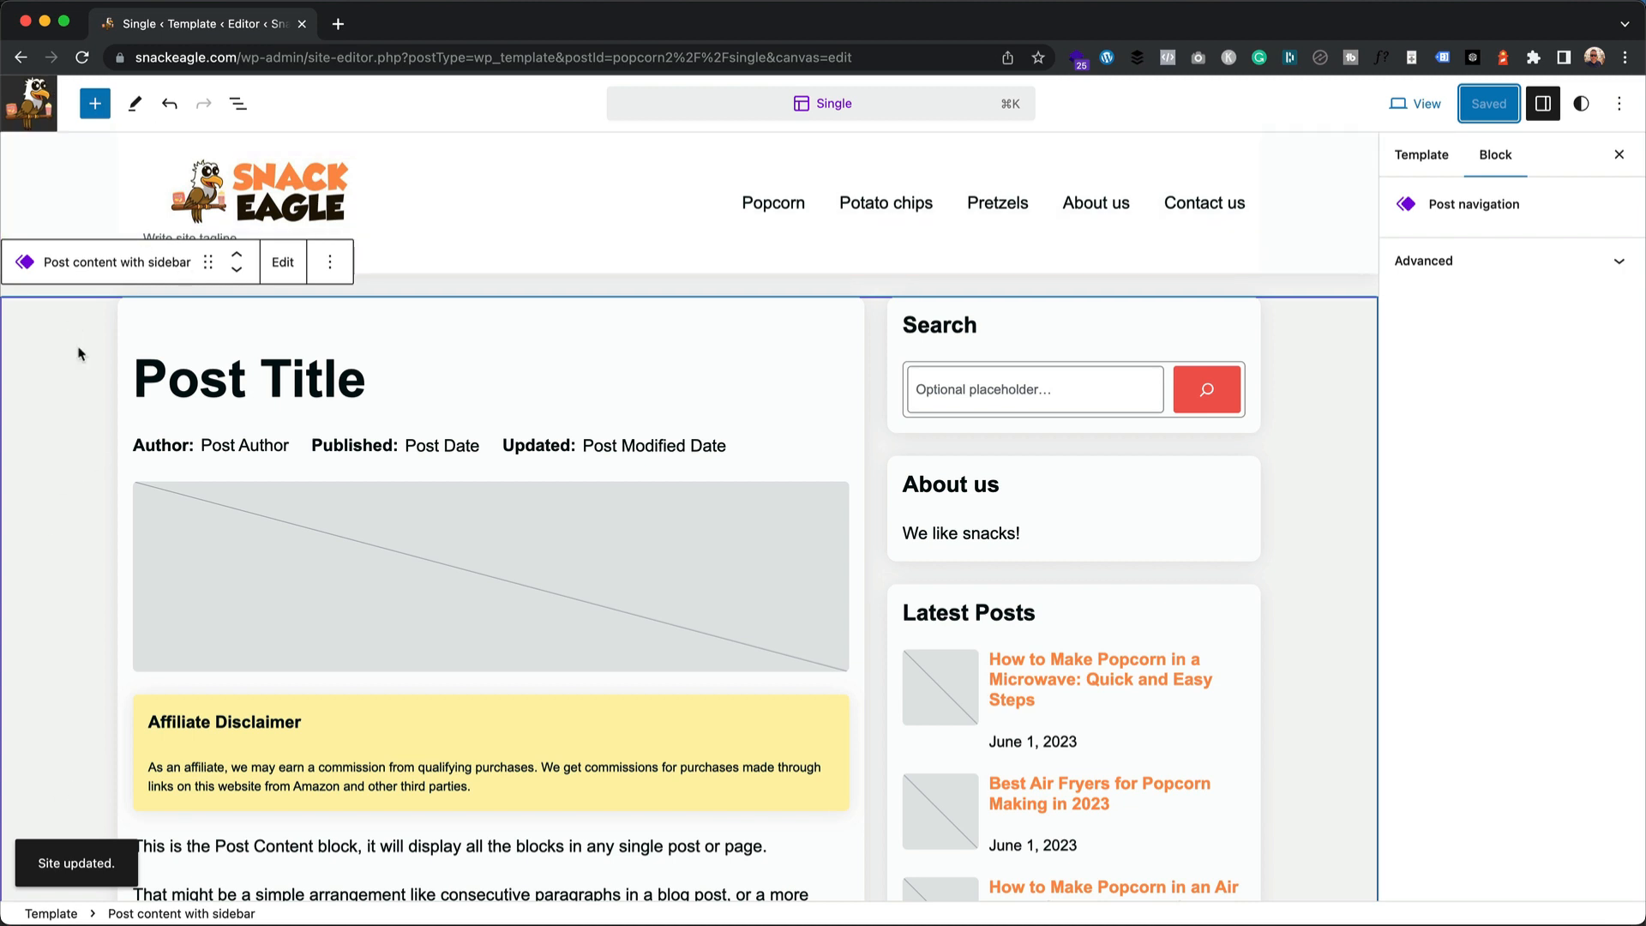
{"action": "mouse_move", "coordinate": [216, 293]}
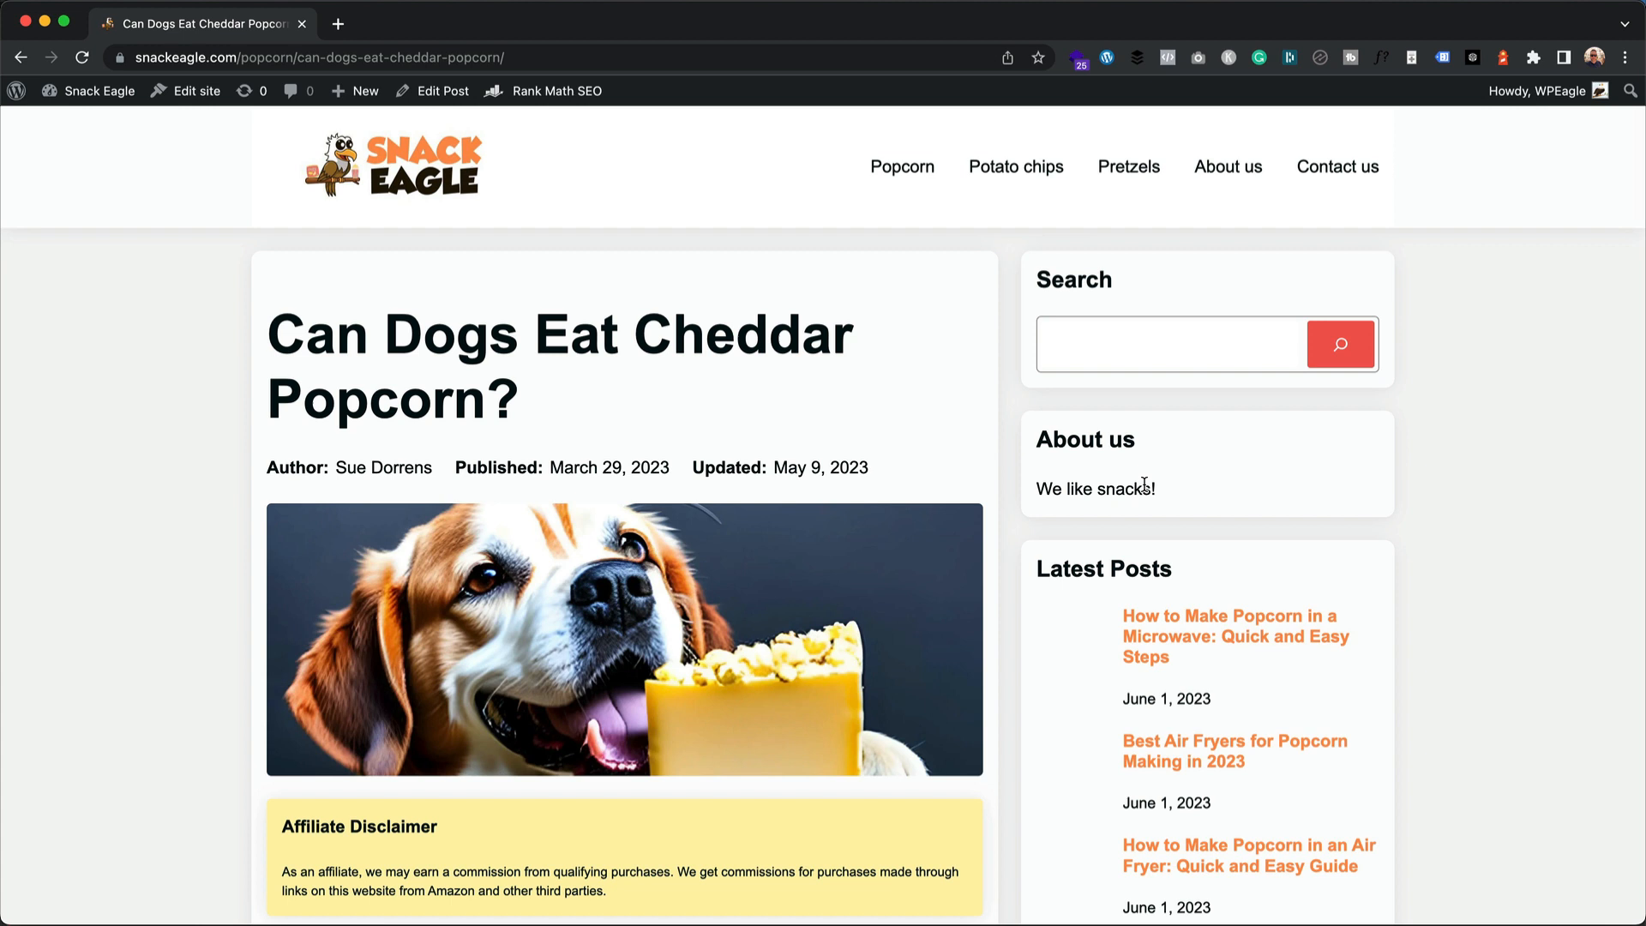
{"action": "mouse_move", "coordinate": [195, 91]}
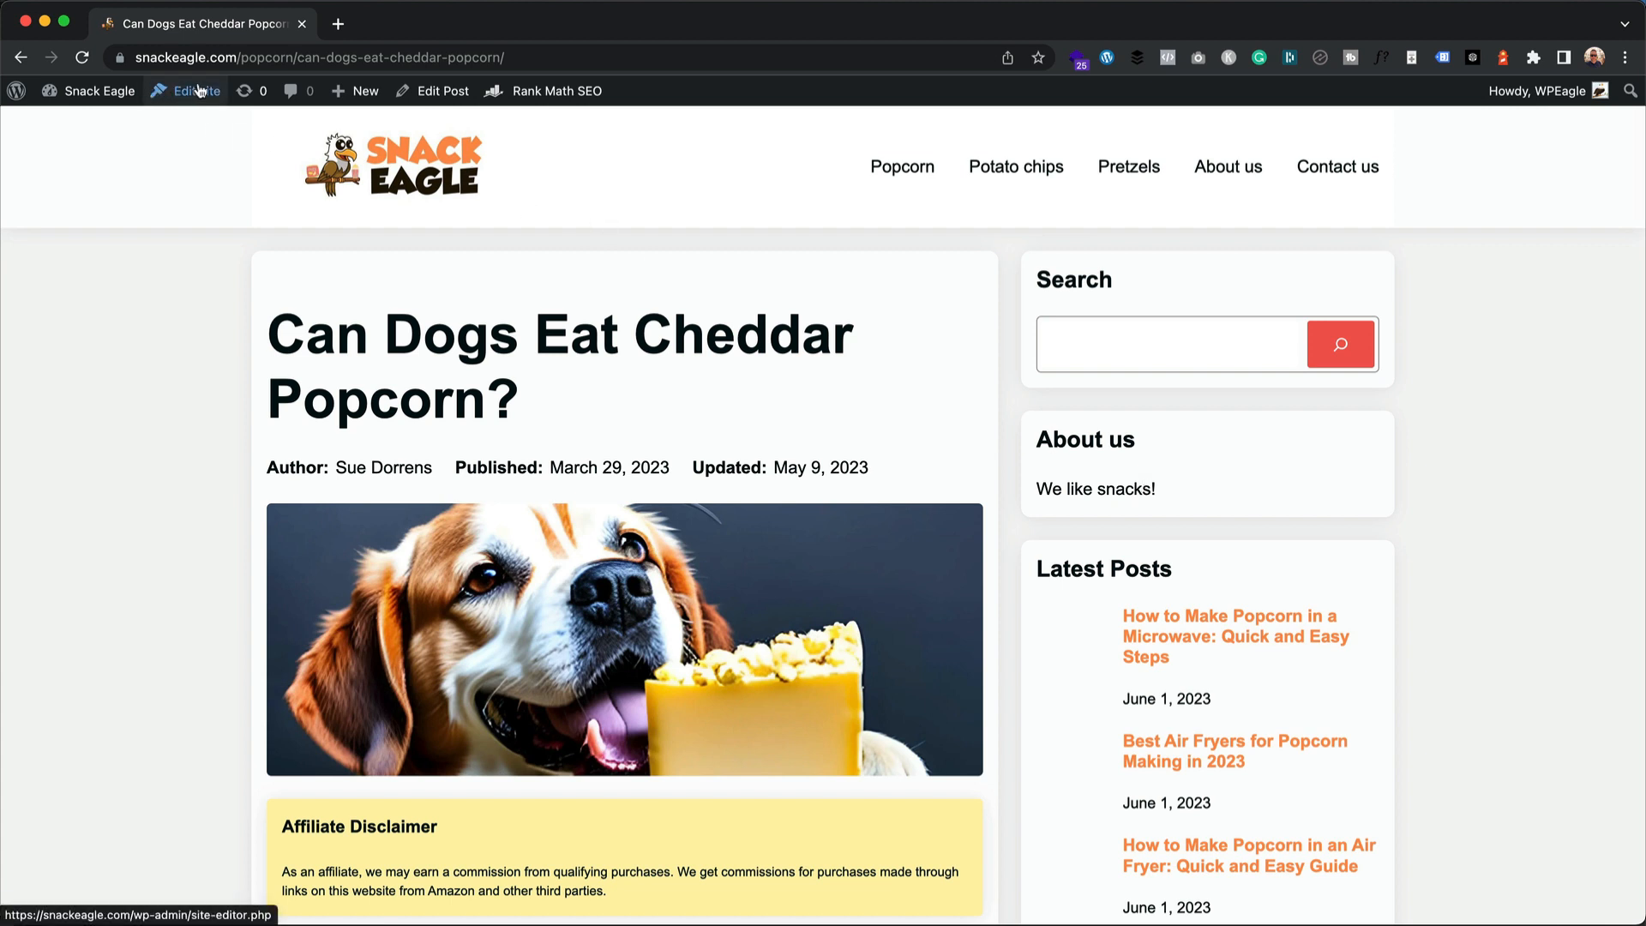